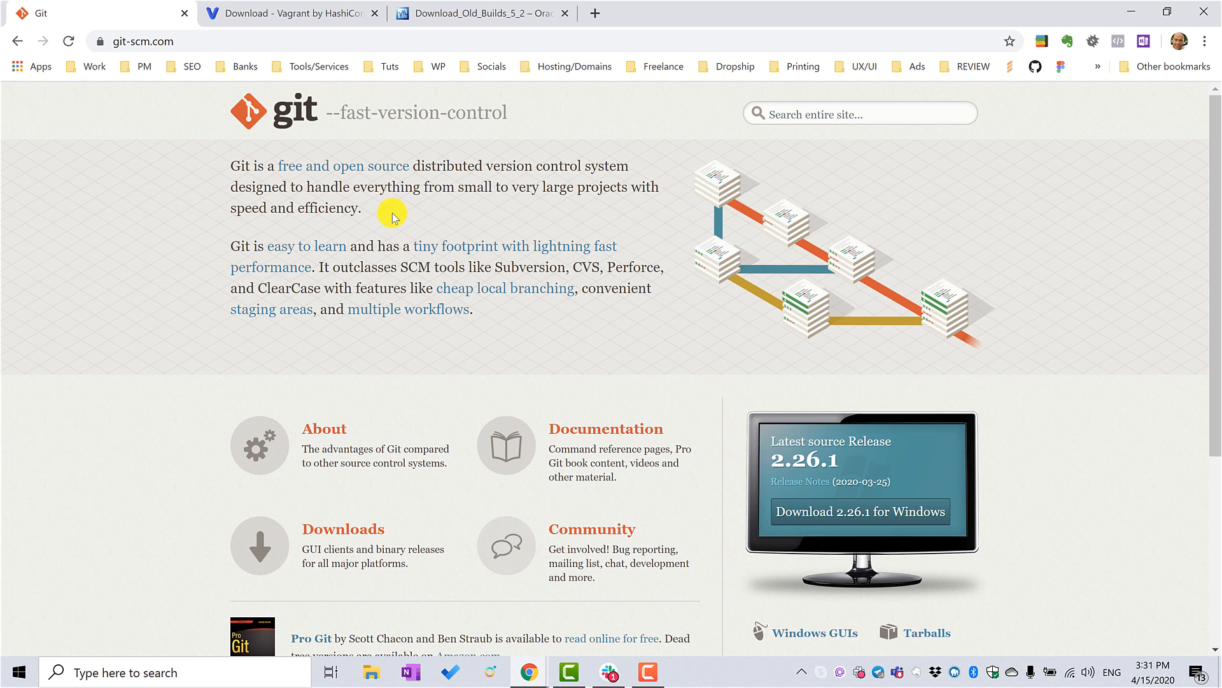
mouse_move(273, 166)
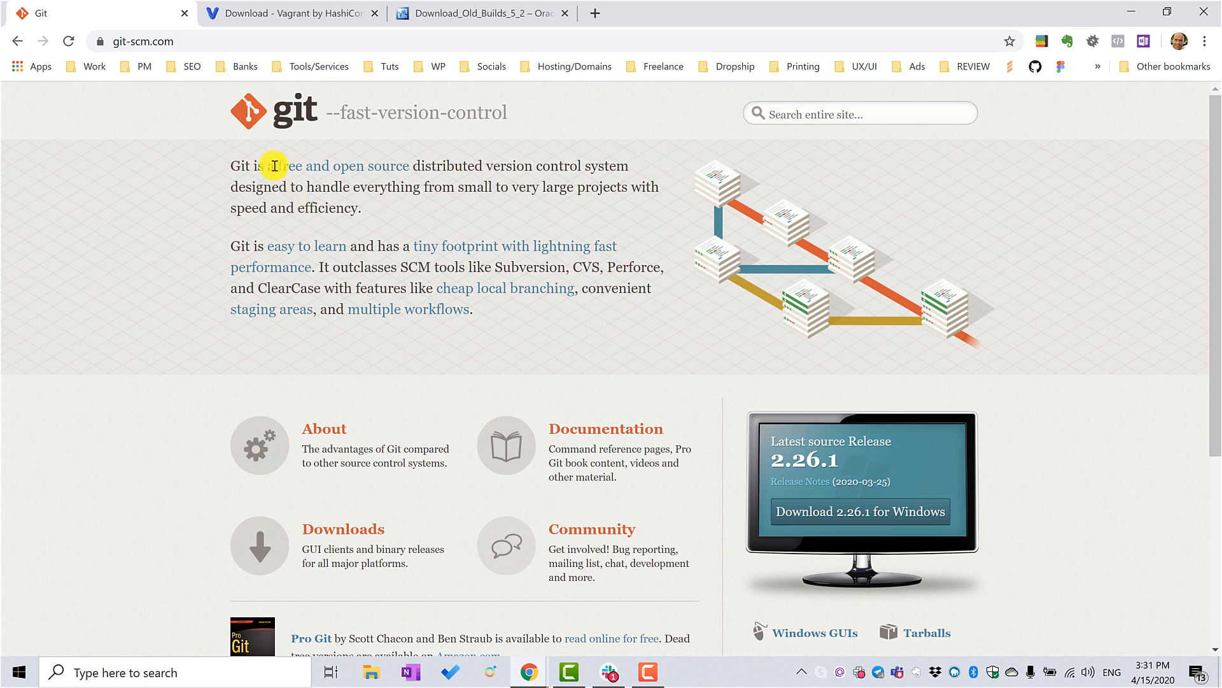
mouse_move(702, 364)
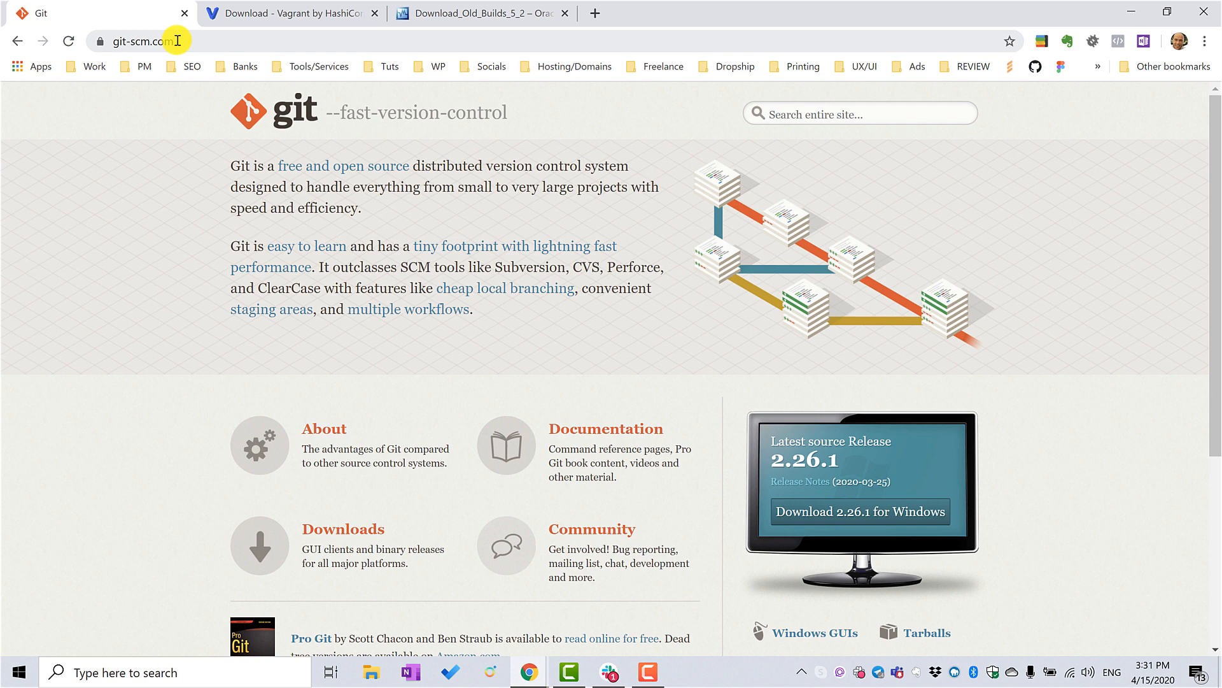
- Browse the git-scm.com, Vagrant downloads and old builds download tabs in Chrome
scroll(down, 3)
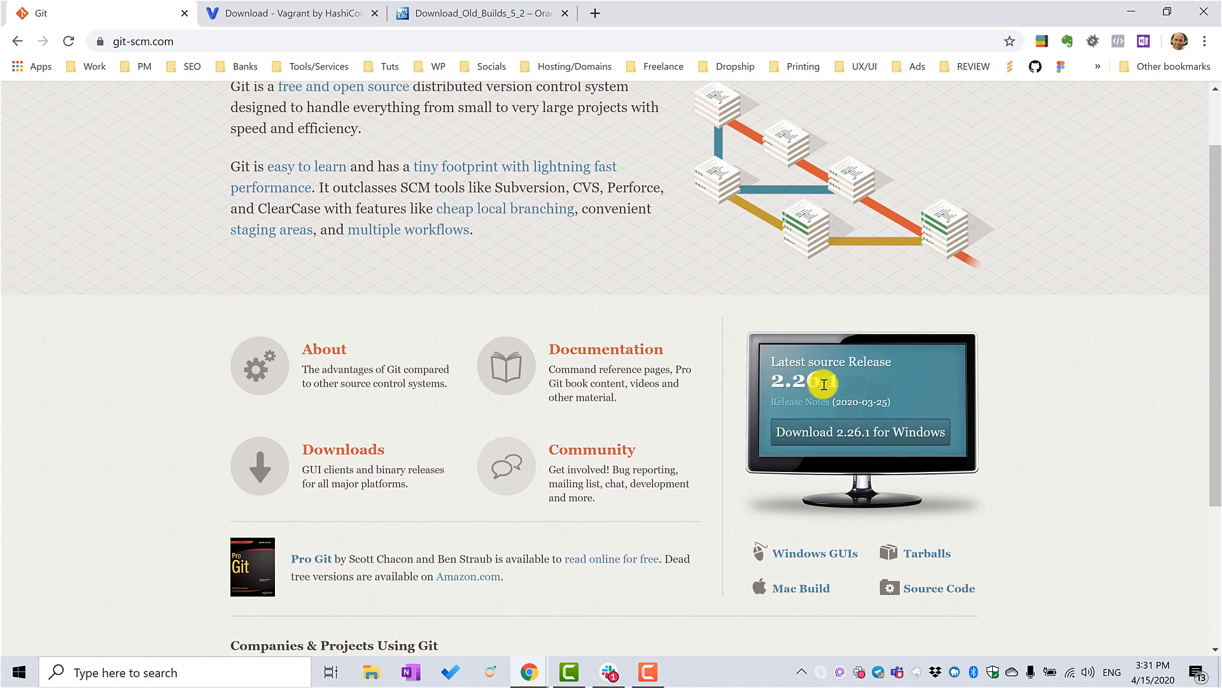
mouse_move(732, 388)
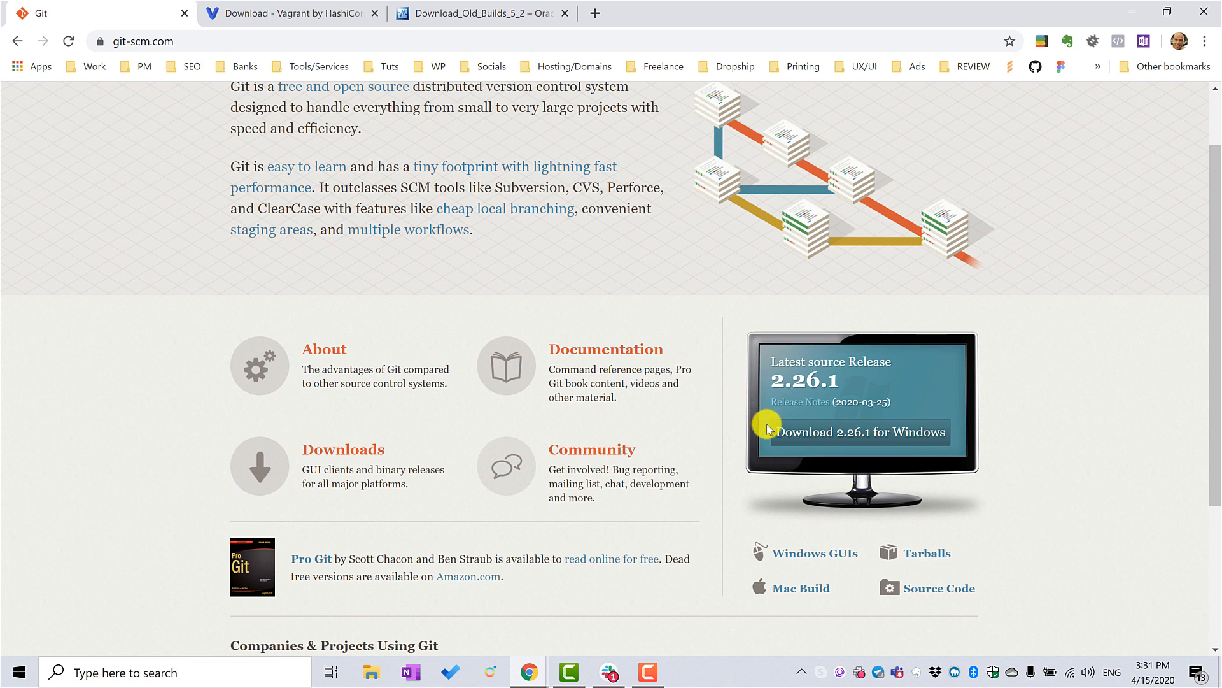
mouse_move(722, 408)
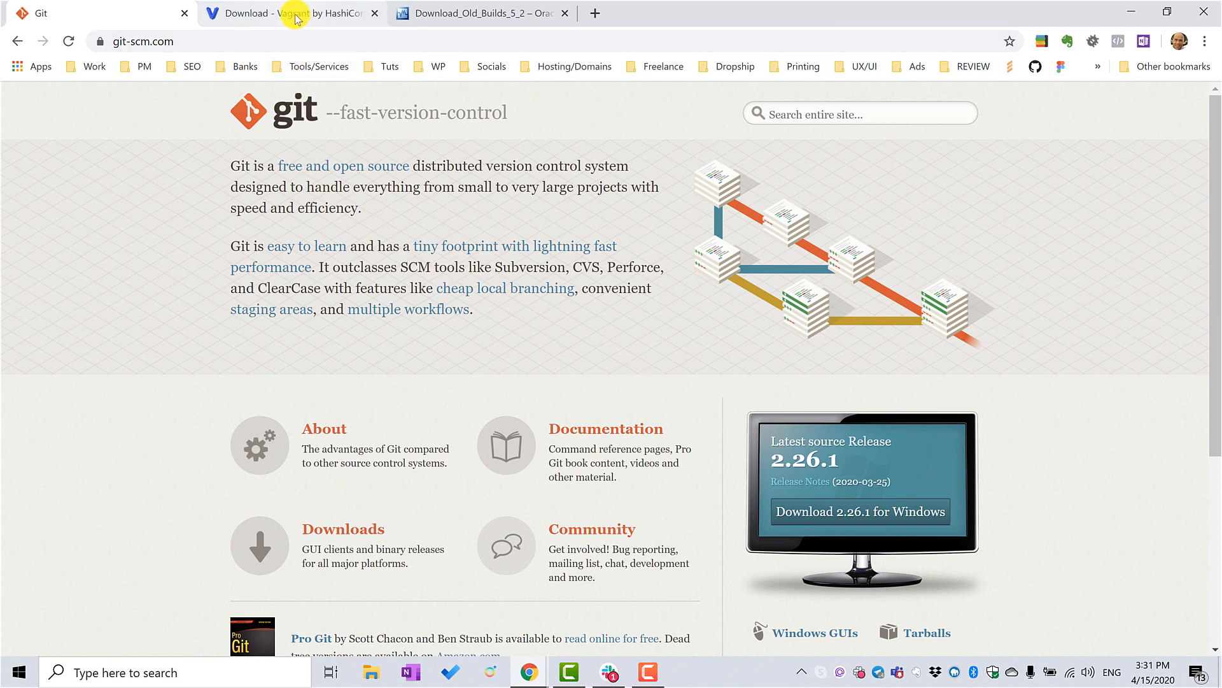
click(293, 14)
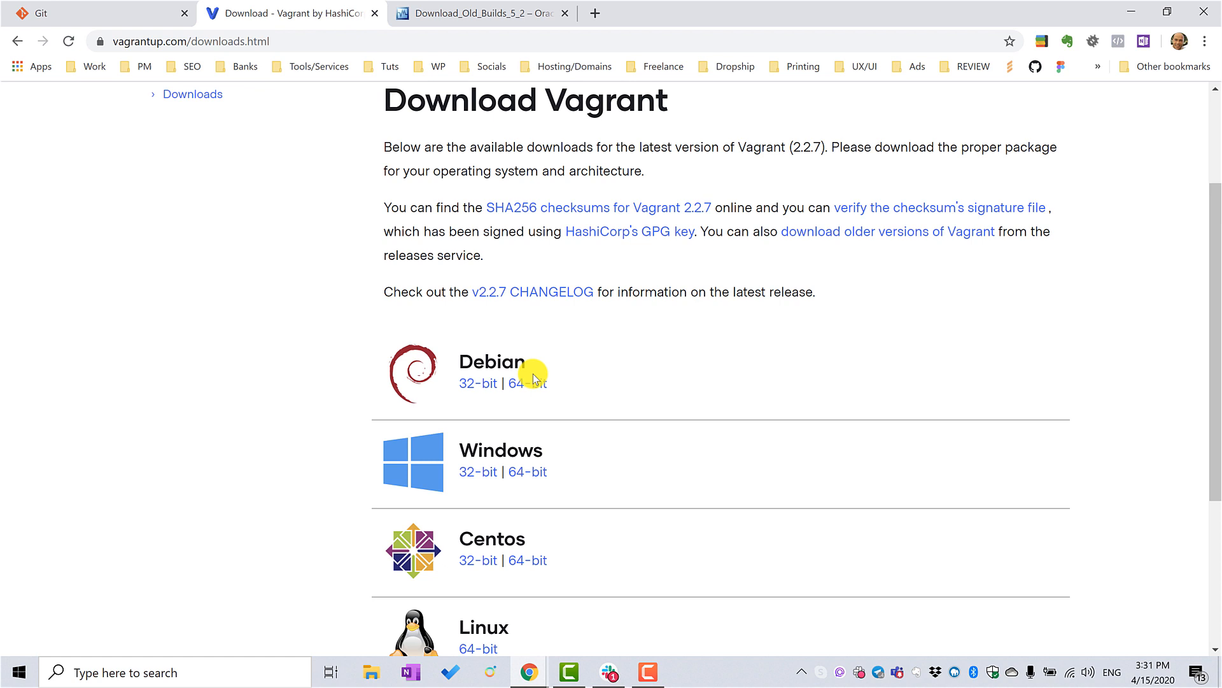
scroll(down, 3)
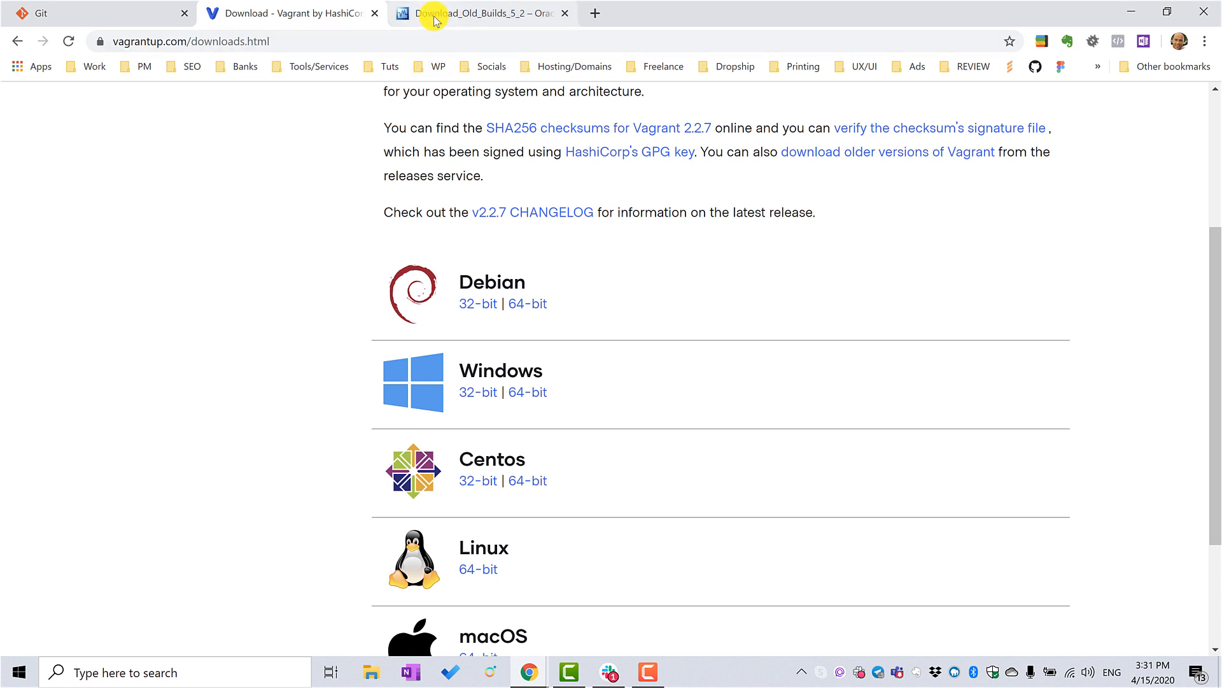
click(479, 13)
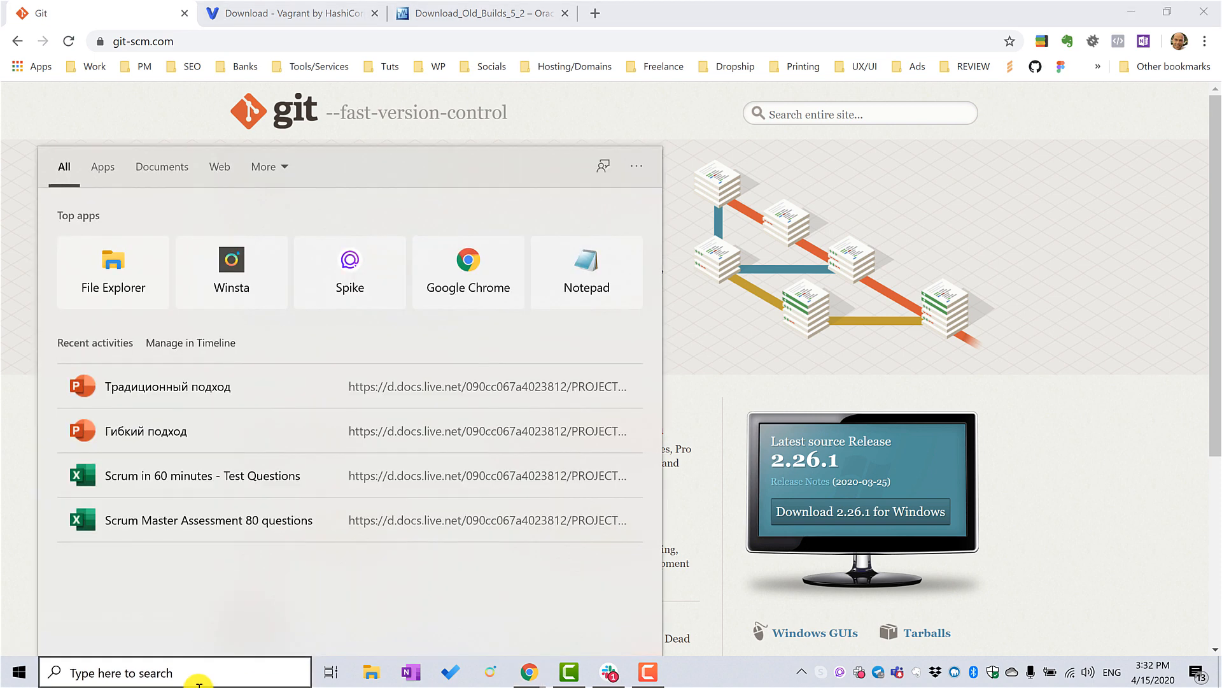
- Launch Git Bash, check pwd, cd into PhpstormProjects/ and list its folders
text(git)
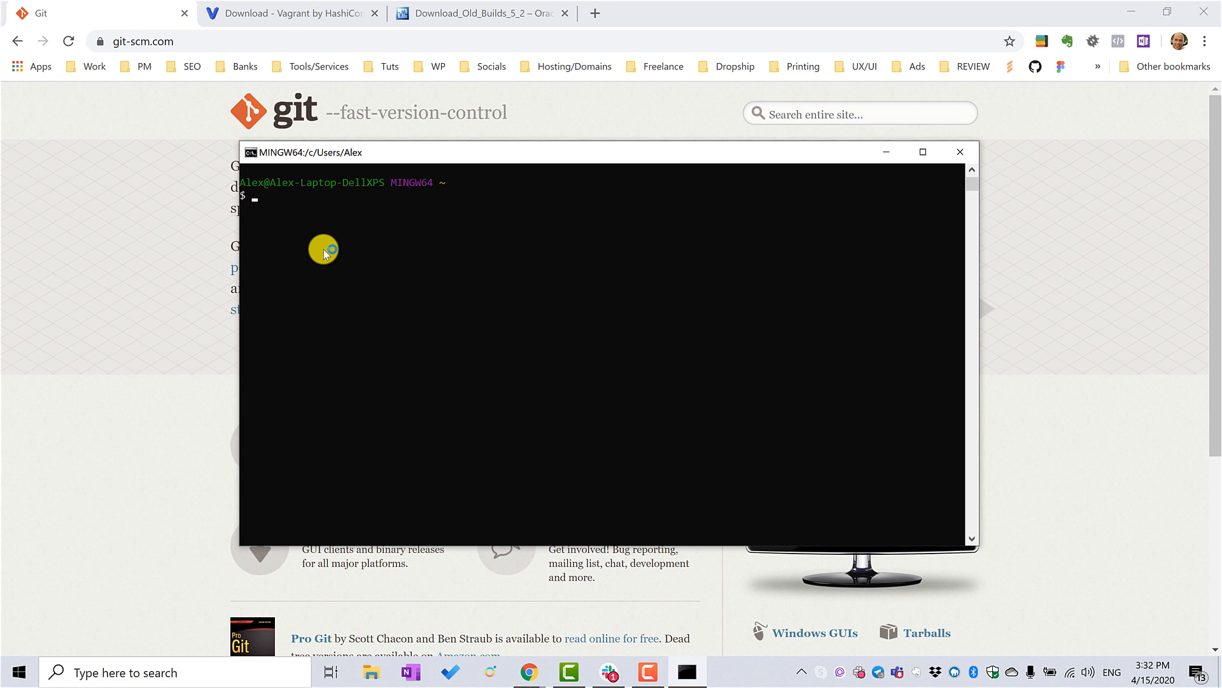
text(pwd)
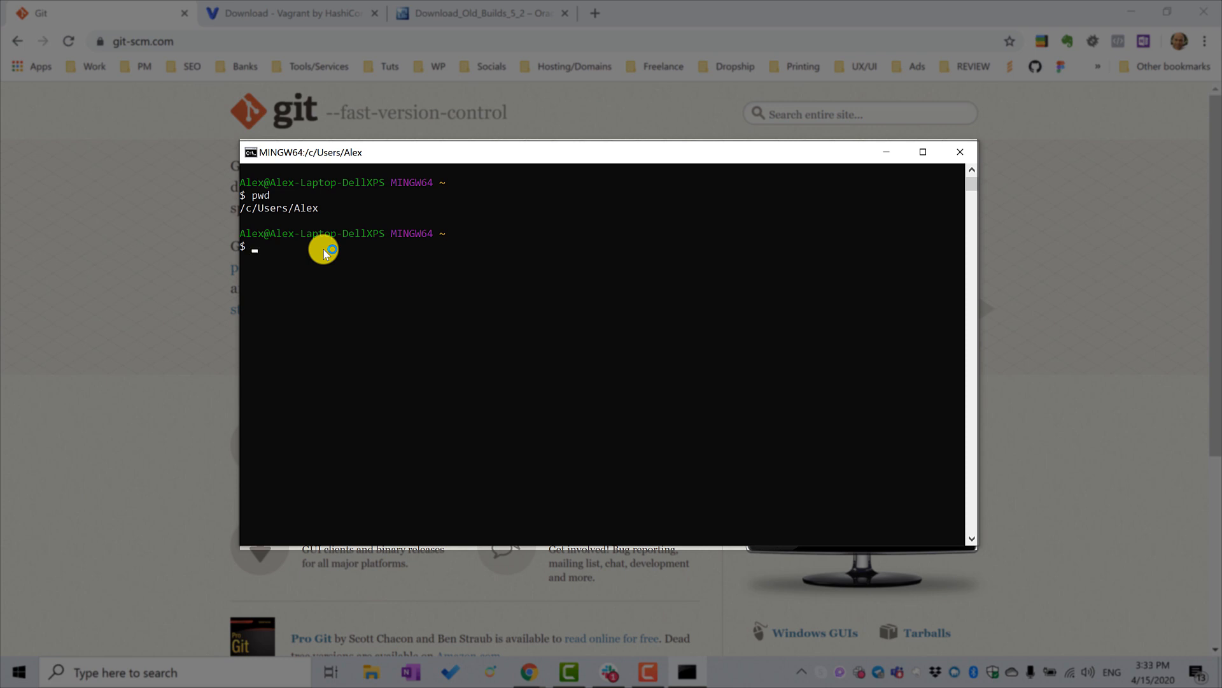
text(cd)
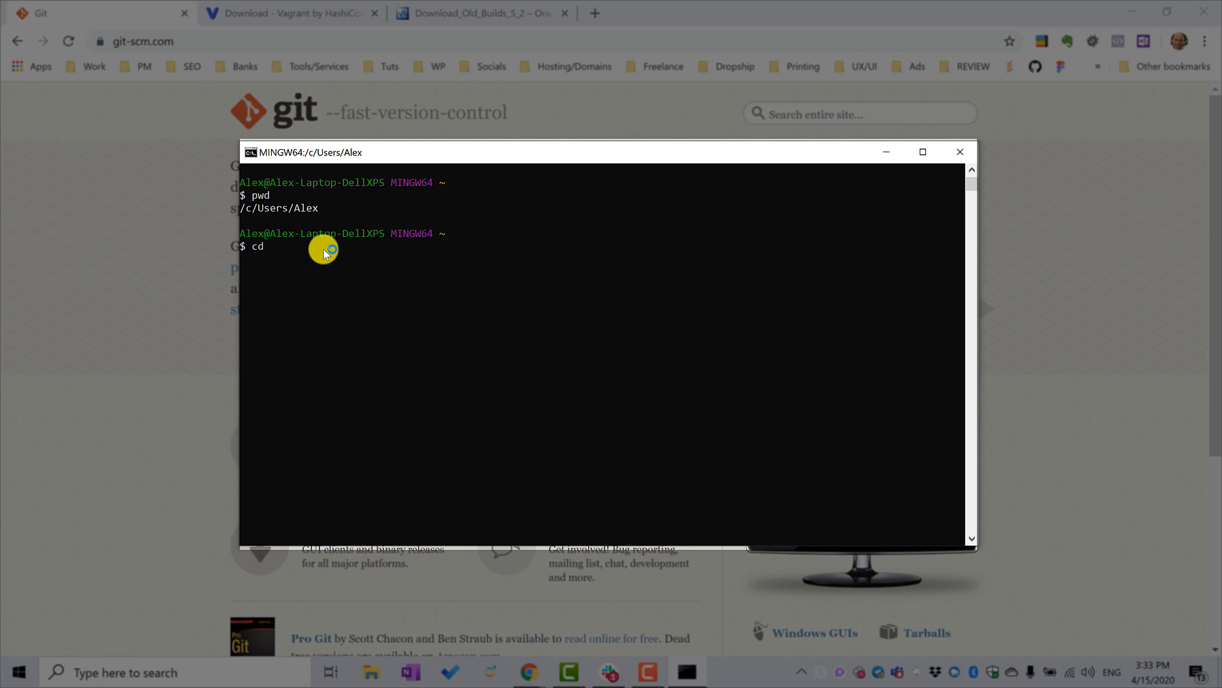
text(PhpstormProjects/)
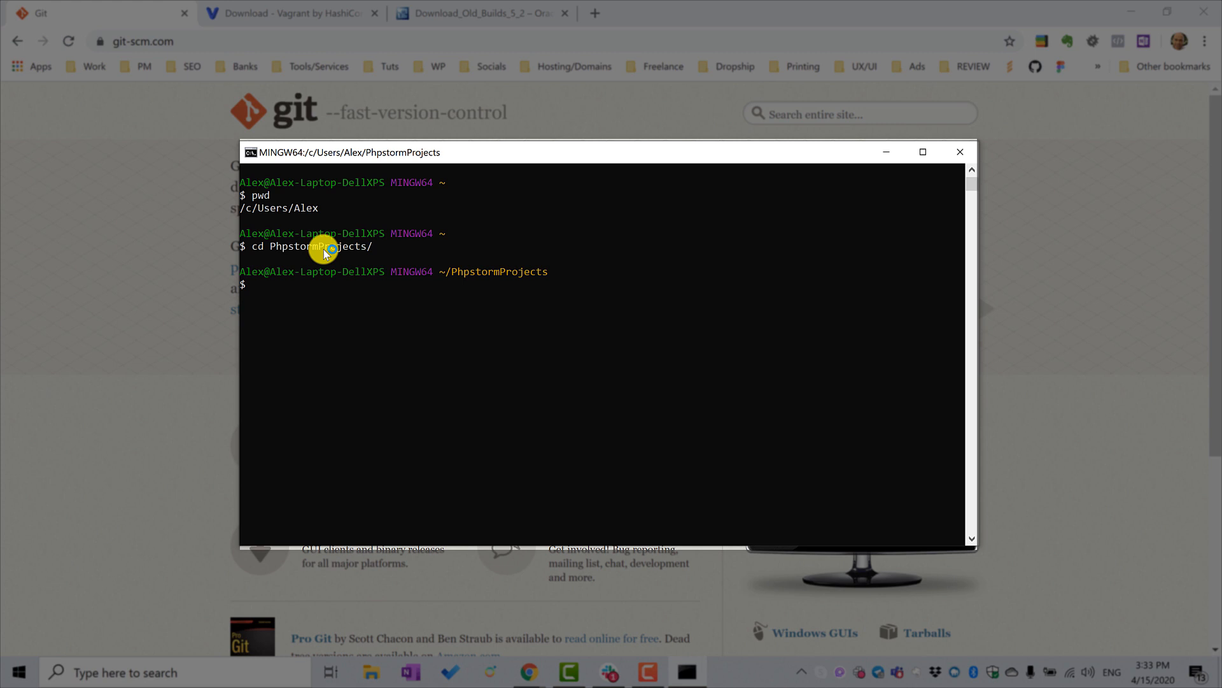
text(ls)
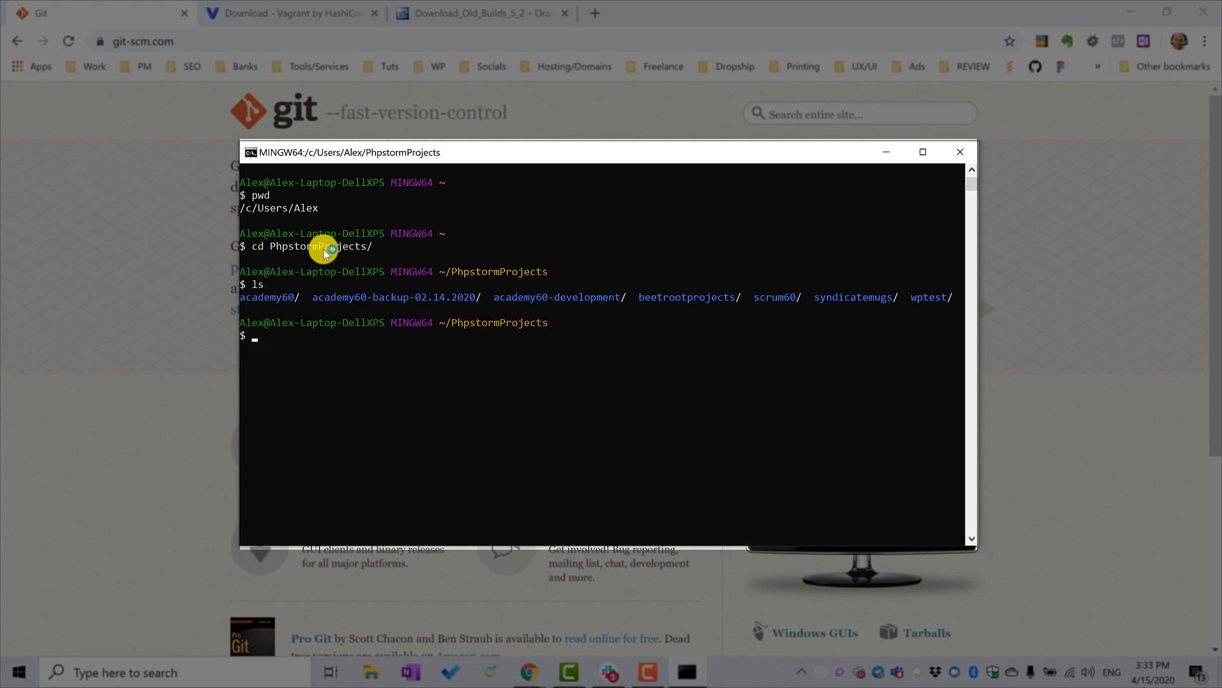
mouse_move(262, 361)
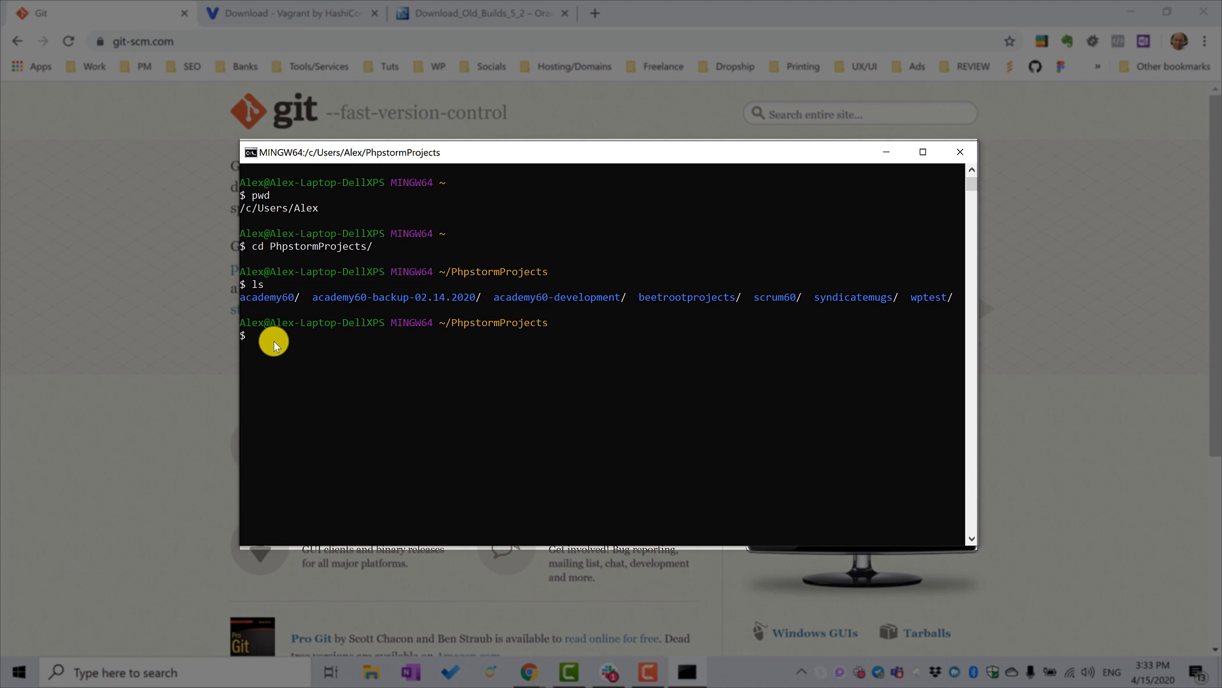
- Create the testvagrant folder with mkdir, list it, and cd into testvagrant/
text(mkdir)
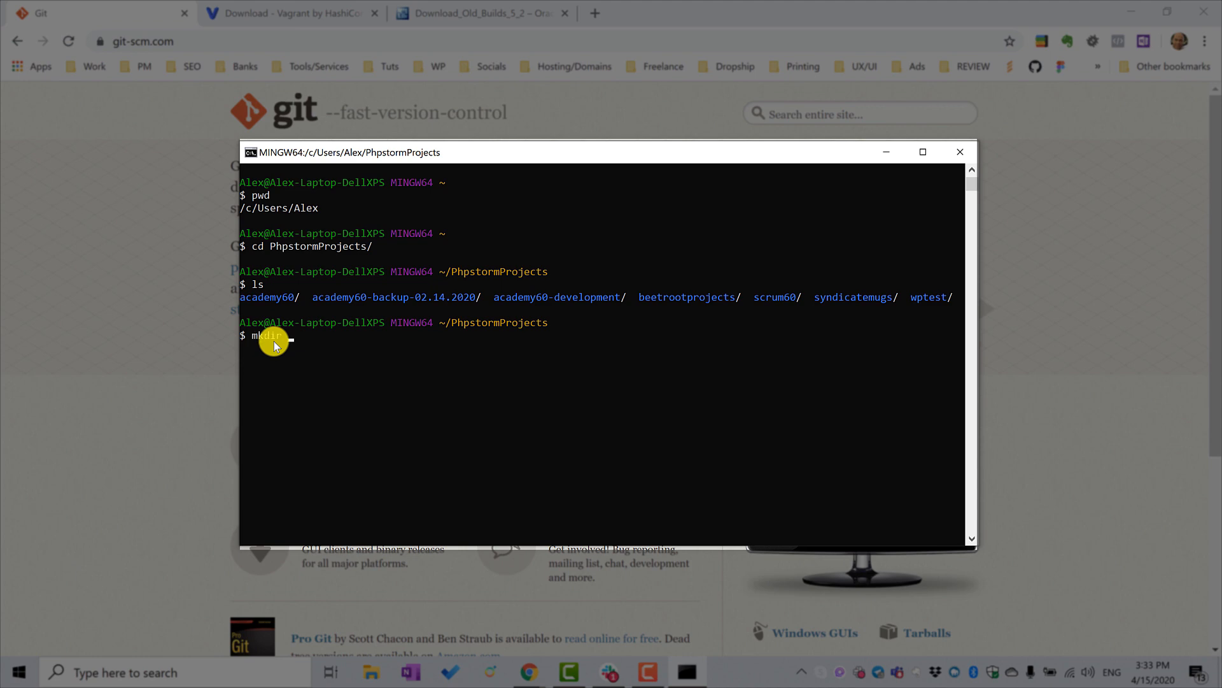
click(922, 153)
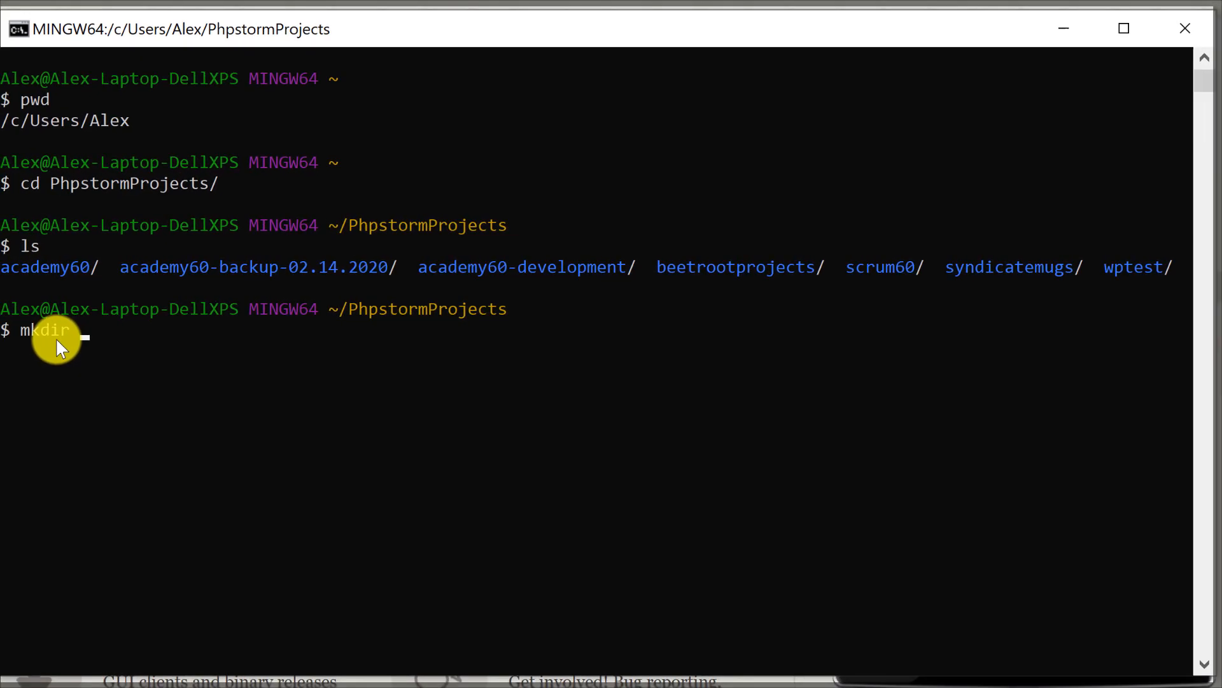
text(t)
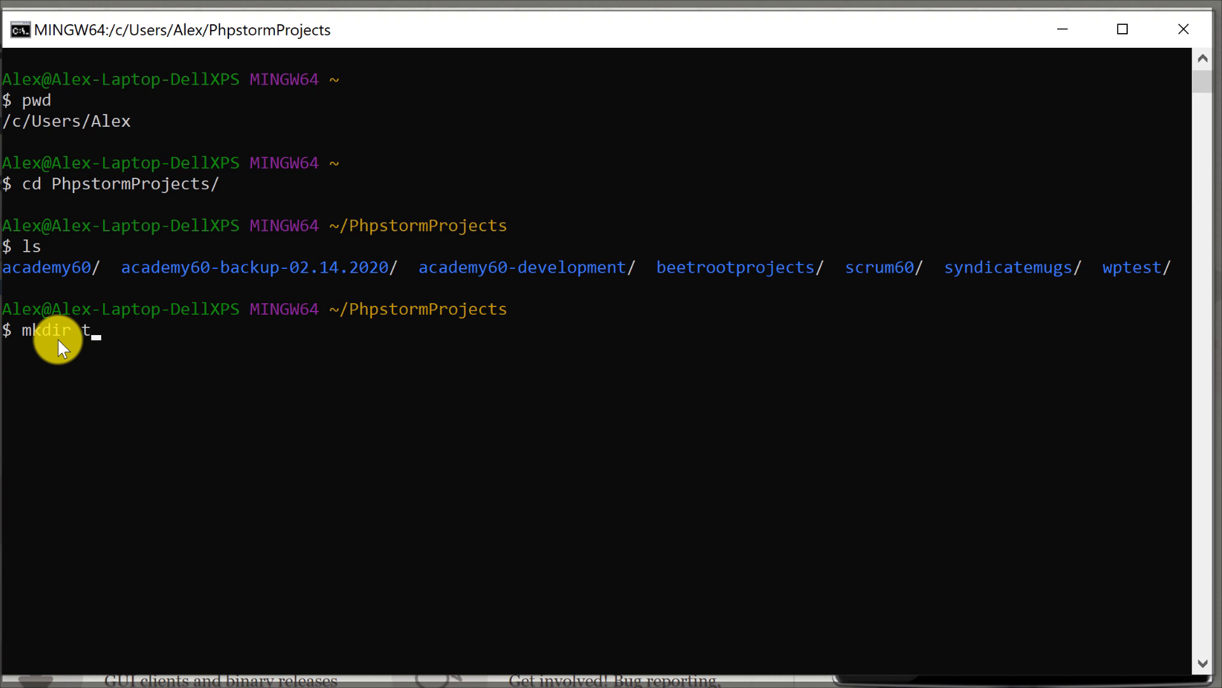
text(estvar)
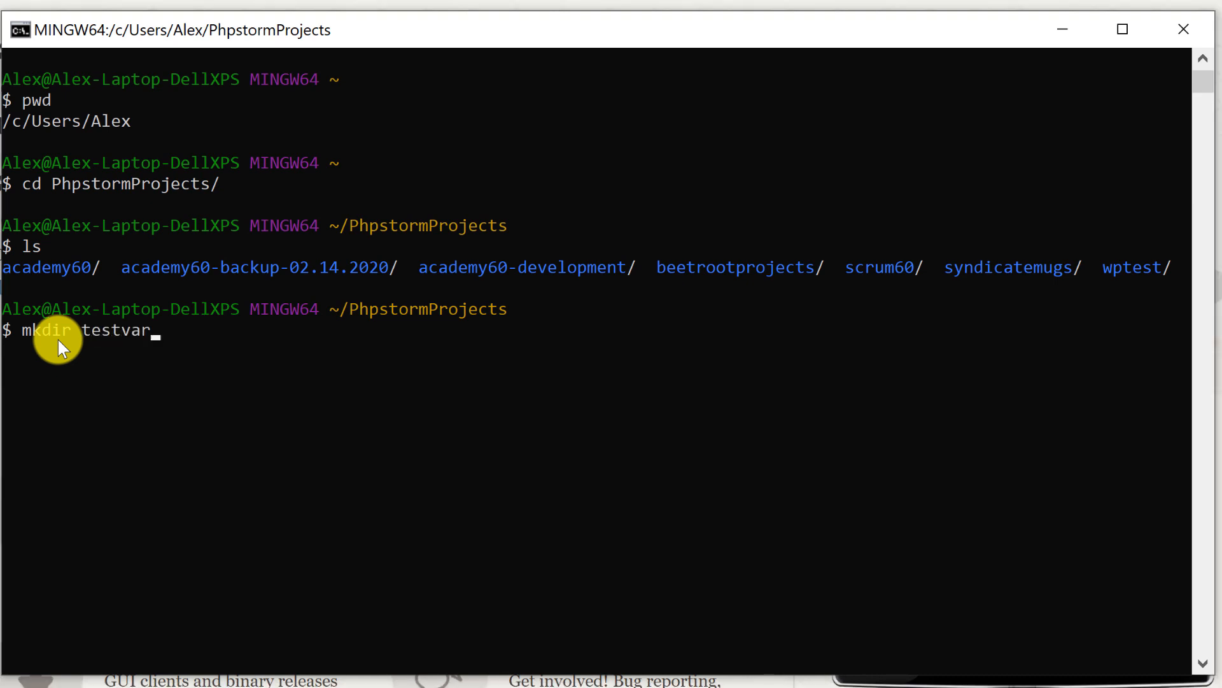
text(gr)
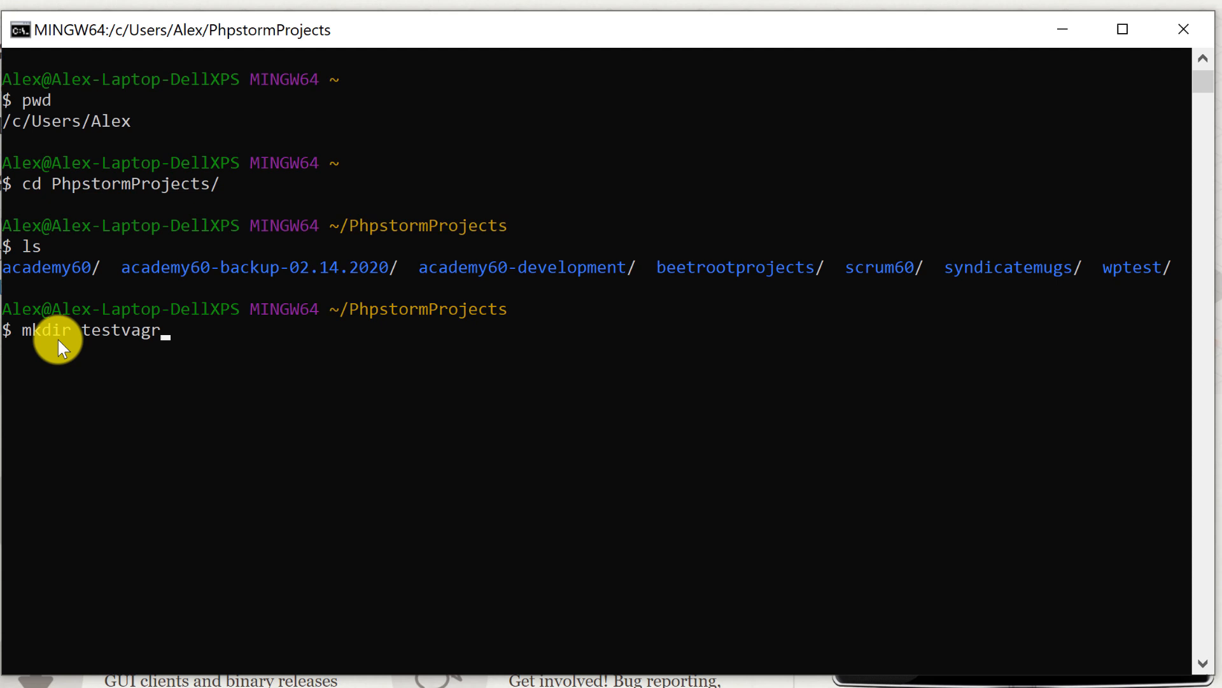
text(ant)
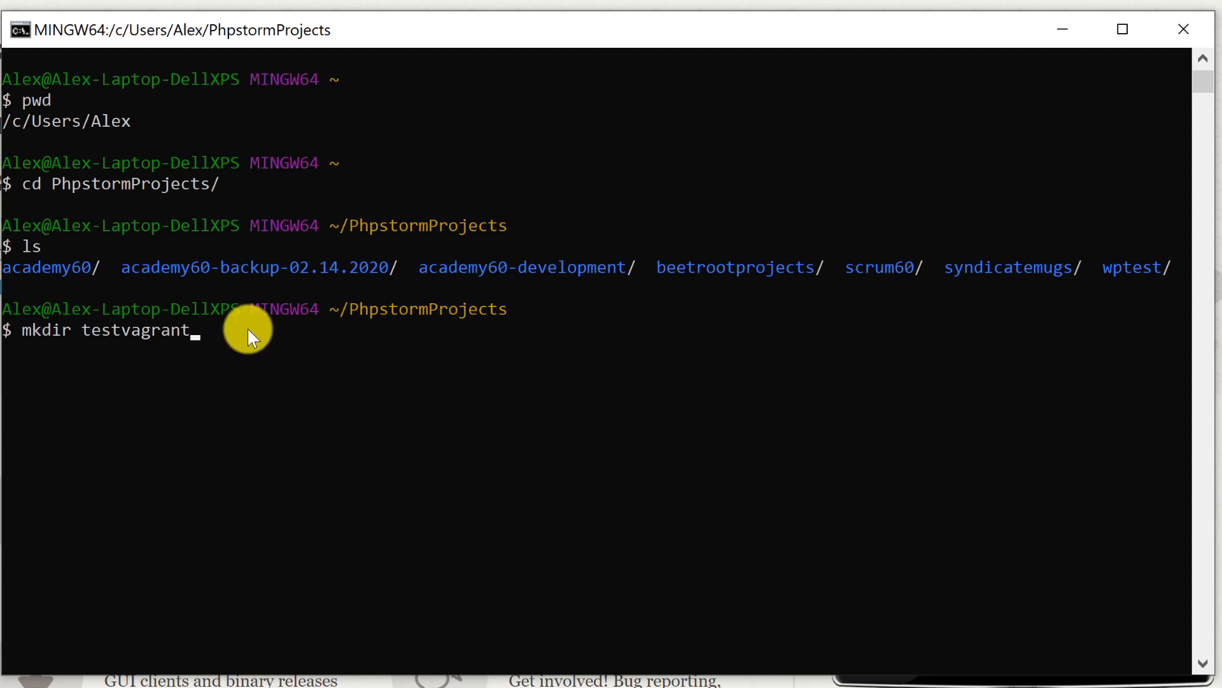
key(Enter)
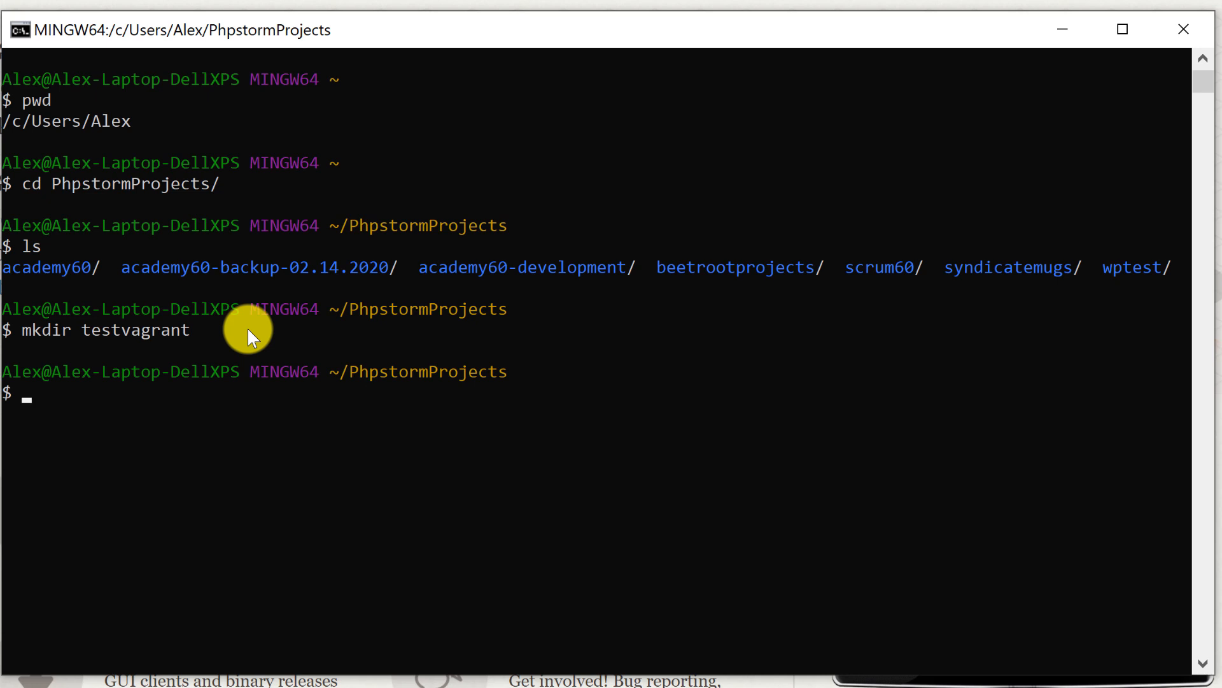
text(ls)
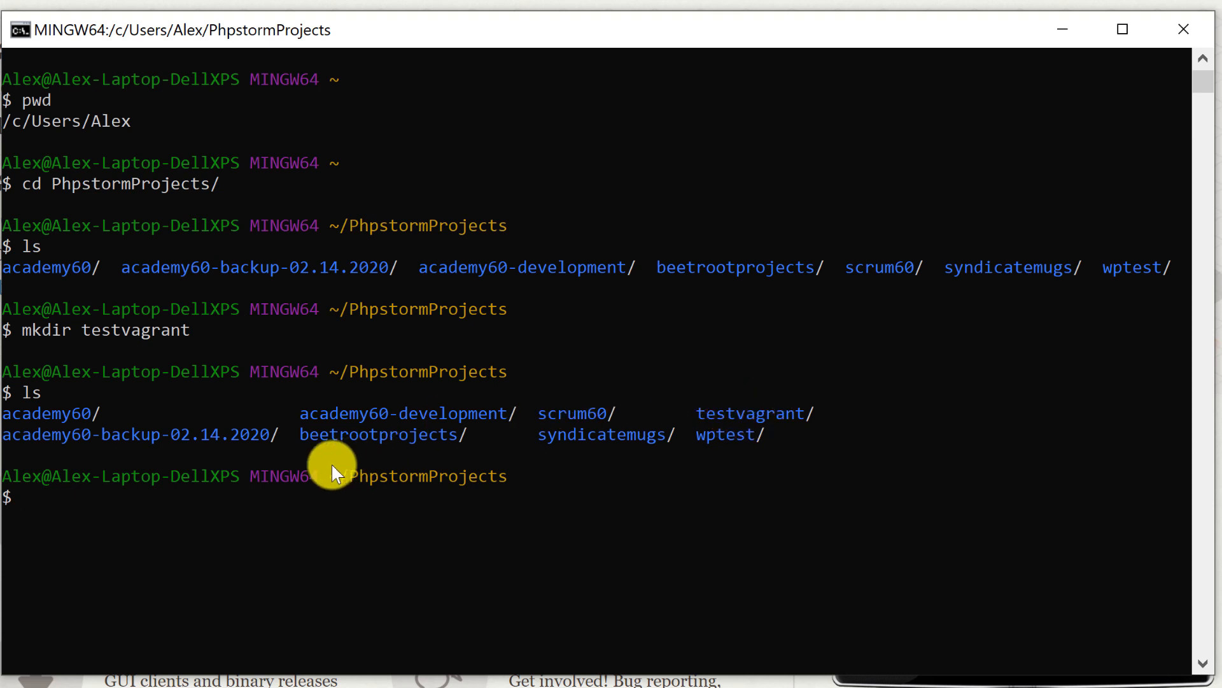
mouse_move(311, 517)
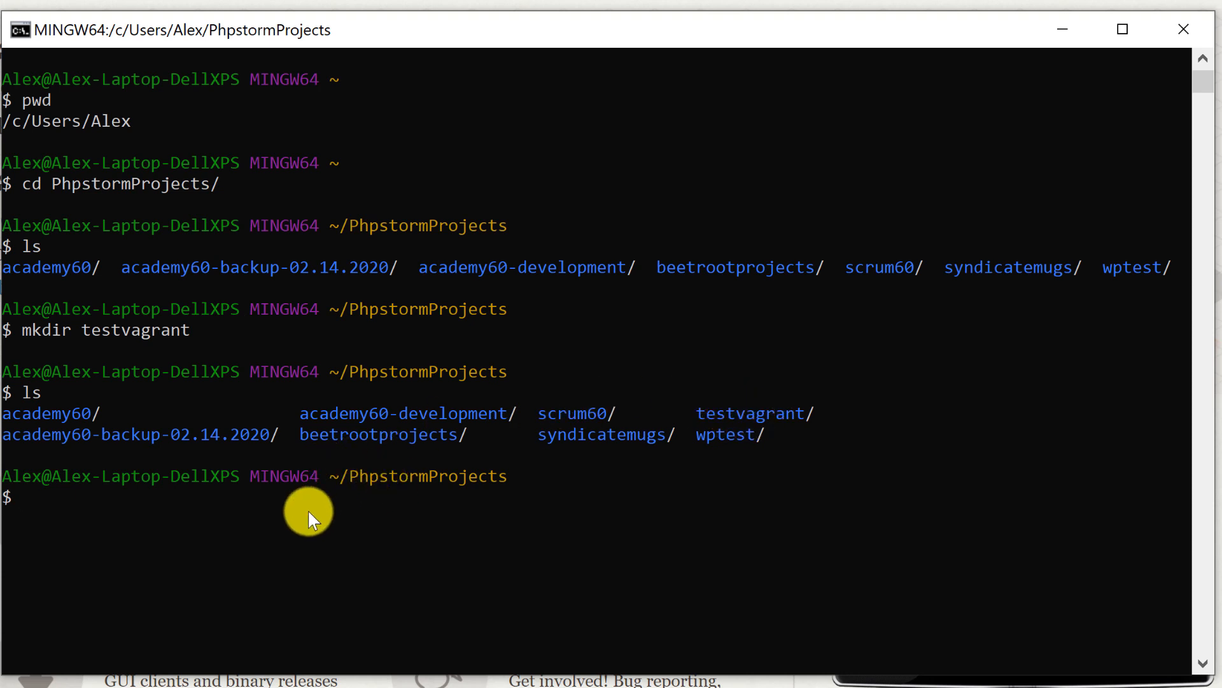
text(cd testvagrant/)
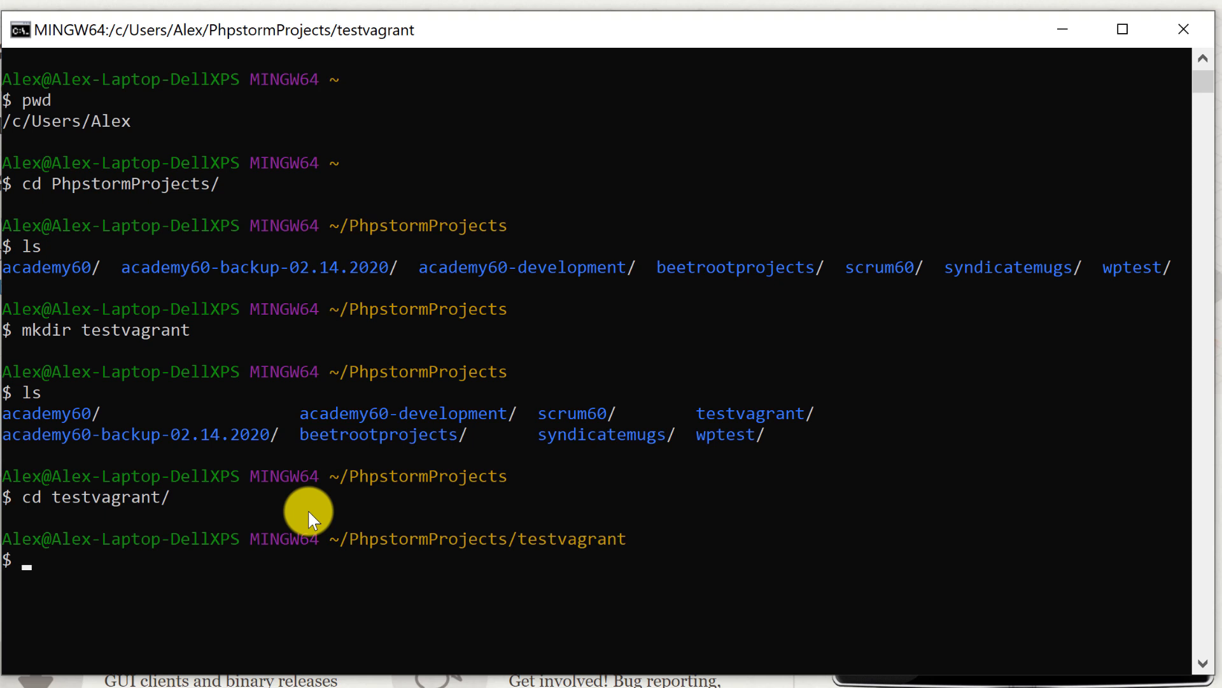
mouse_move(471, 503)
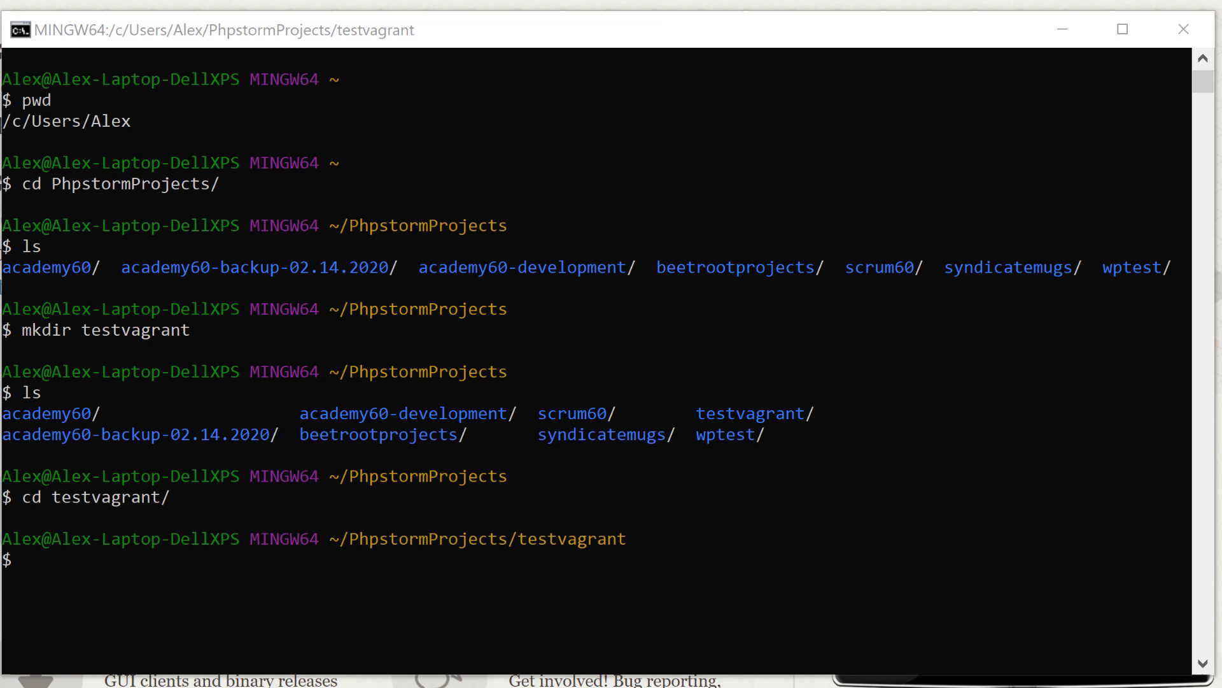
- Run vagrant init hashicorp/bionic64 and list the folder to confirm the Vagrantfile
text(vagrant init hashicorp/bionic64)
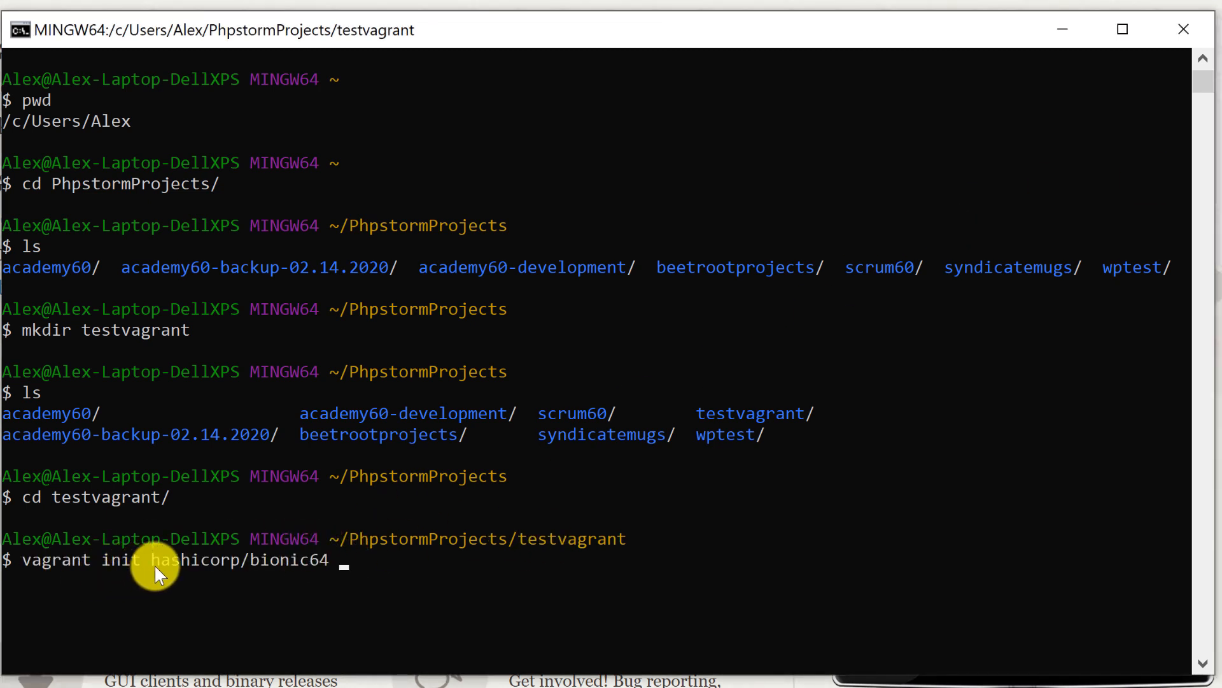
mouse_move(347, 569)
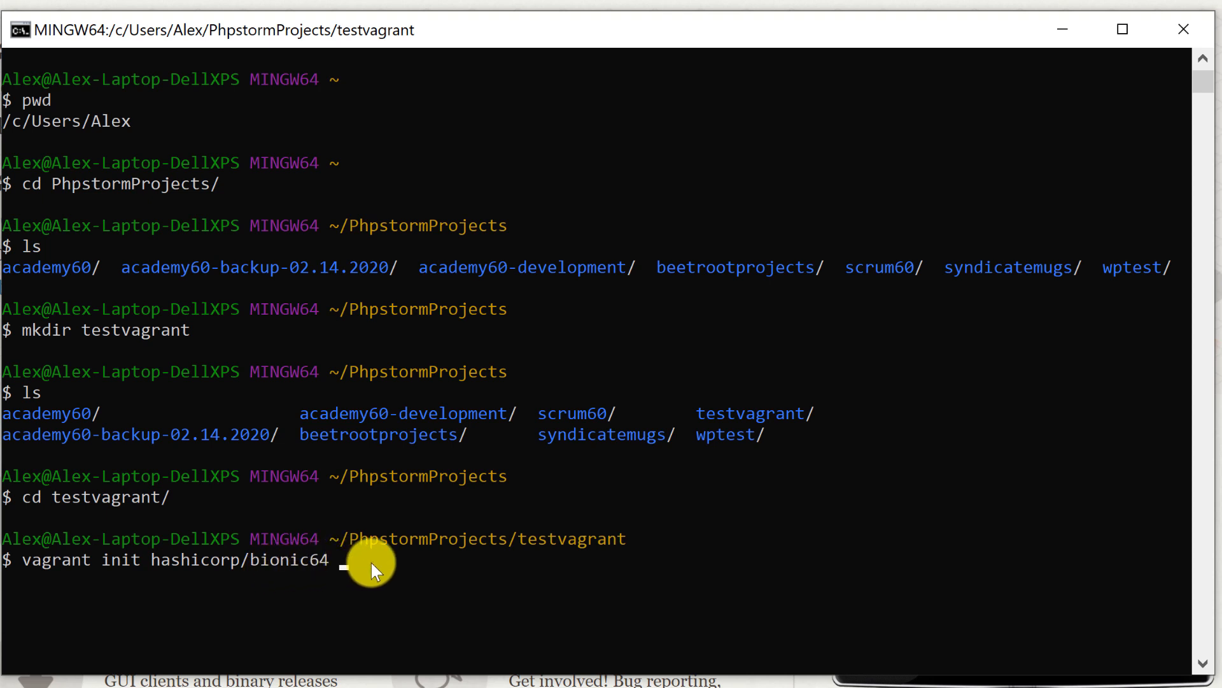
key(Enter)
text(l)
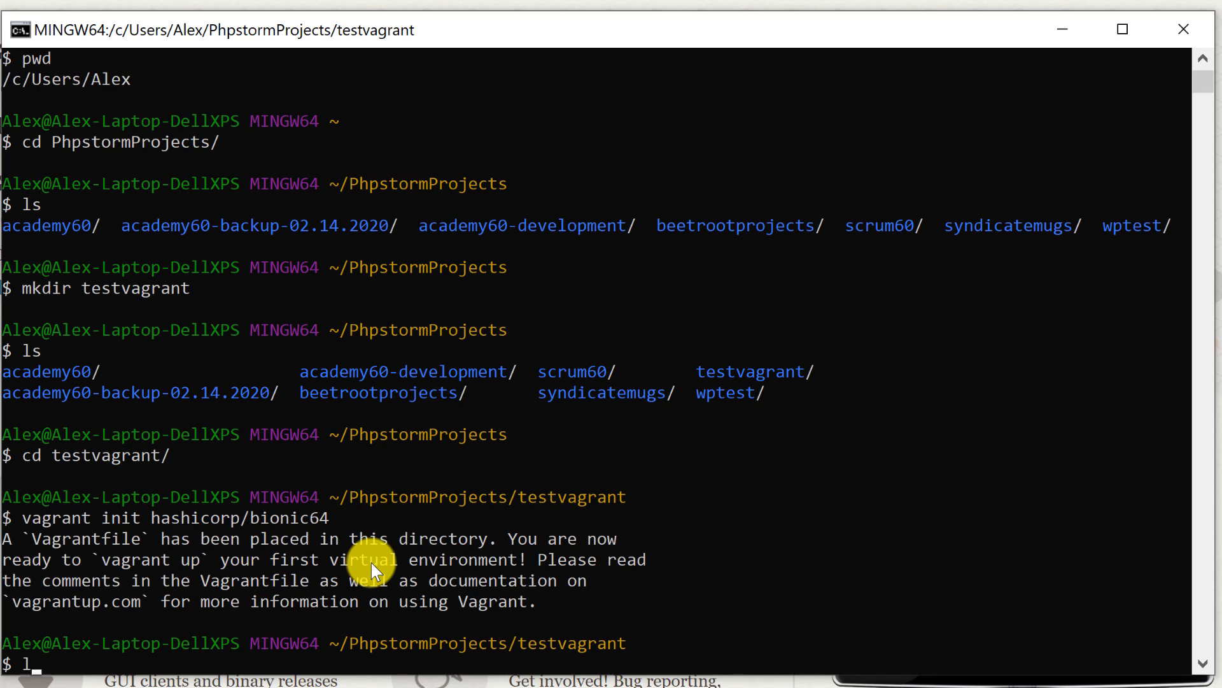
text(s)
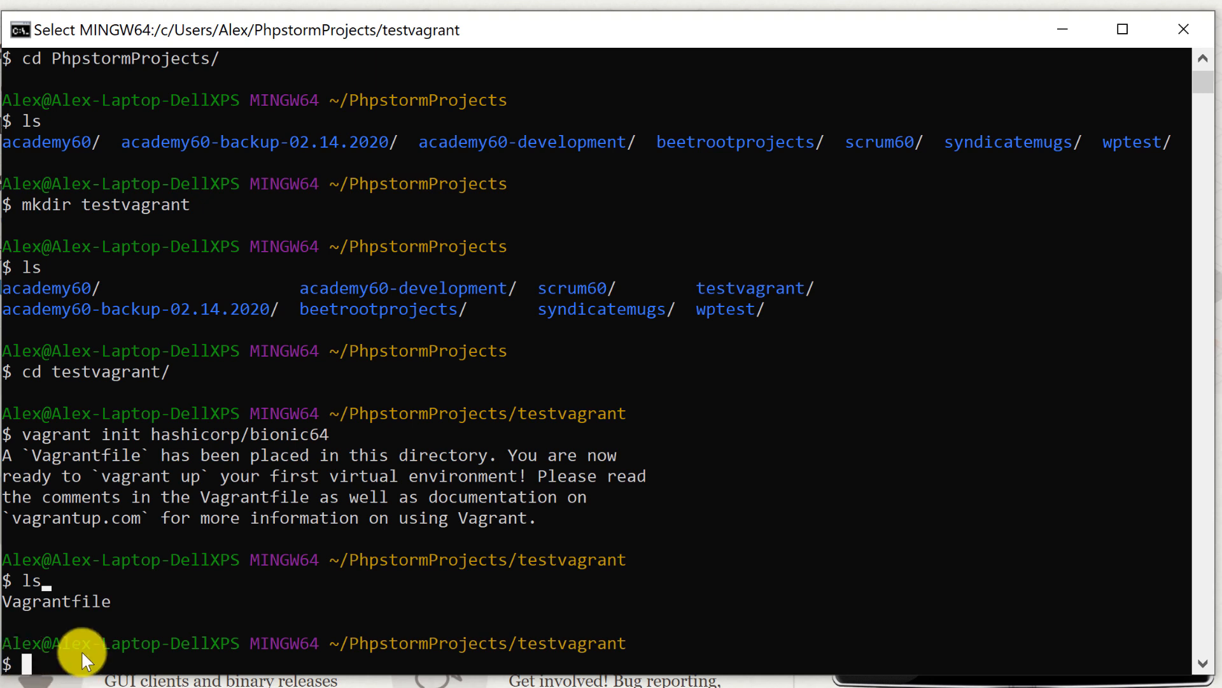
text(vi)
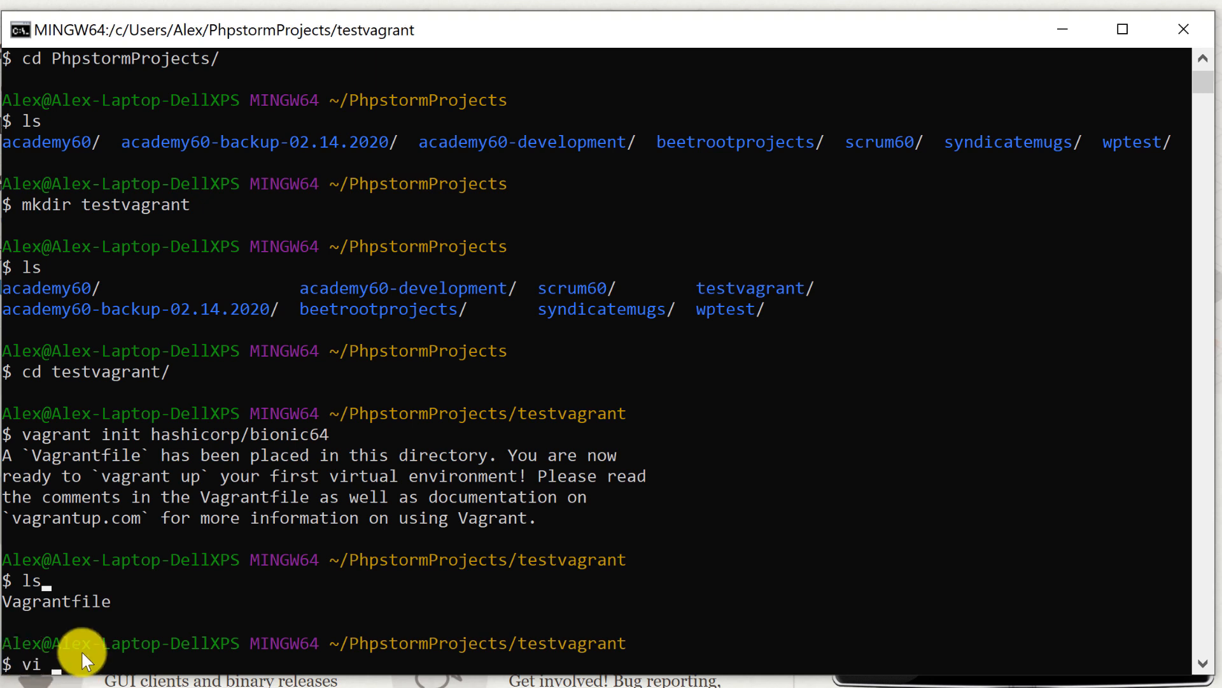
- Edit the Vagrantfile in vi so the synced folder host path is ".", then save with :wq
text(Vagrantfile)
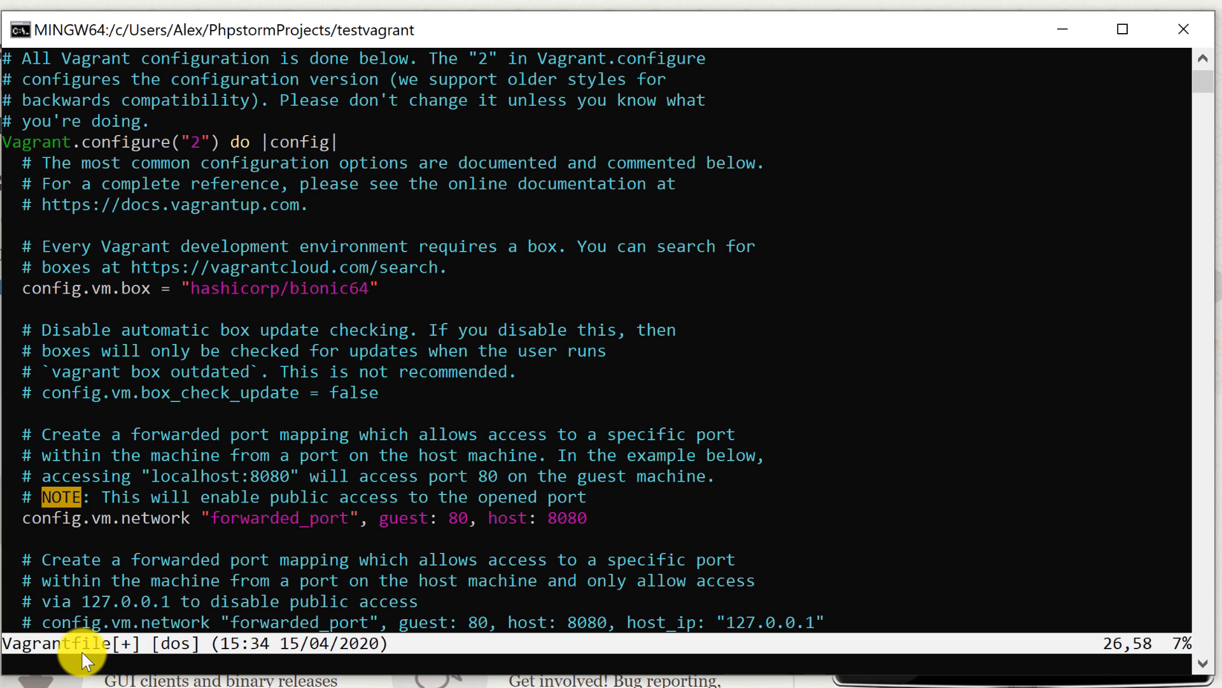
scroll(down, 3)
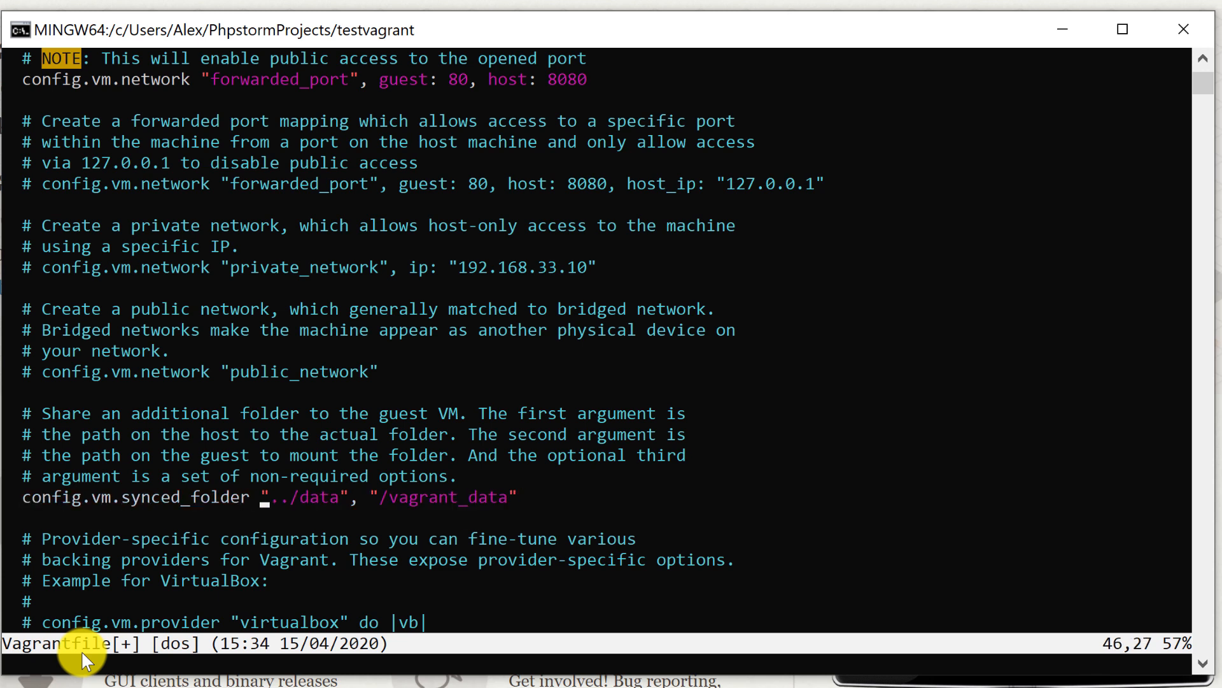
key(Right)
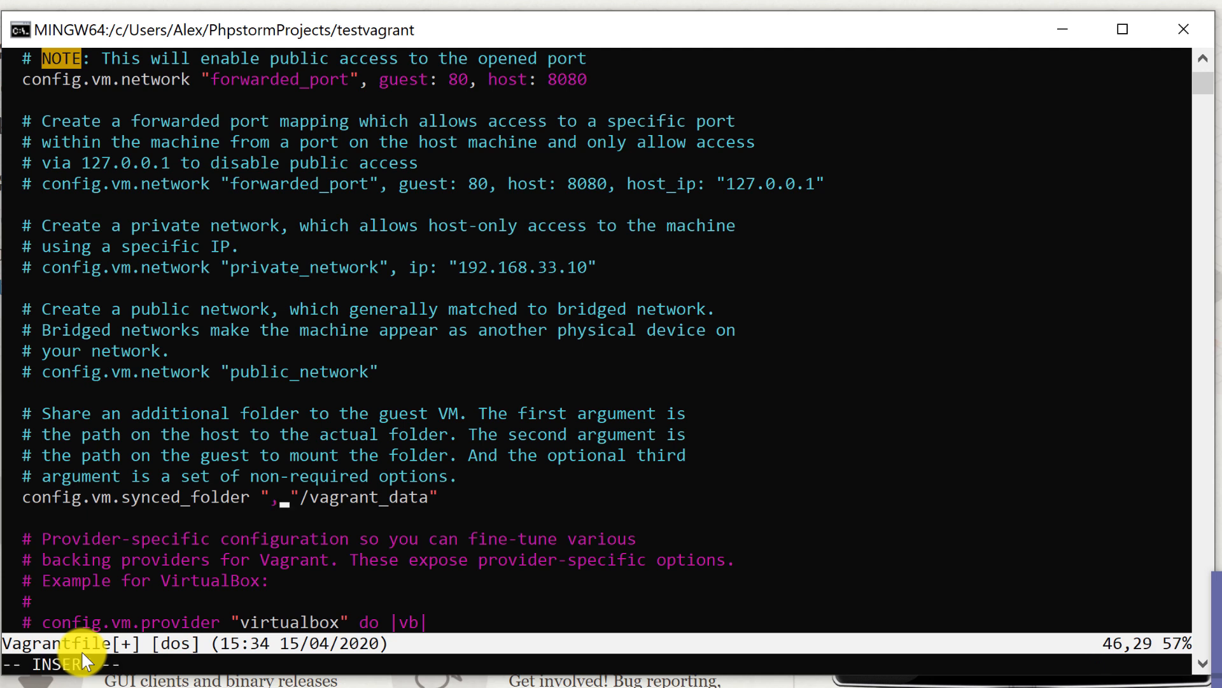
text(:)
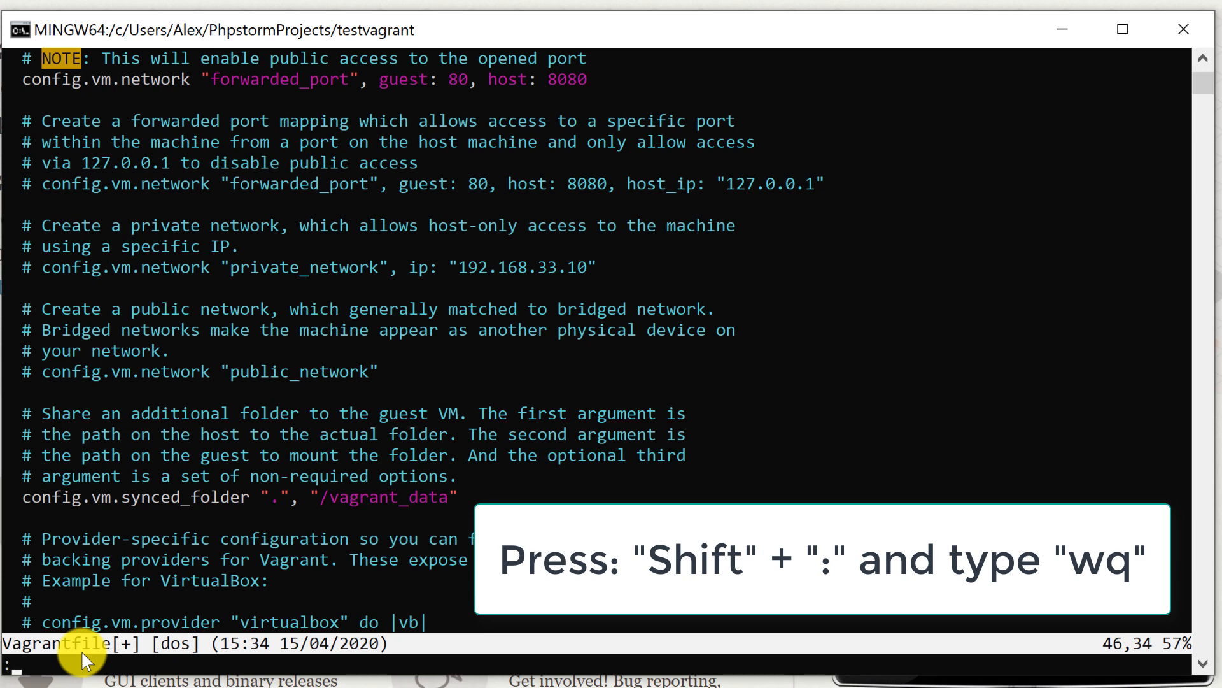
text(:wq)
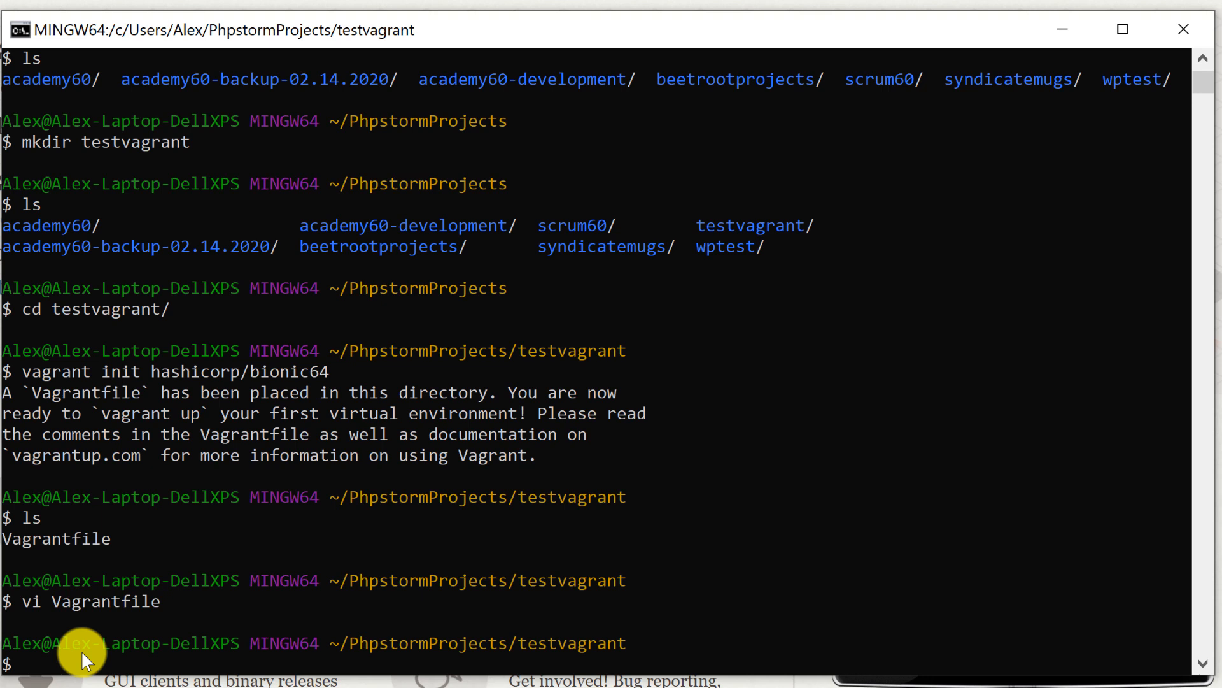
- Run vagrant up to boot the VM with port 8080 forwarded and /vagrant_data mounted
text(va)
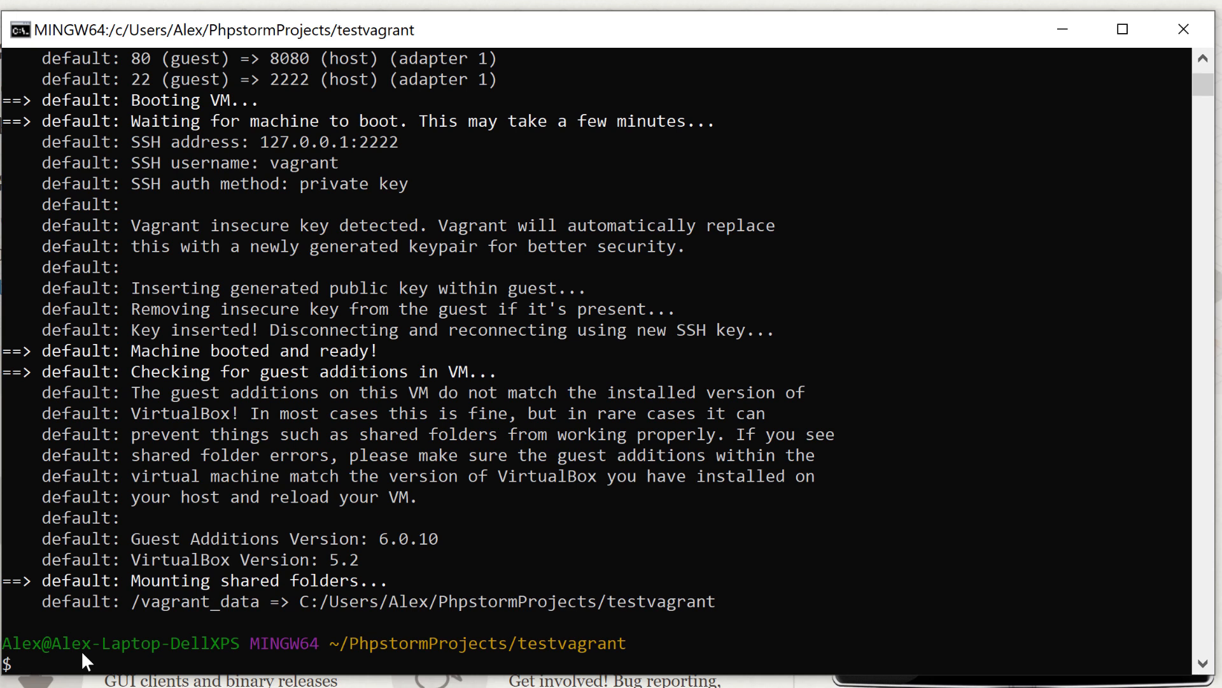
text(v)
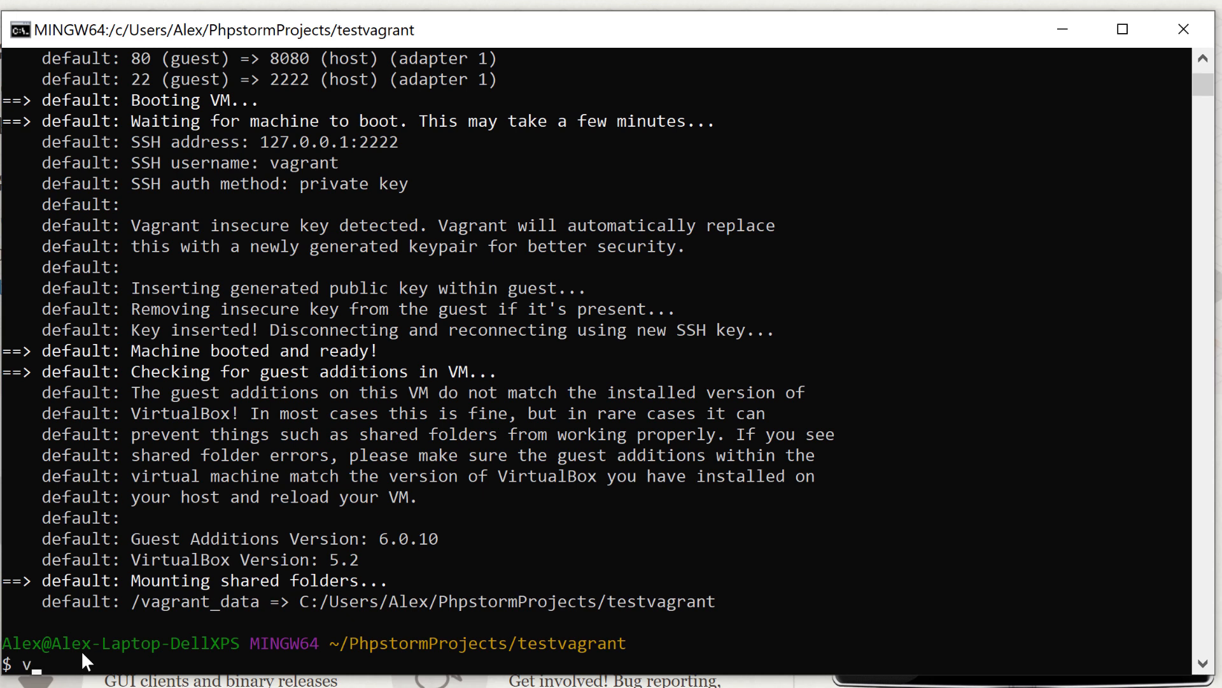
- SSH into the VM with vagrant ssh, check whoami, and become root with sudo -s
text(agrant ssh)
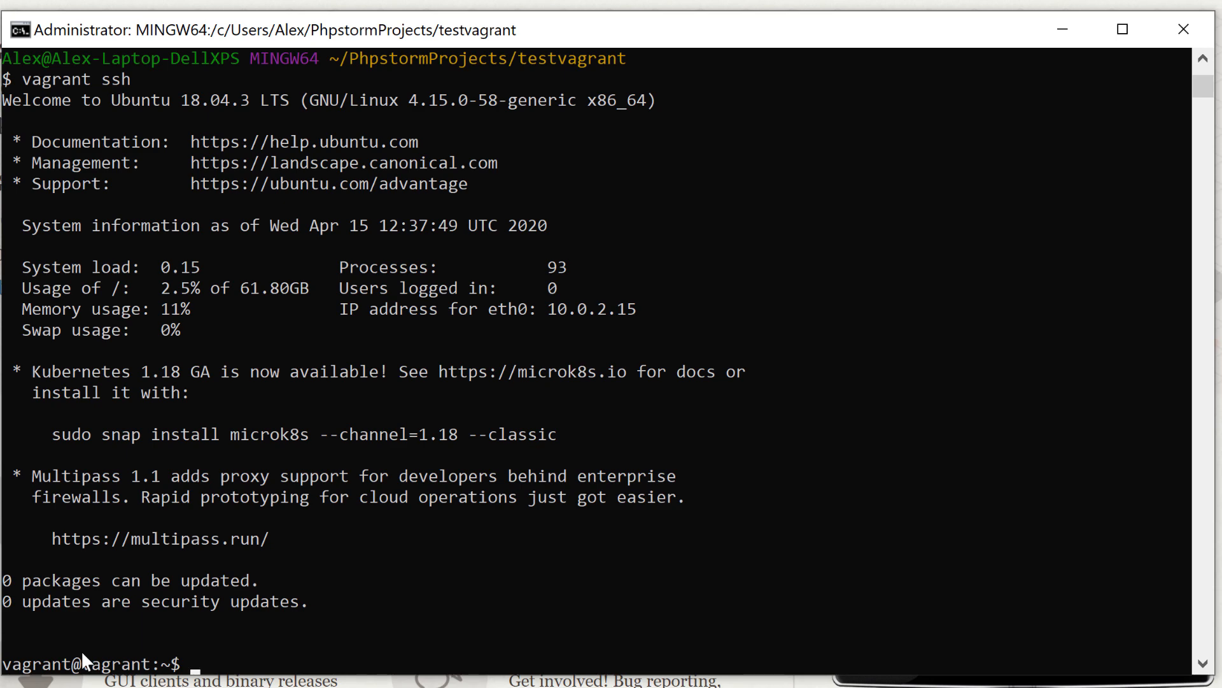
text(whoiam)
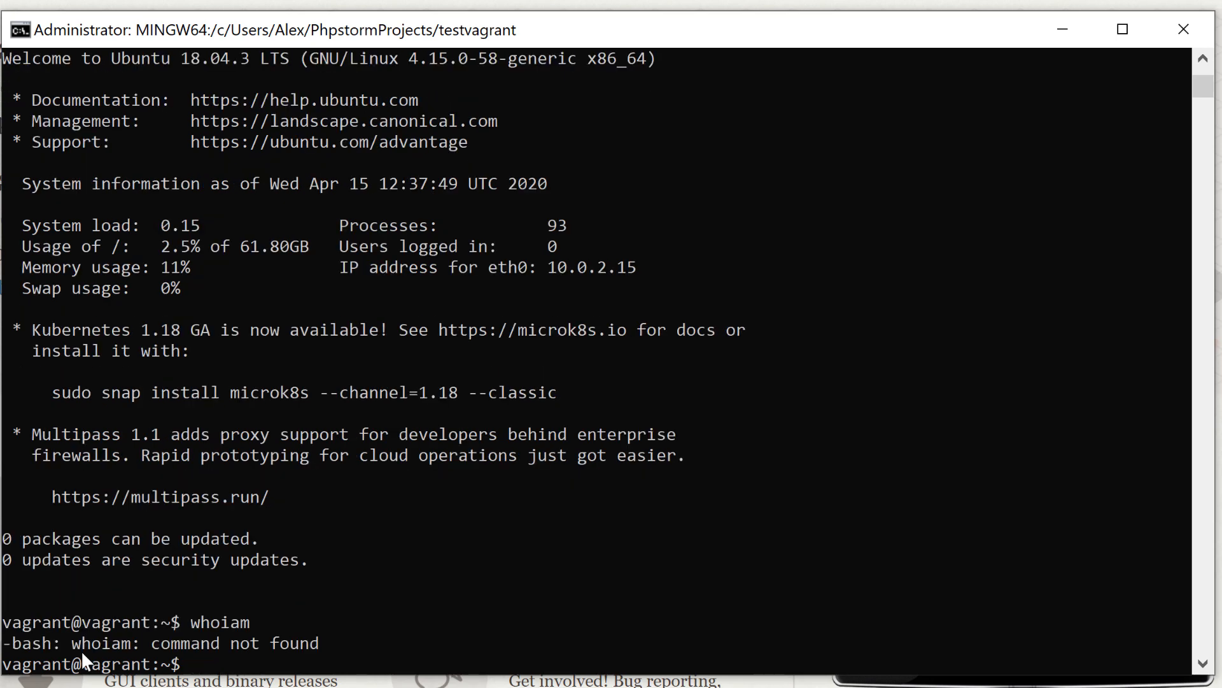
text(whoiam)
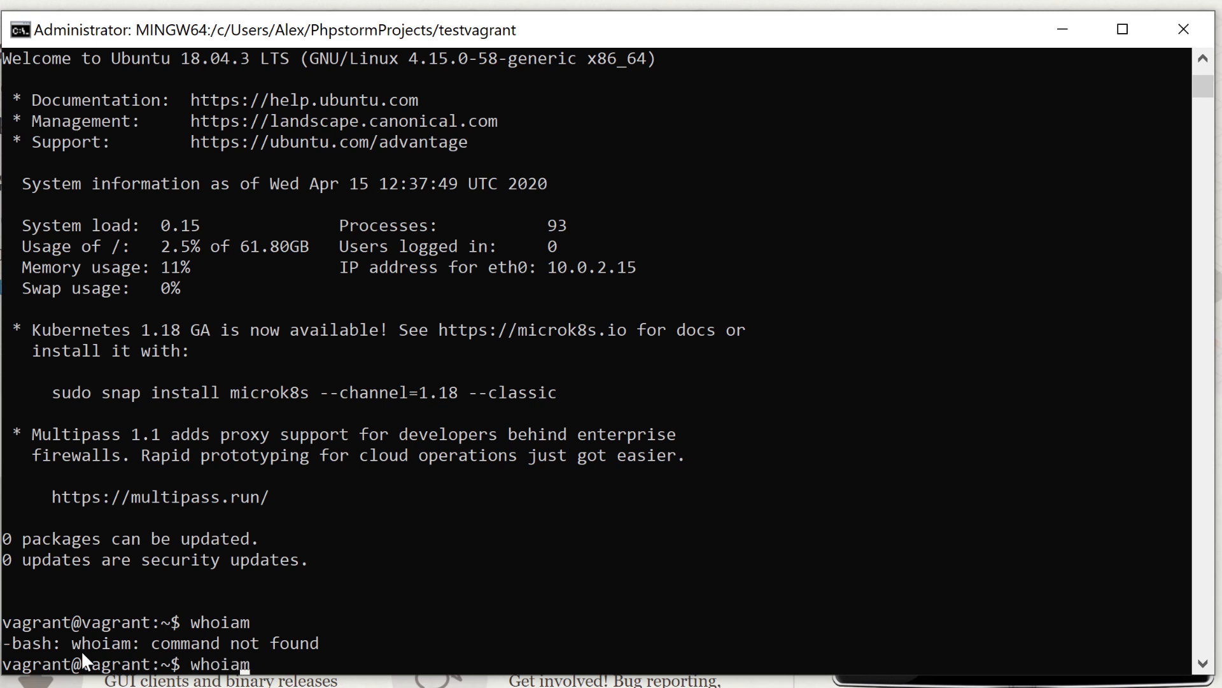
key(Backspace)
text(i)
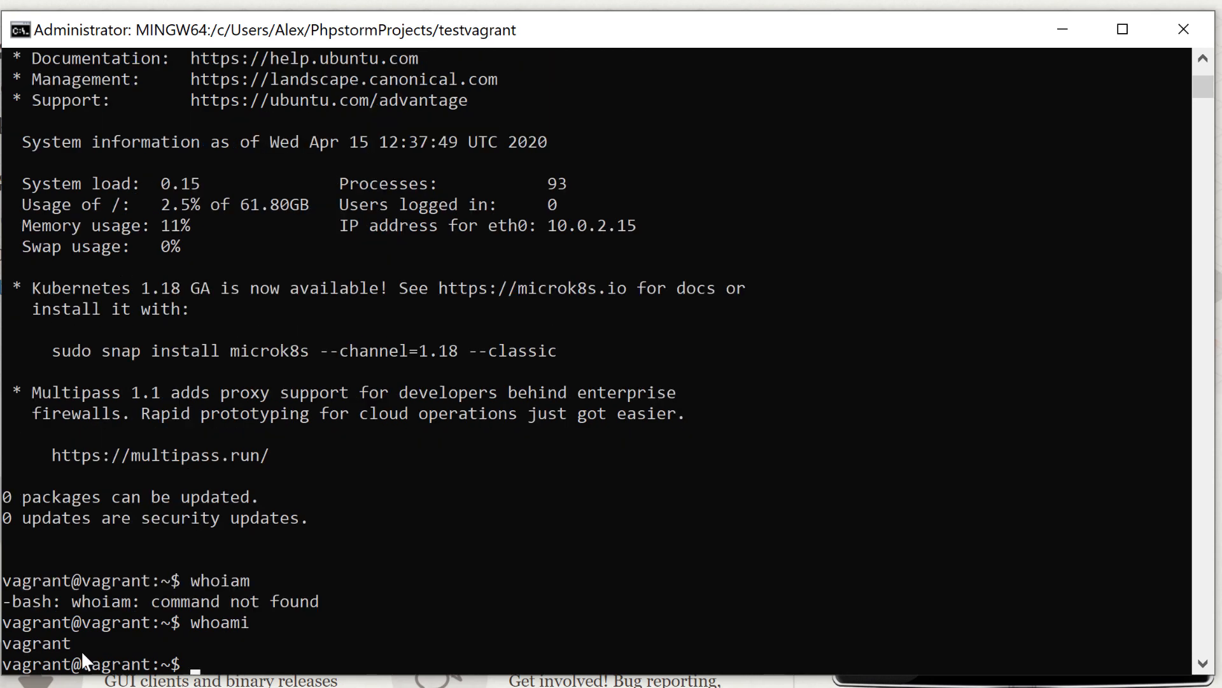
double_click(34, 642)
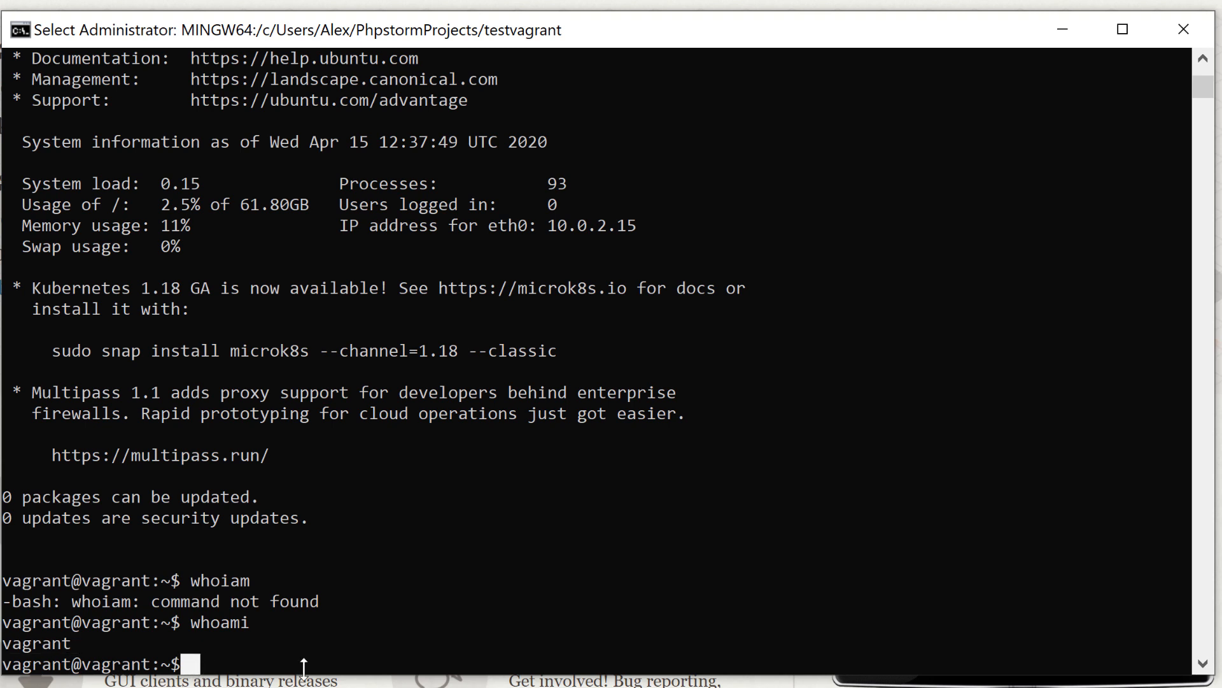
text(sude -)
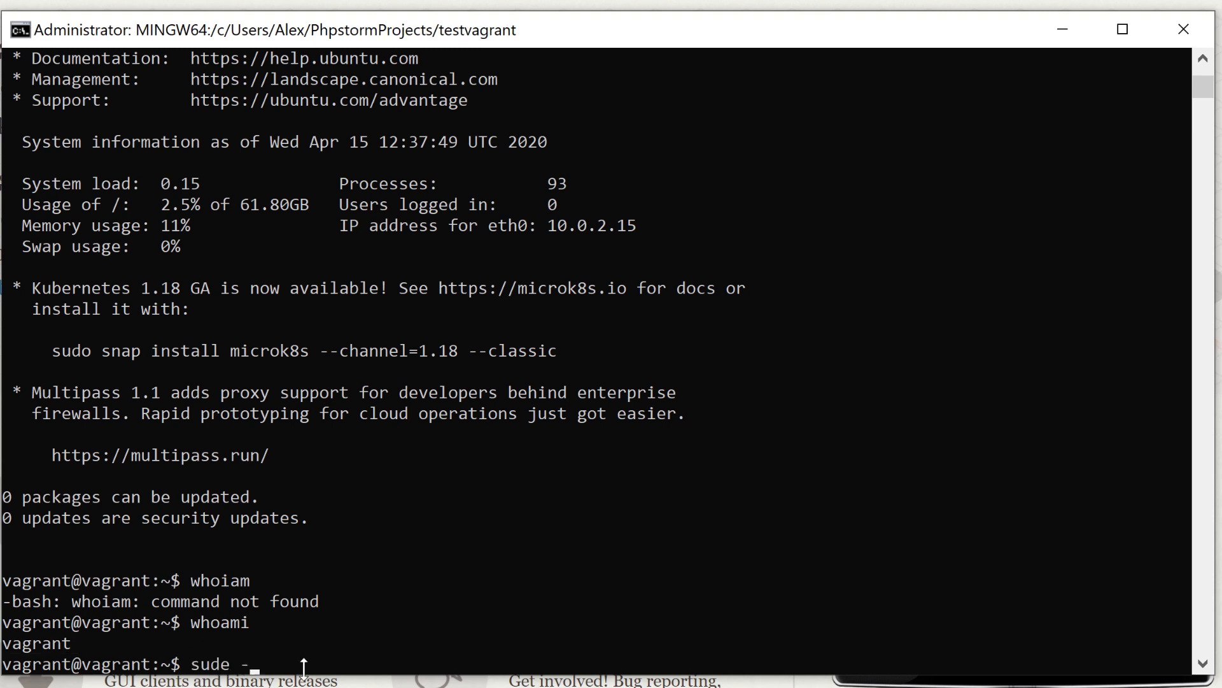
text(s)
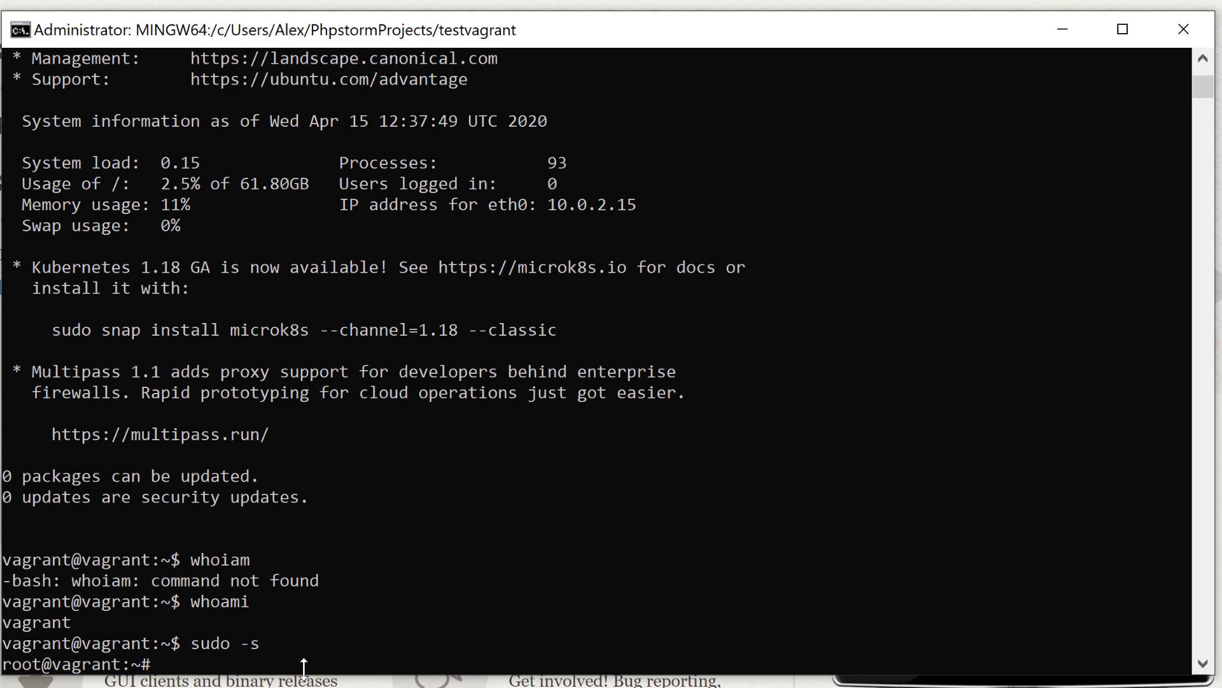
- Run apt install for apache2, which fails with 404 fetch errors
text(apt)
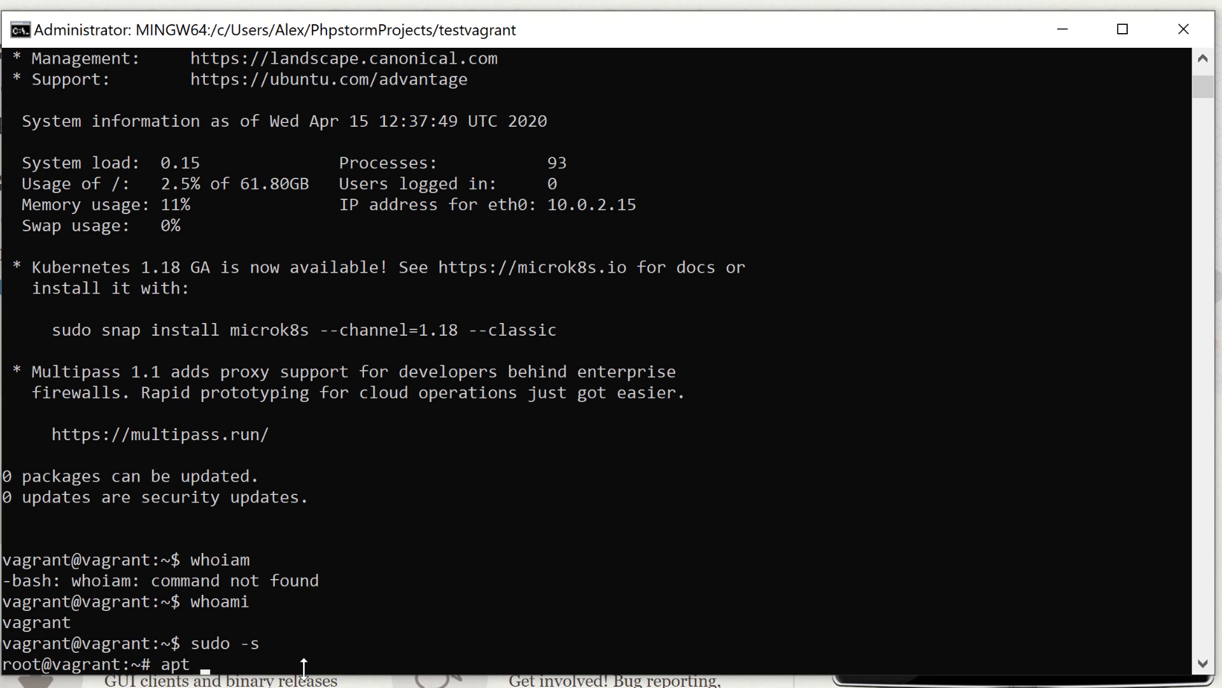
text(install)
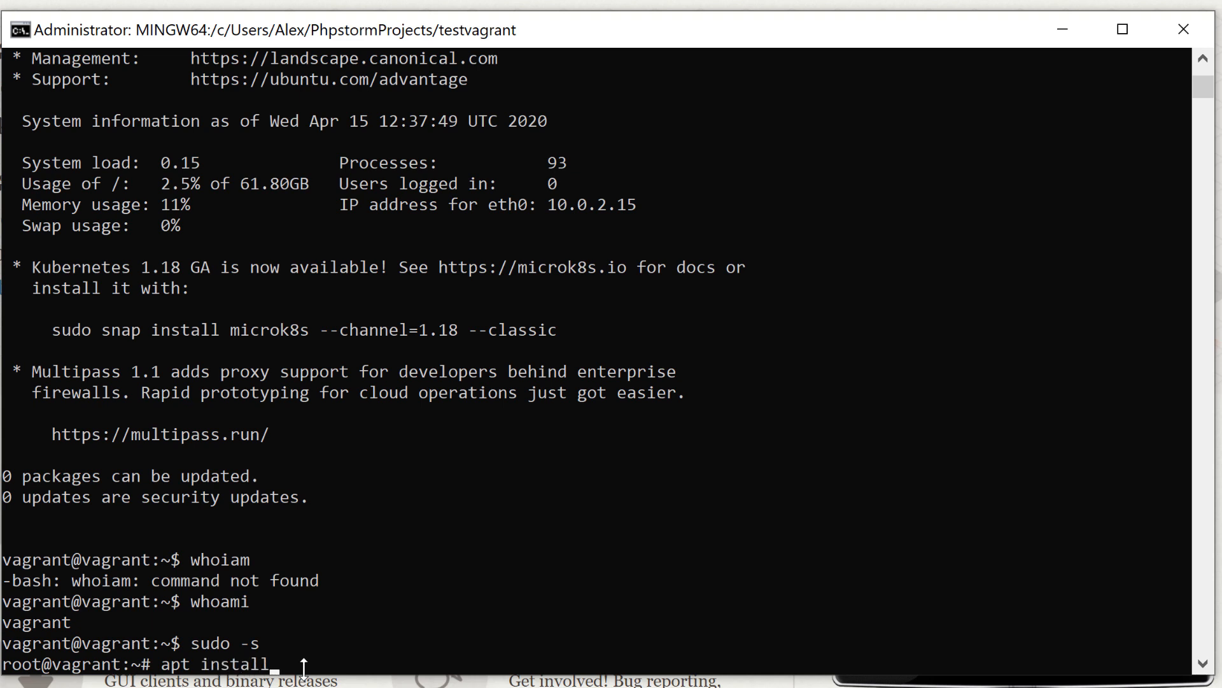
text(-)
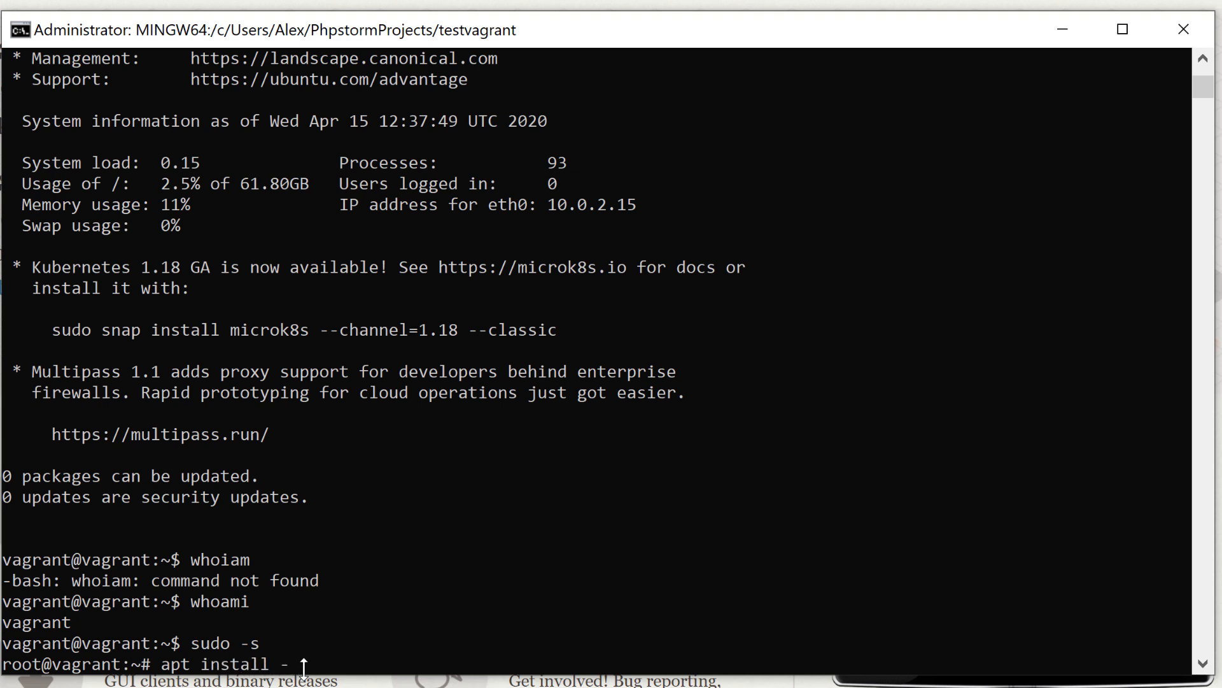
text(apache2)
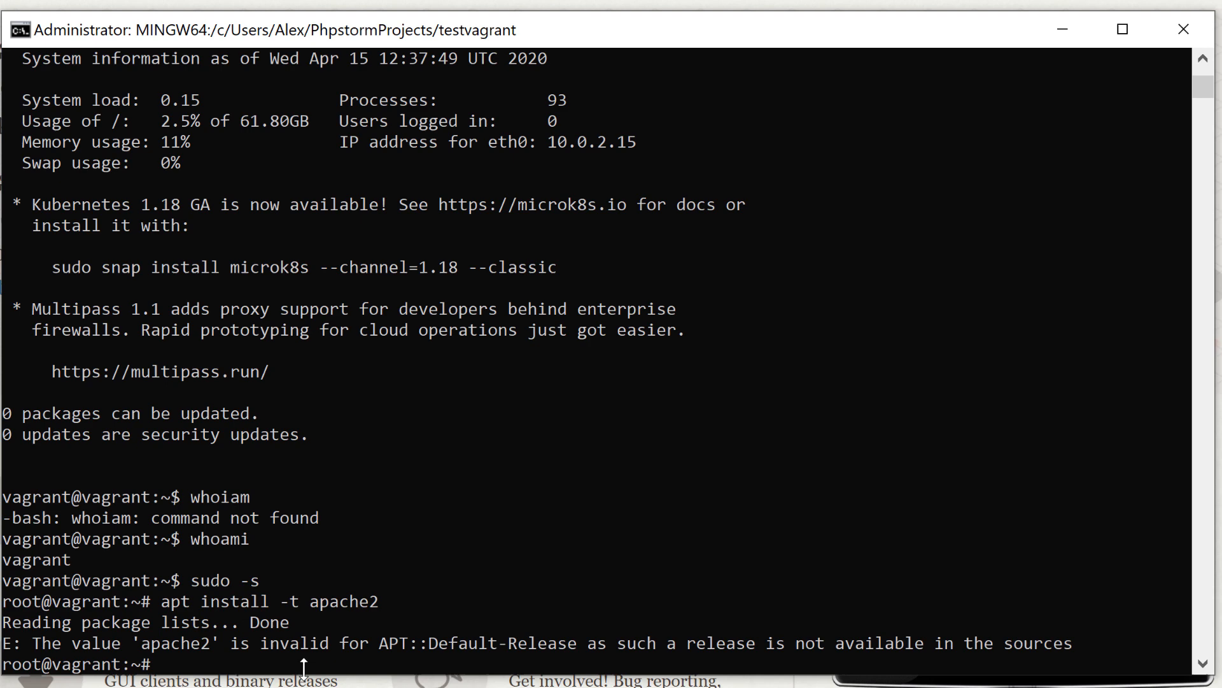
text(apt install -t apache2)
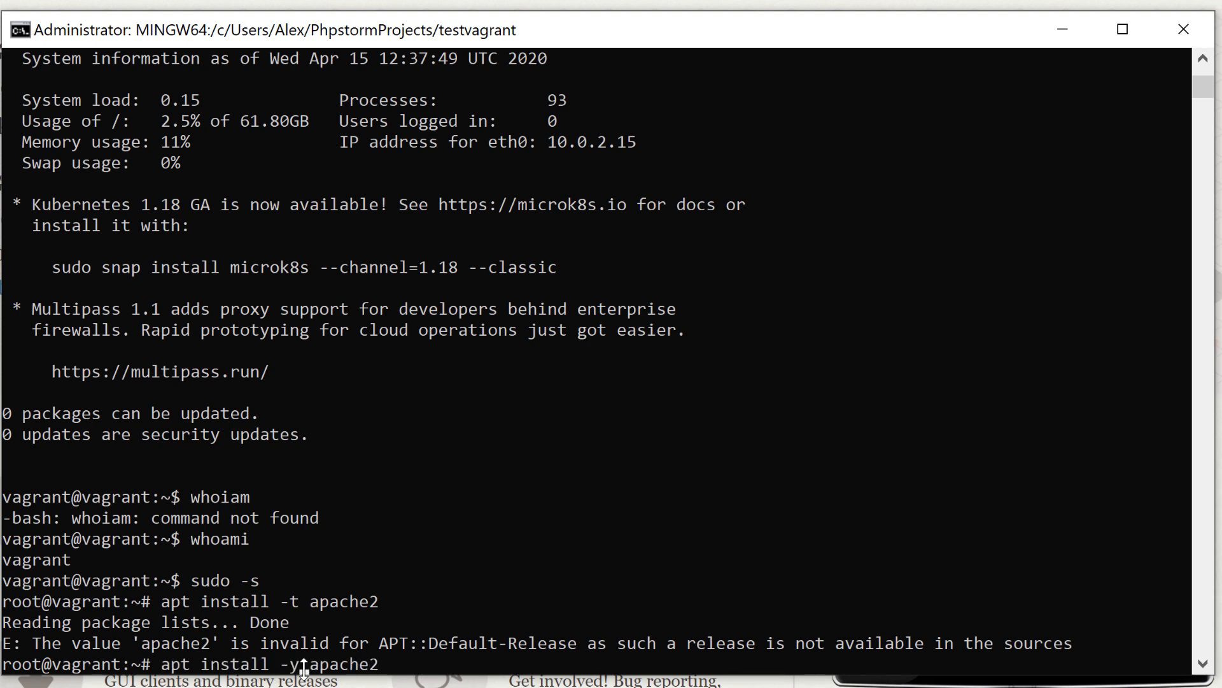
key(Enter)
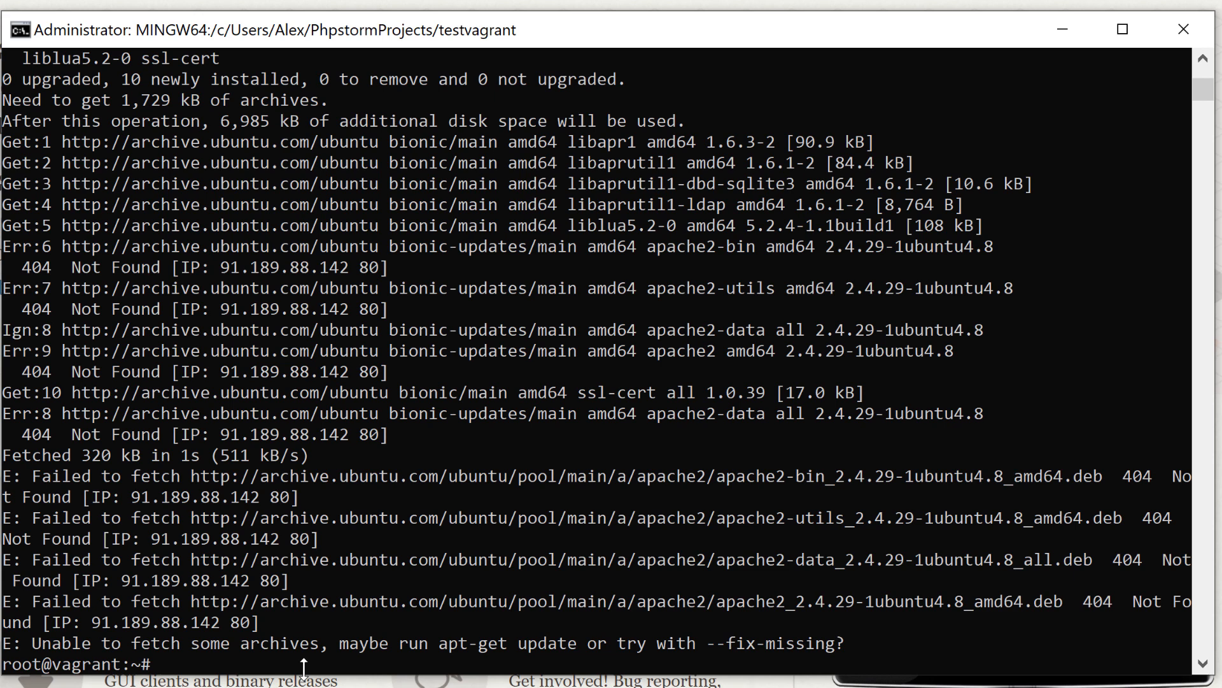
- Run apt update, install apache2 with apt install -y, then exit the root shell
text(apt u)
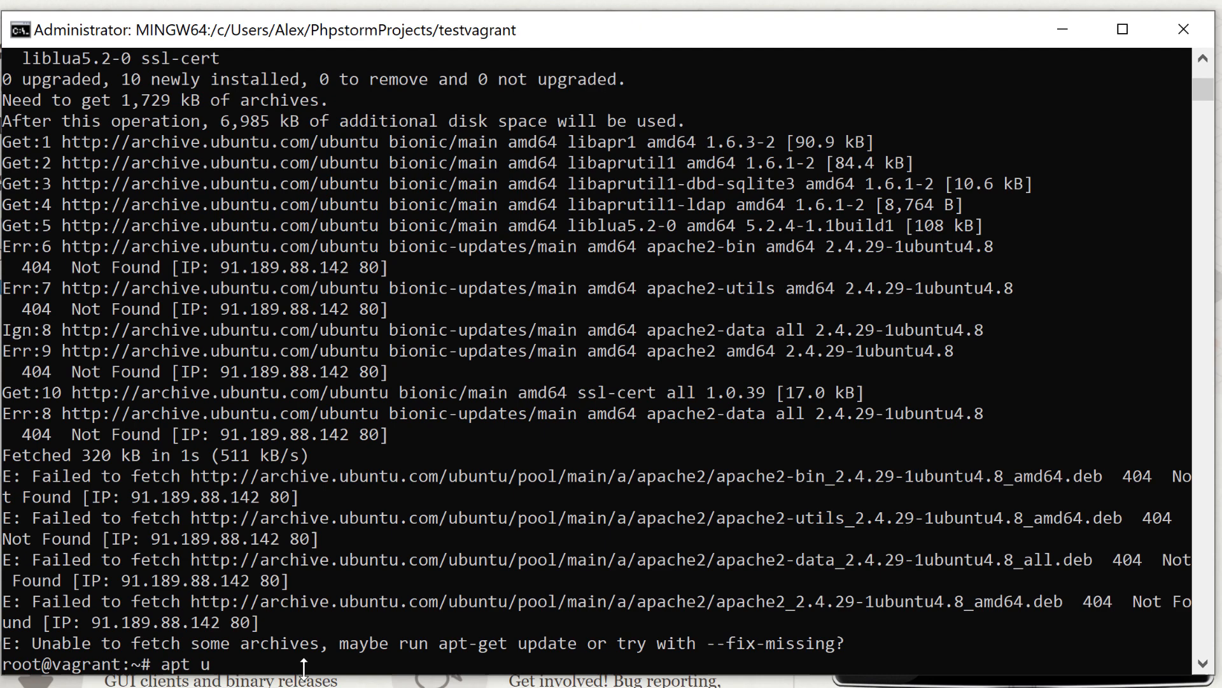
text(pdate)
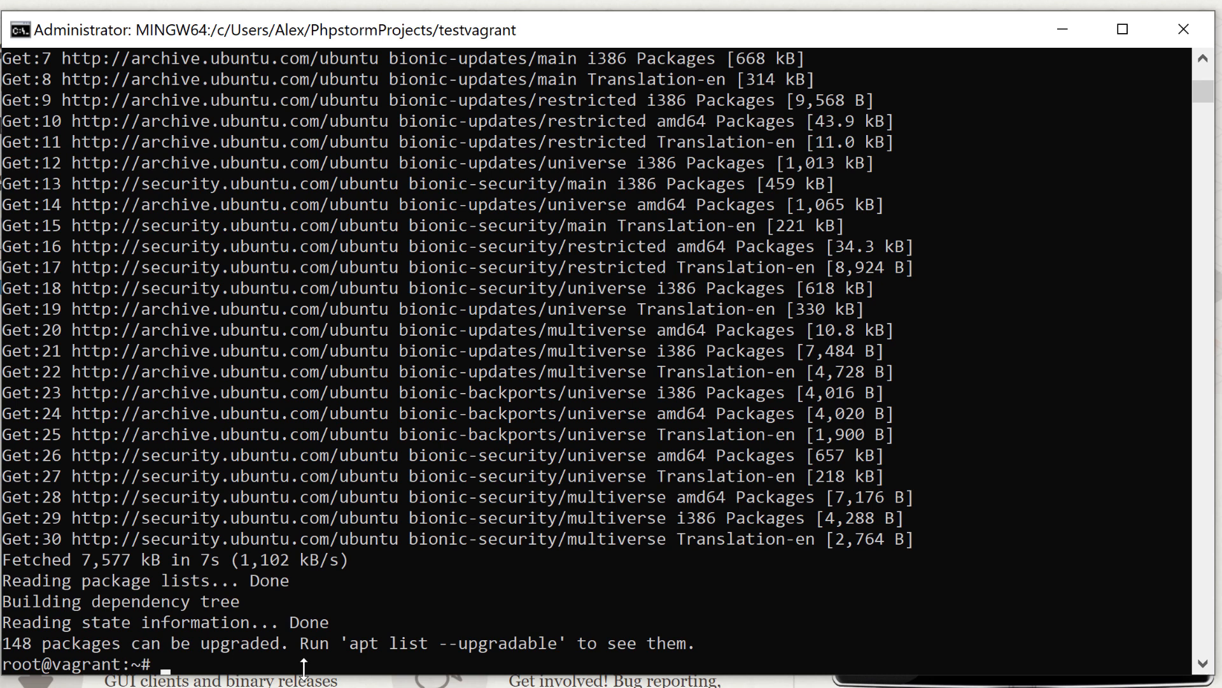
text(apt install -y apache2)
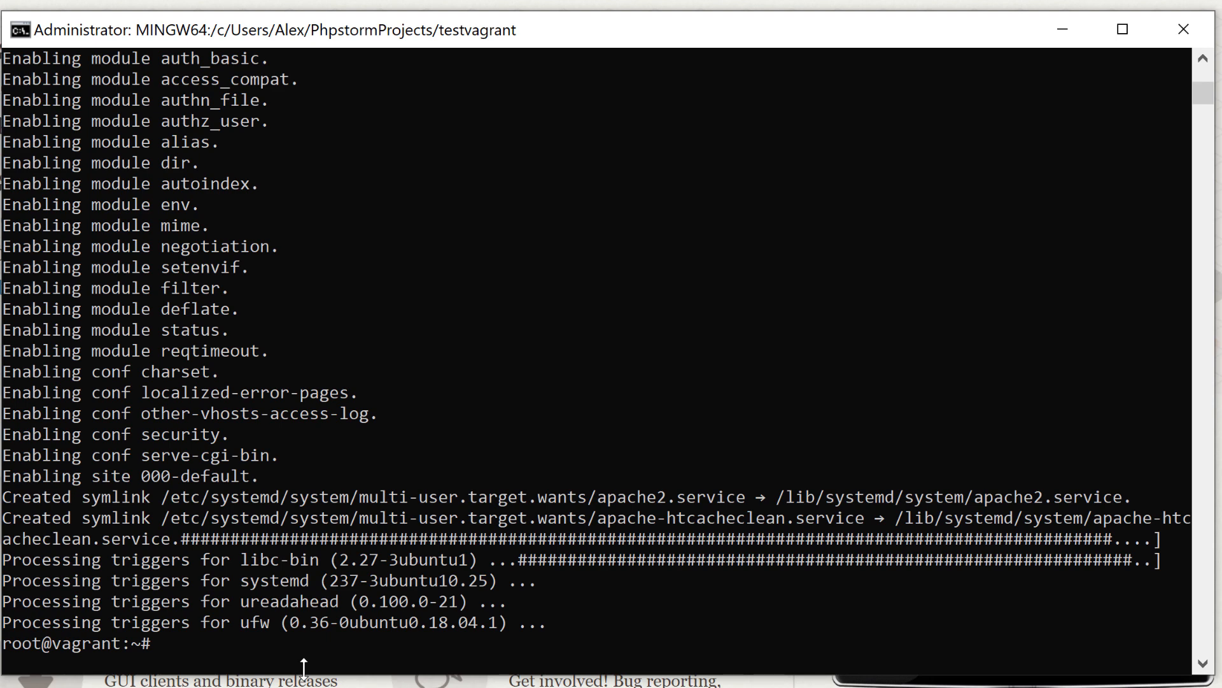
text(exit)
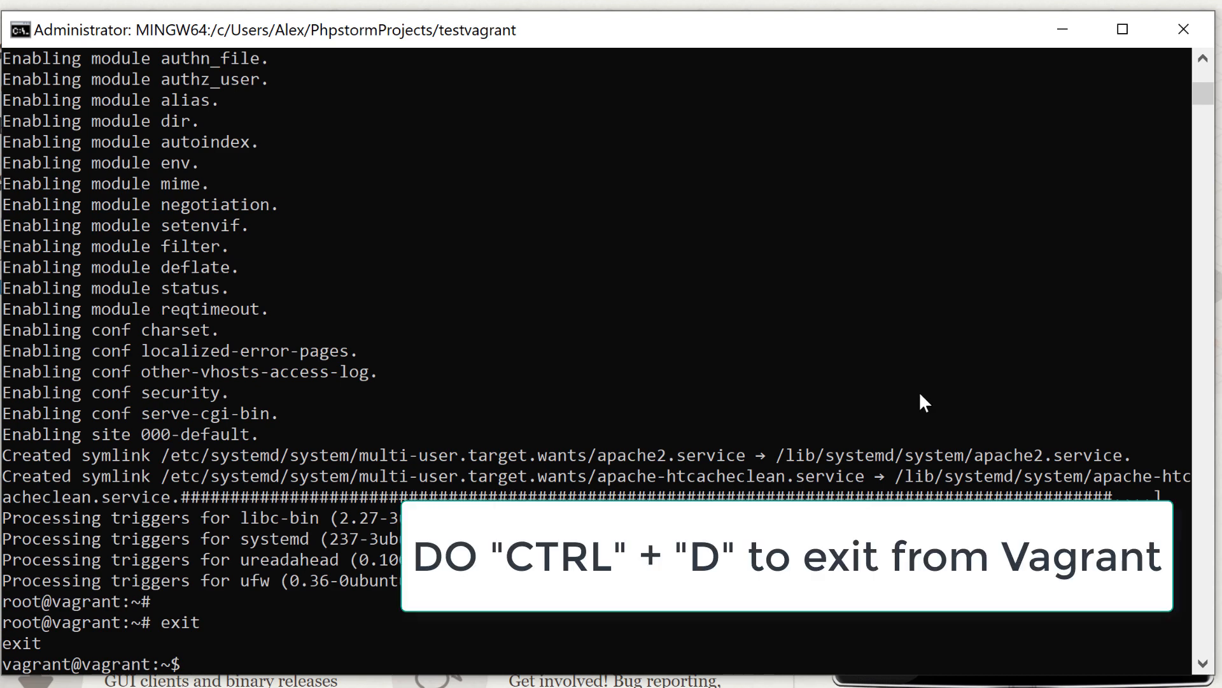
- Log out of the VM with Ctrl+D and check the current user with whoami
key(ctrl+d)
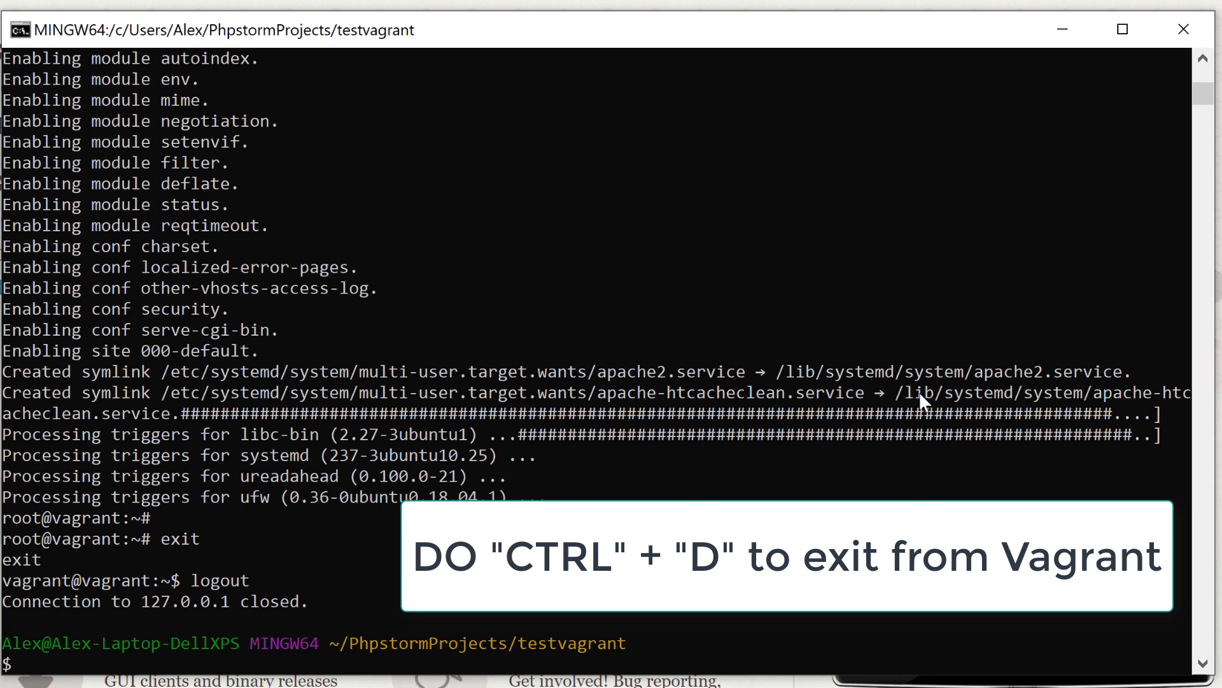
text(w)
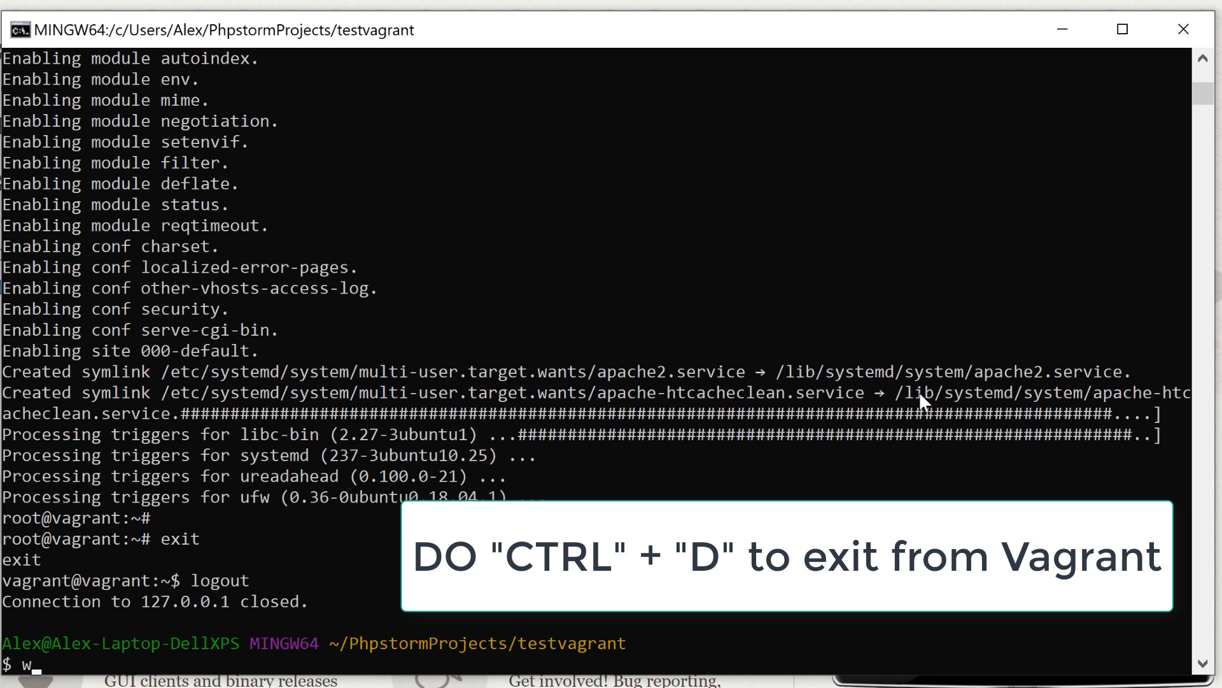
text(hoami)
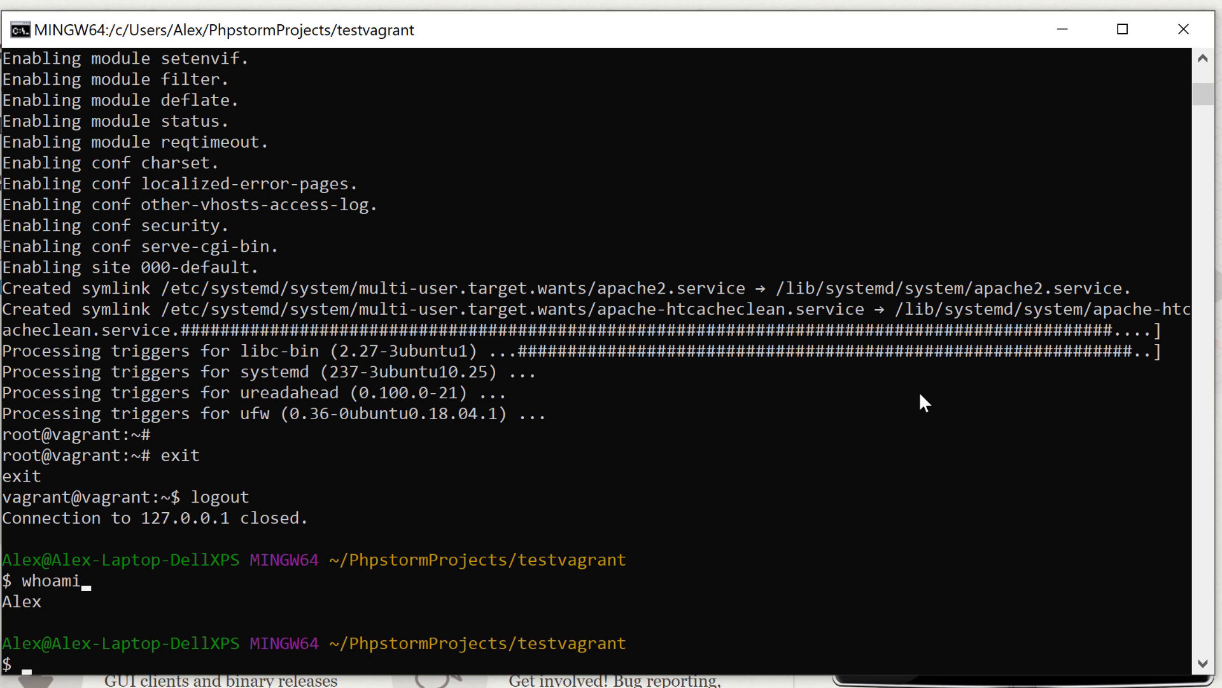
- Create an empty index.html with touch and enter the vi index.html command
text(t)
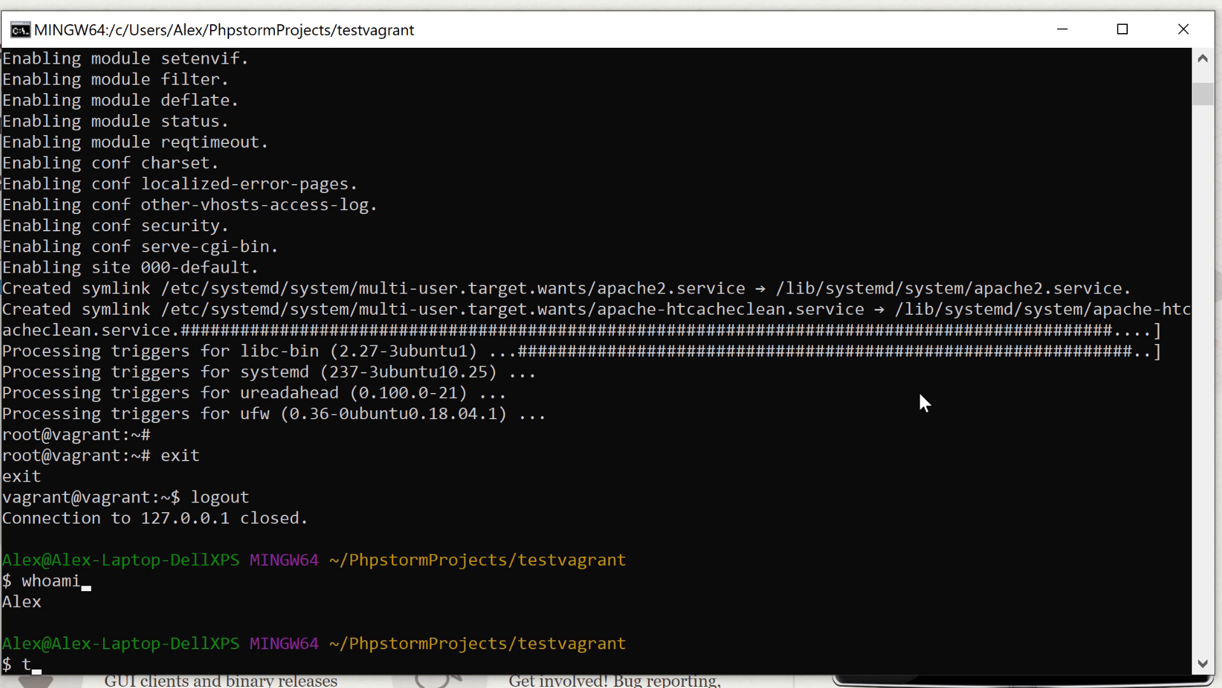
text(ouch)
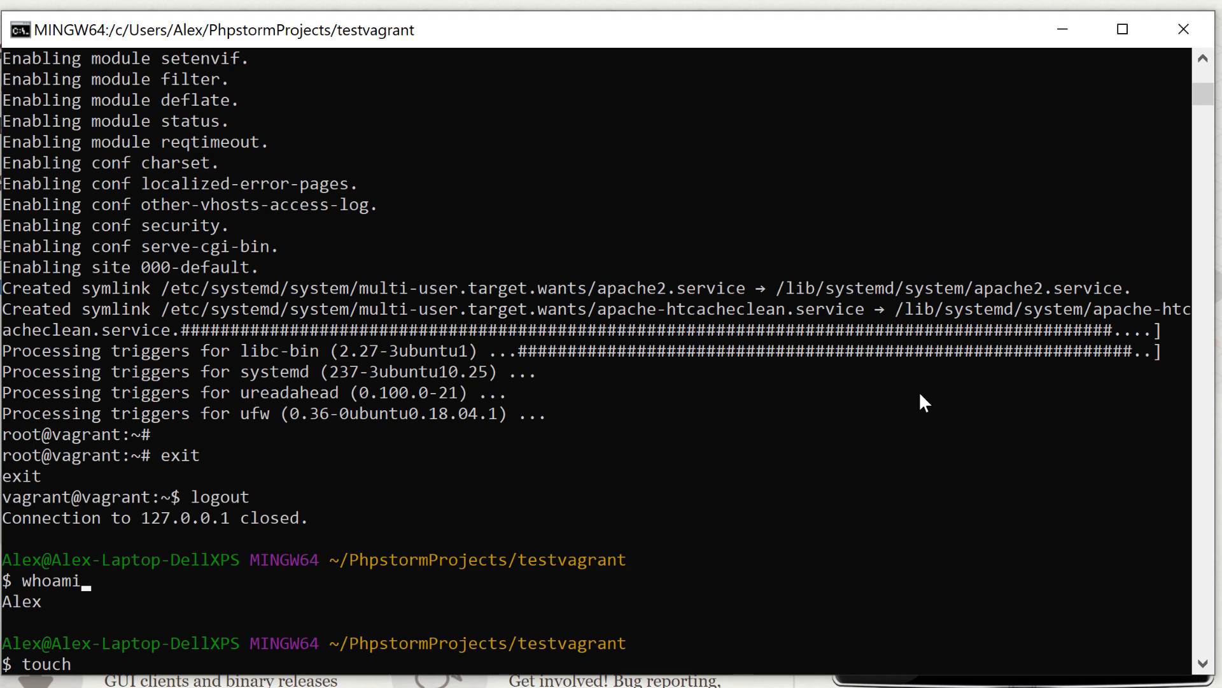
text(index.h)
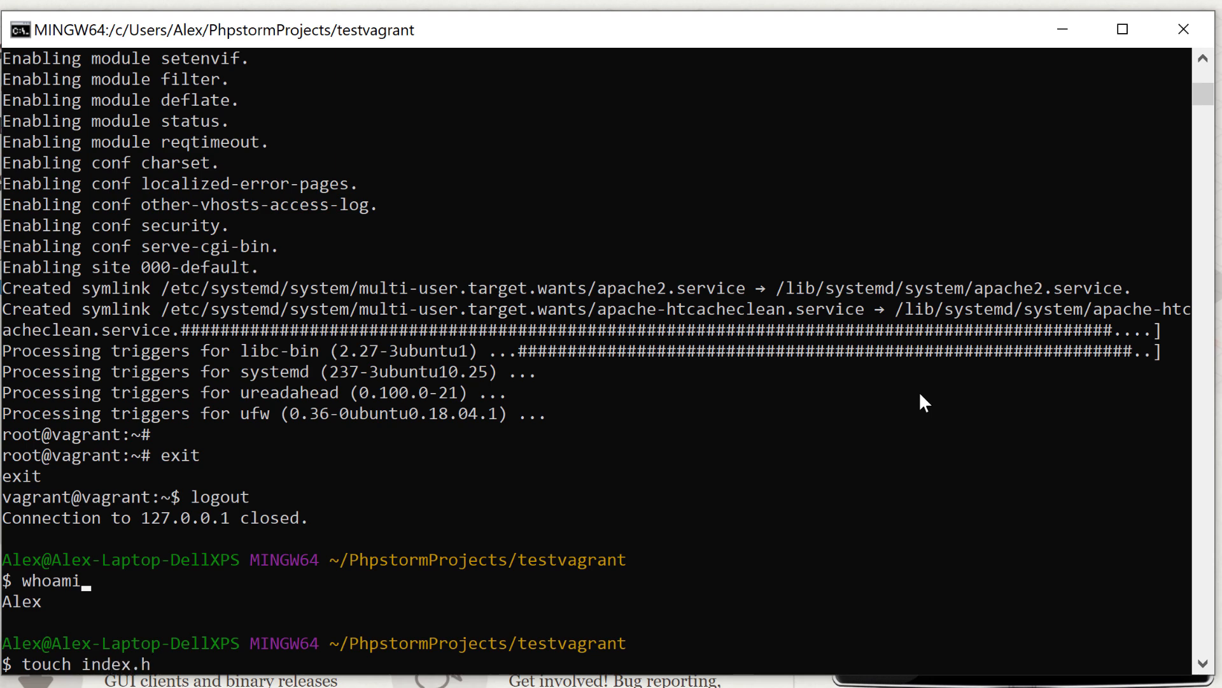
text(tml)
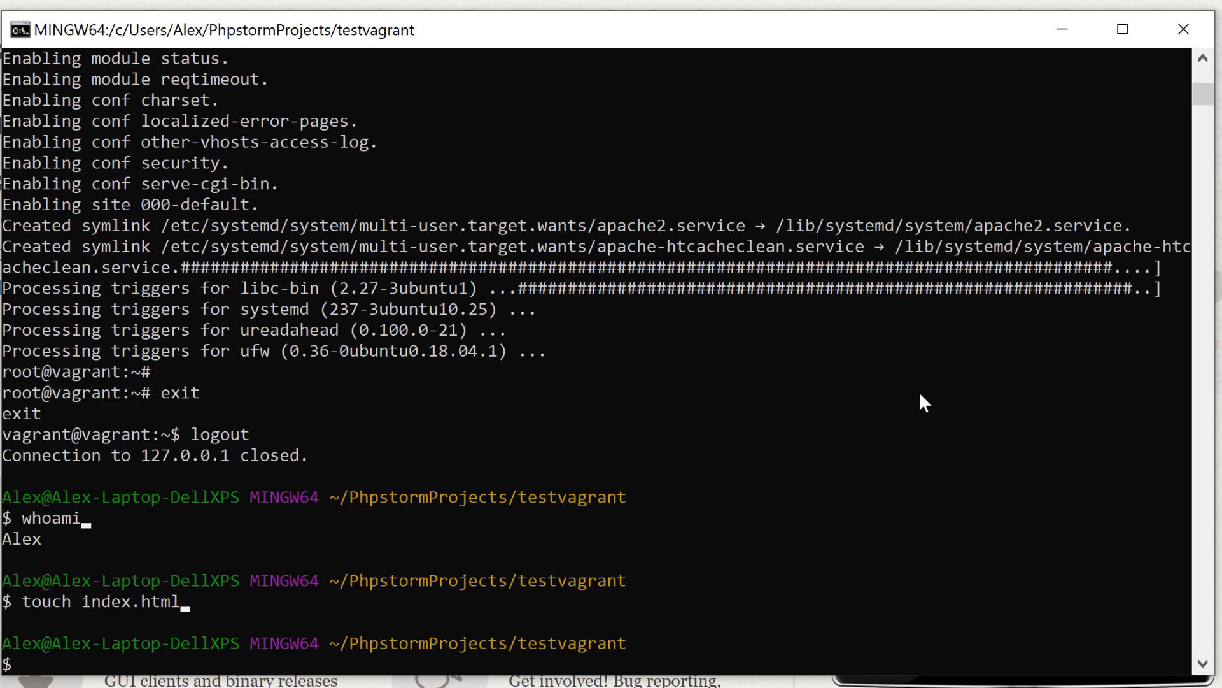
text(vi)
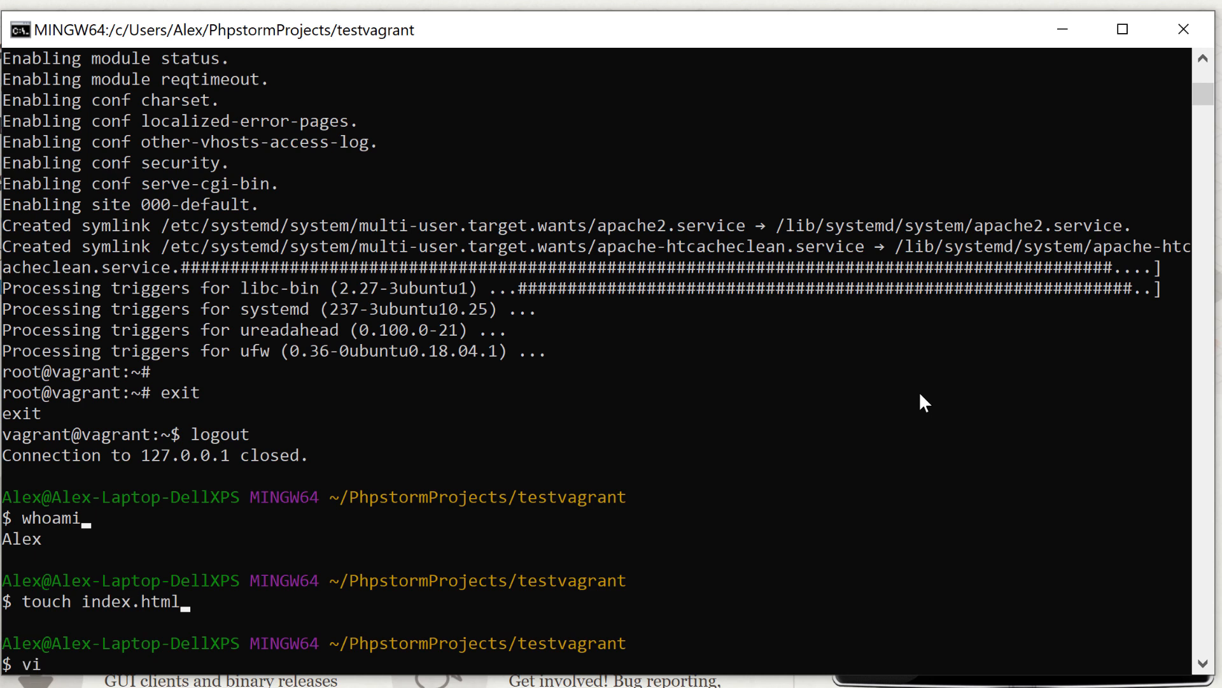
text(h)
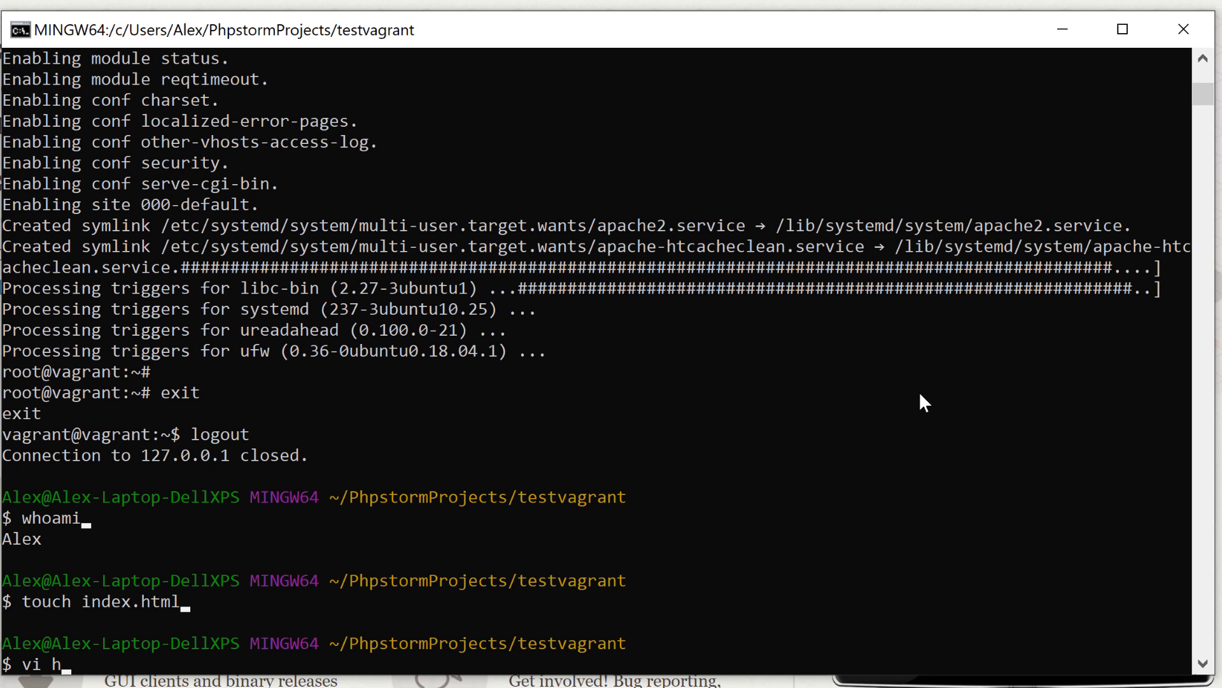
text(index.html)
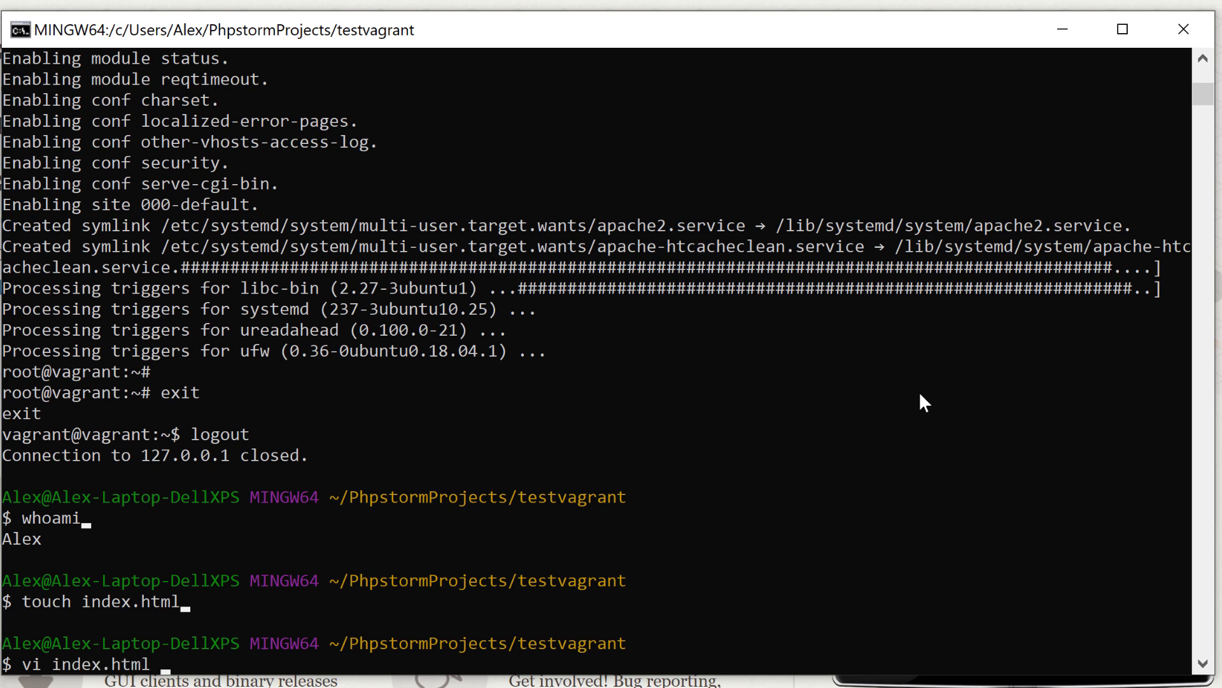
- Open index.html in vi, type an <h1>Hello</h1> heading, and leave insert mode
key(enter)
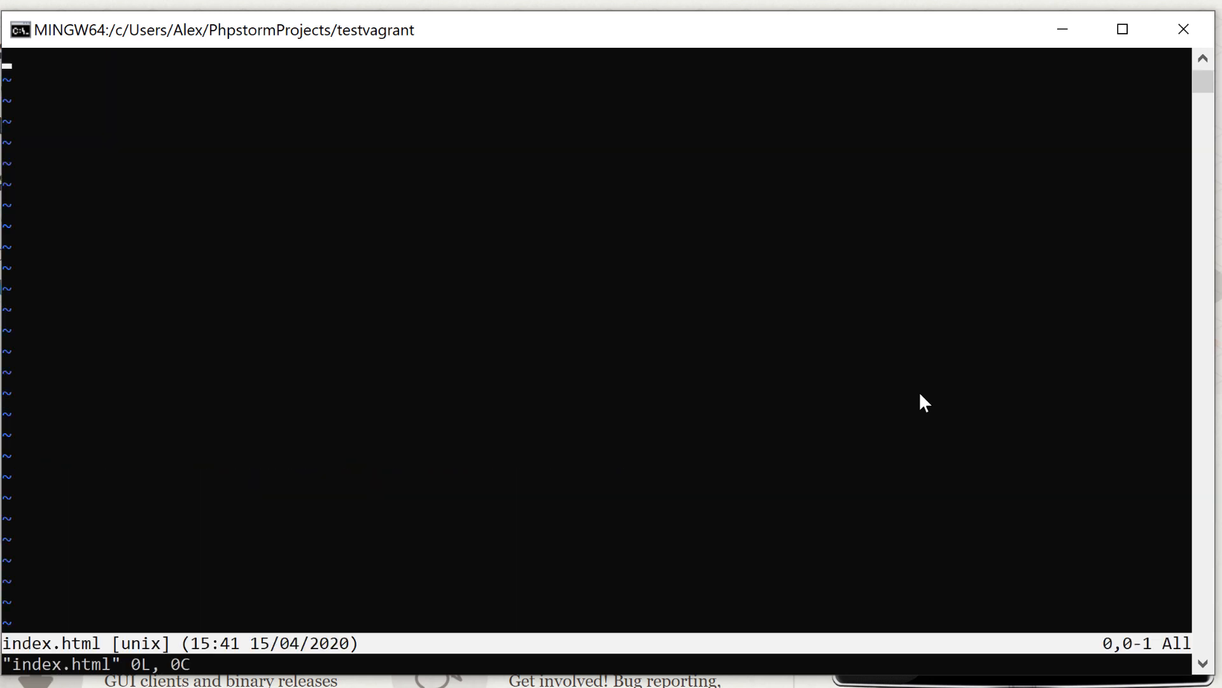
key(i)
text(<h1>)
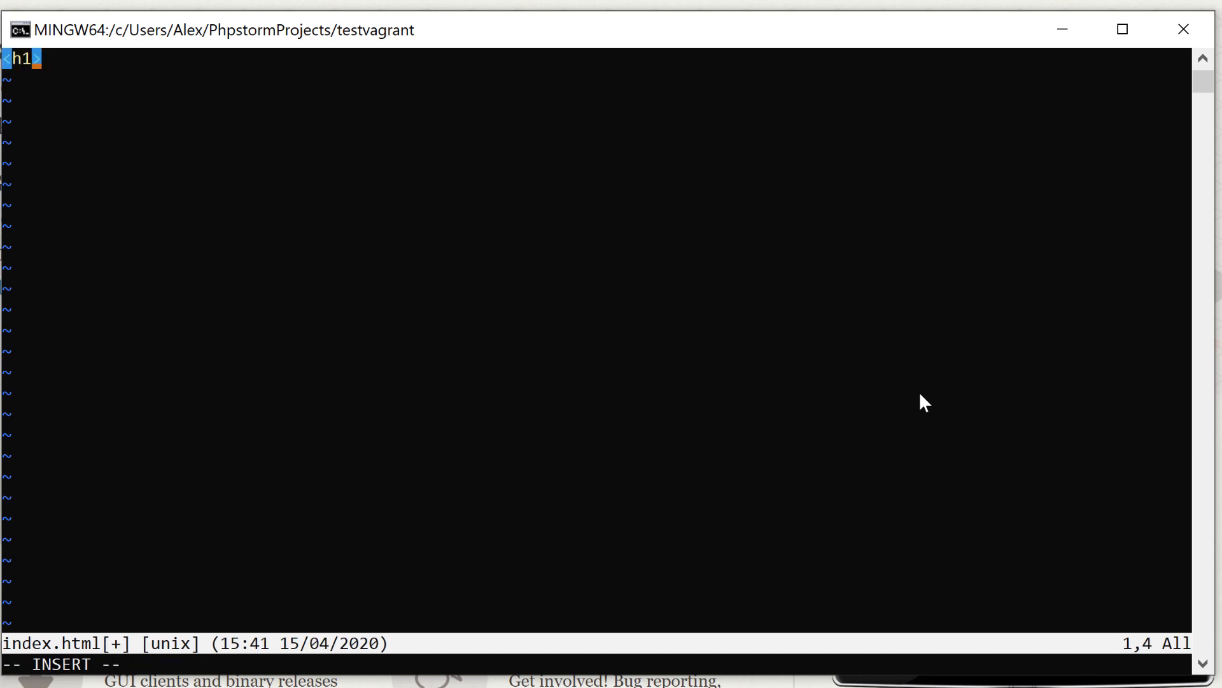
text(Hello </h1>)
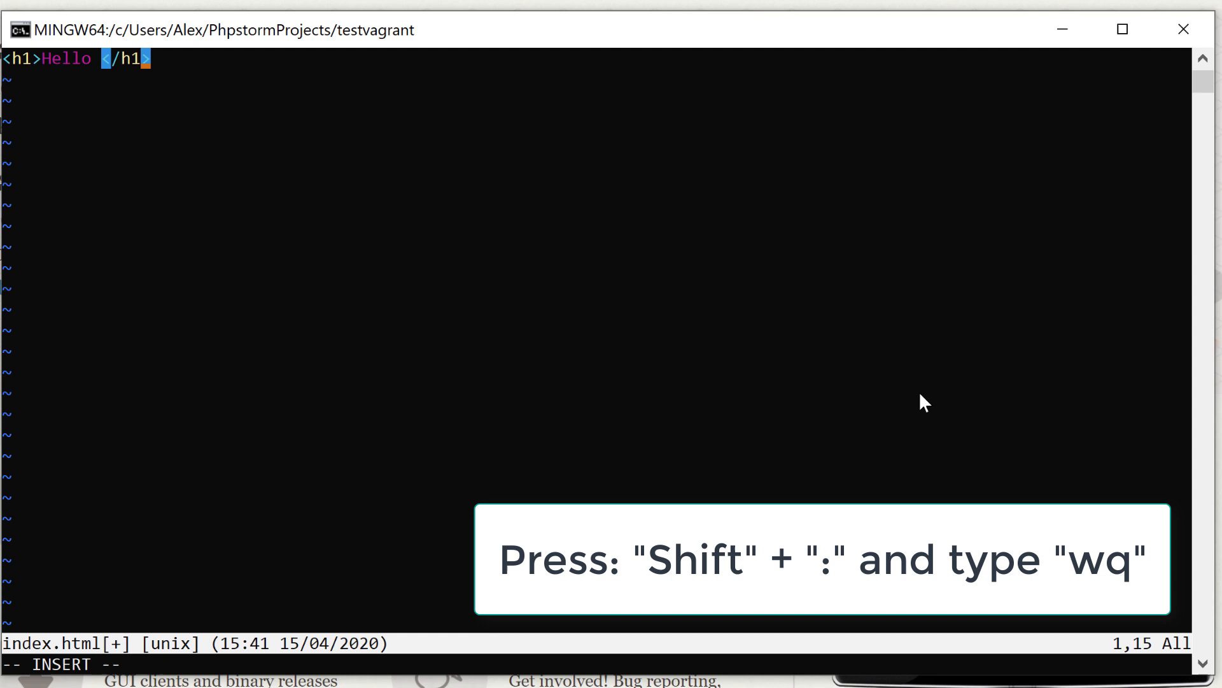
key(Escape)
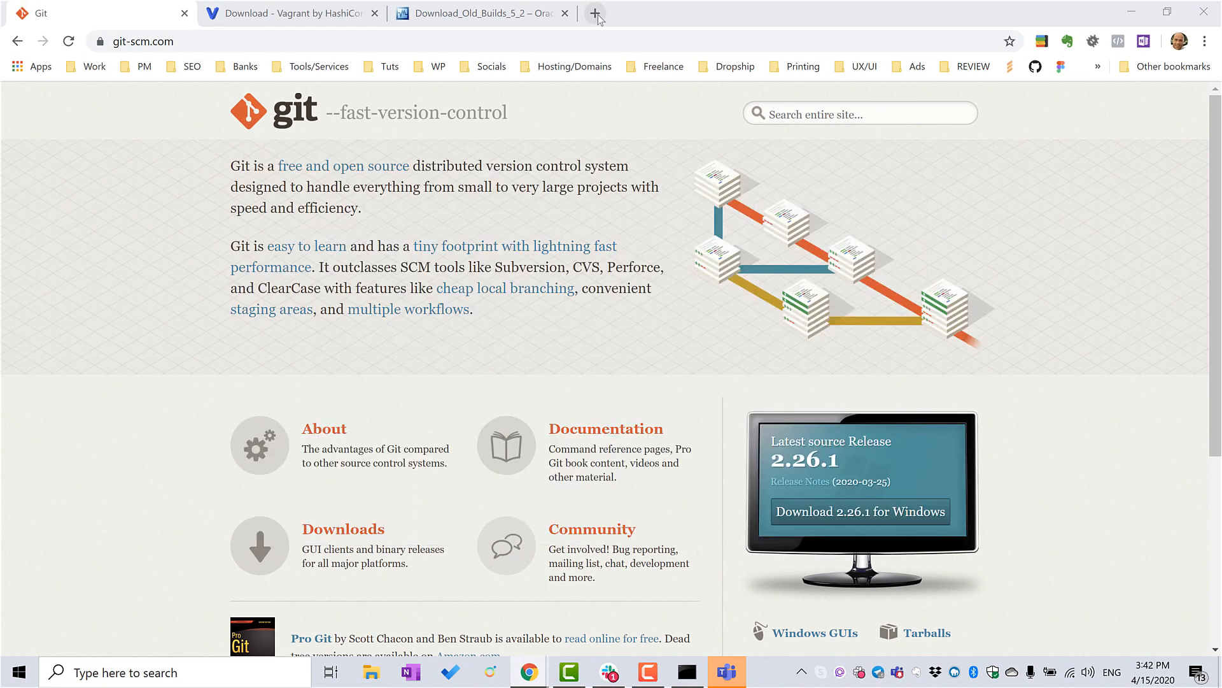
- Load localhost:8080 in a new Chrome tab to view the Apache2 Ubuntu Default Page
click(595, 13)
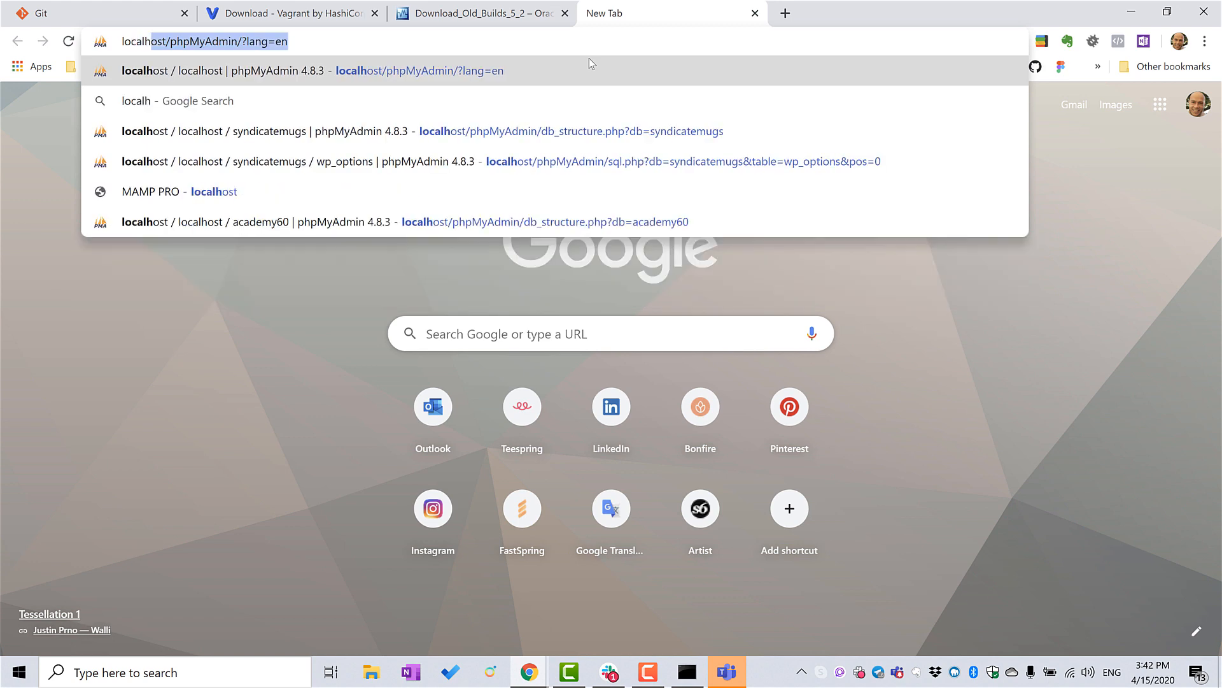
key(Backspace)
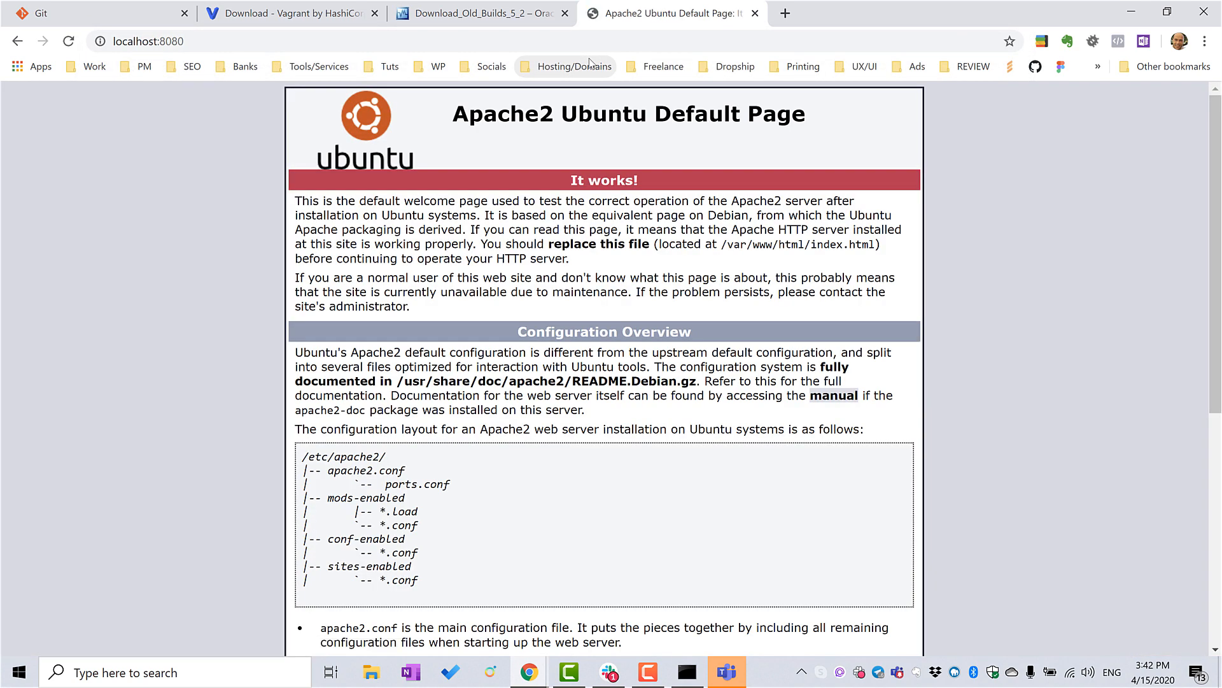
scroll(down, 3)
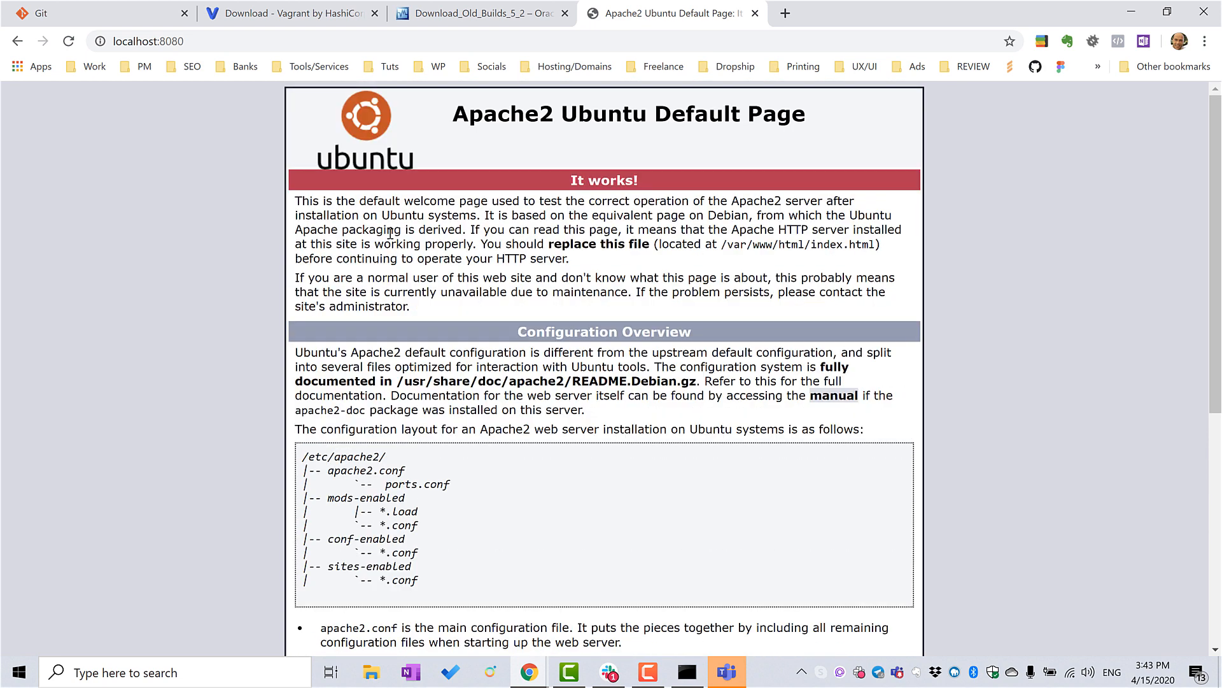
mouse_move(684, 647)
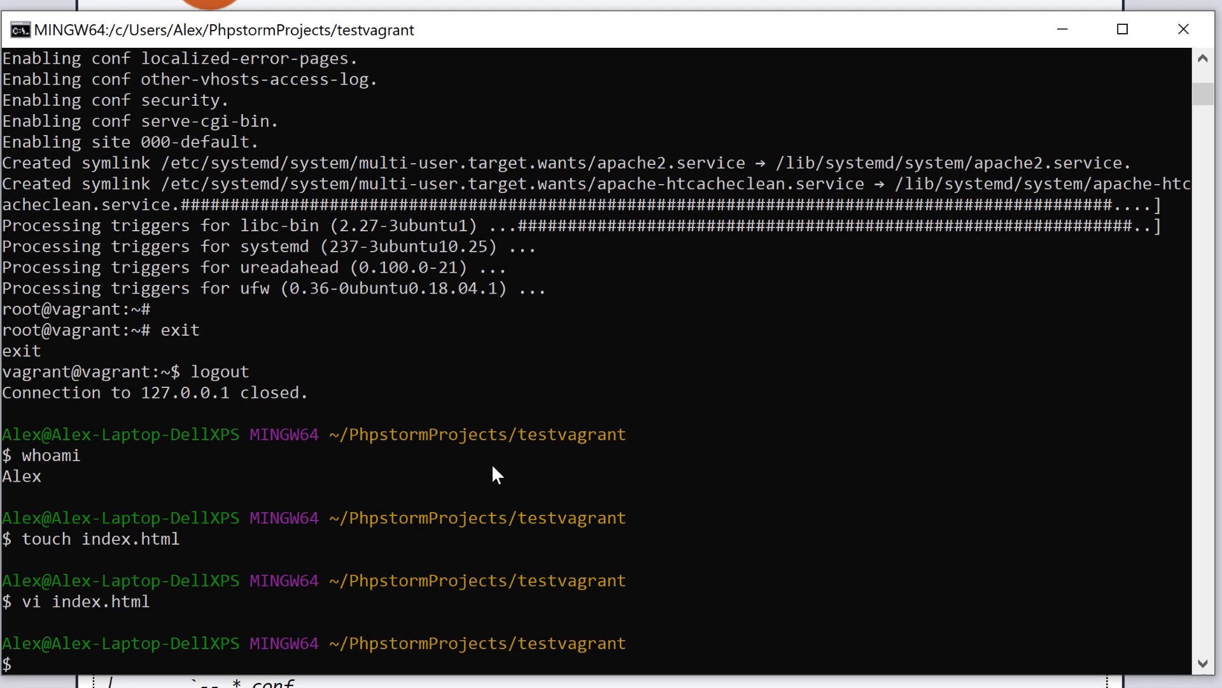
- Edit the Vagrantfile so config.vm.synced_folder maps "." to "/var/www/html", then save with :wq
text(vagrant up)
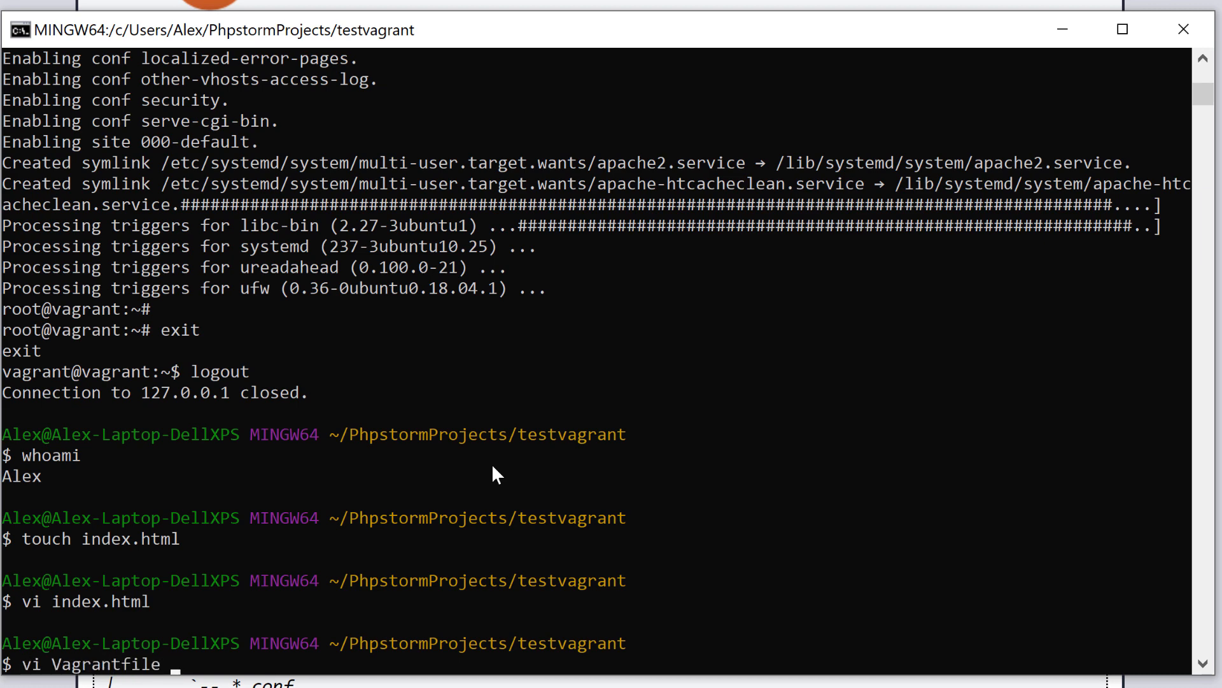
key(Enter)
text(config.vm.synced_folder ".", "/va)
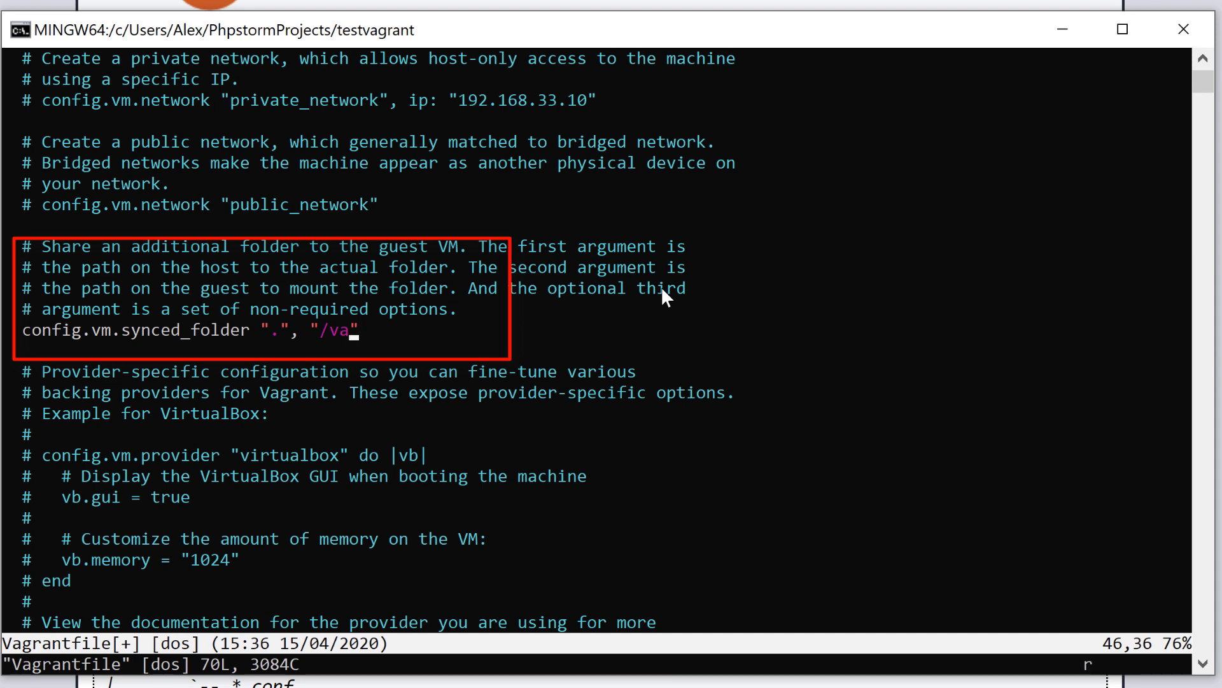
text(r)
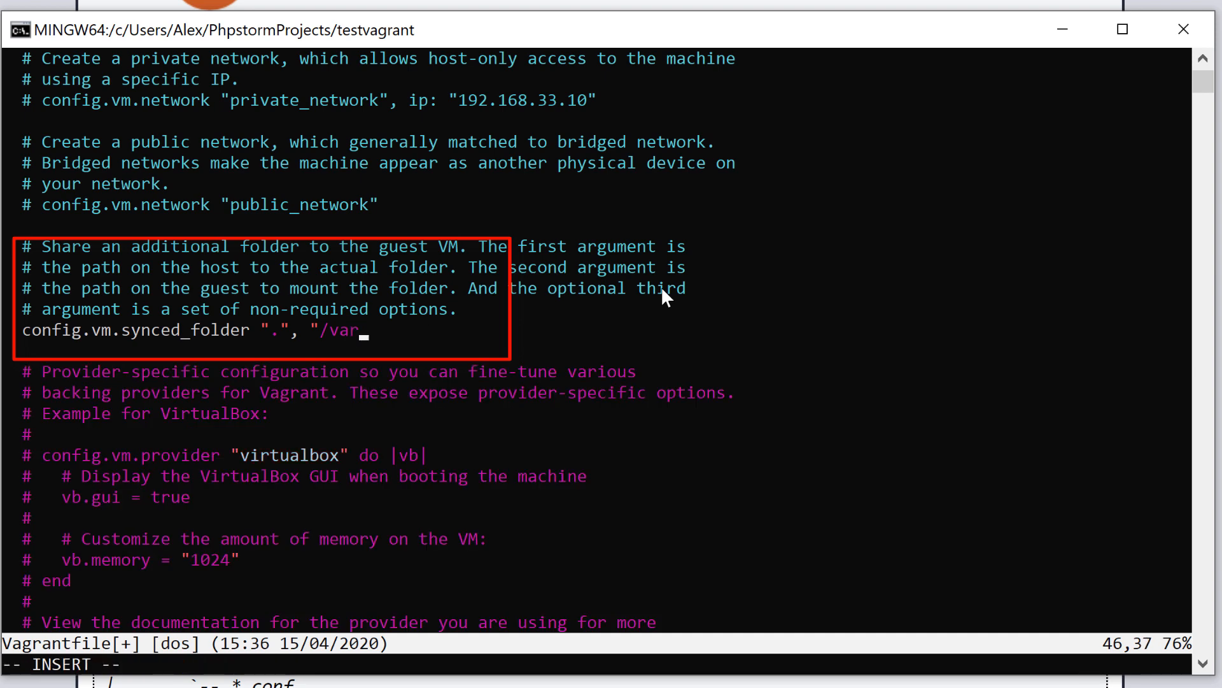
text(/www)
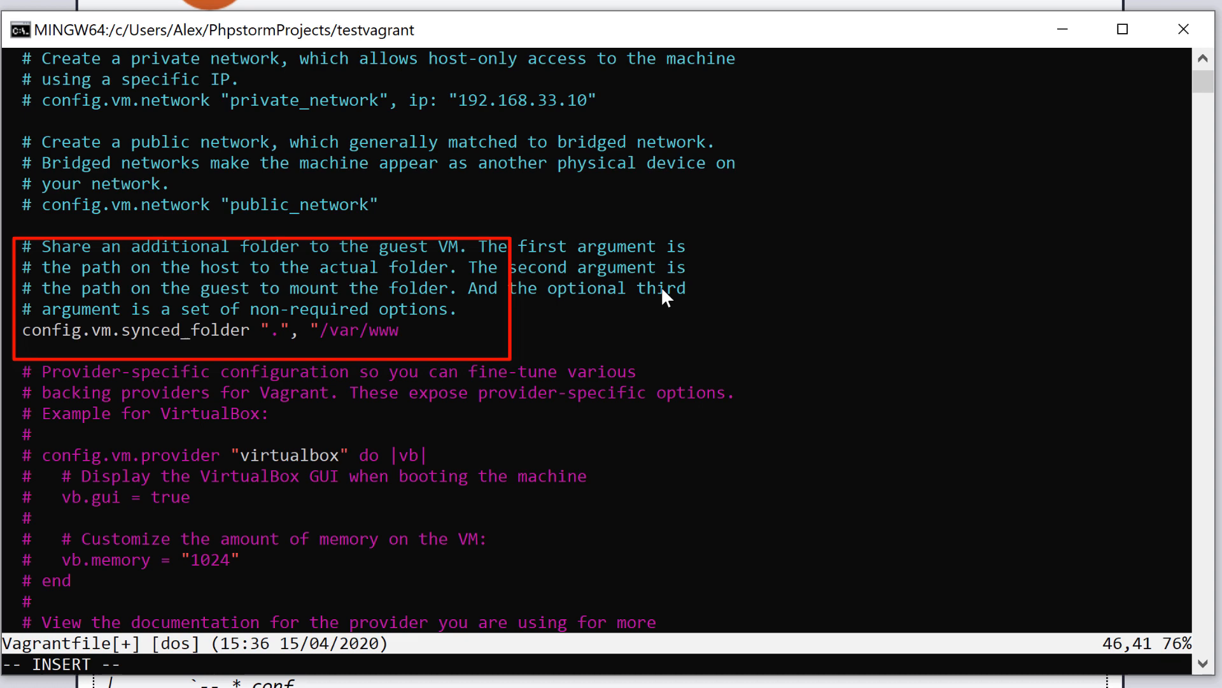
text(/html")
click(597, 665)
text(:)
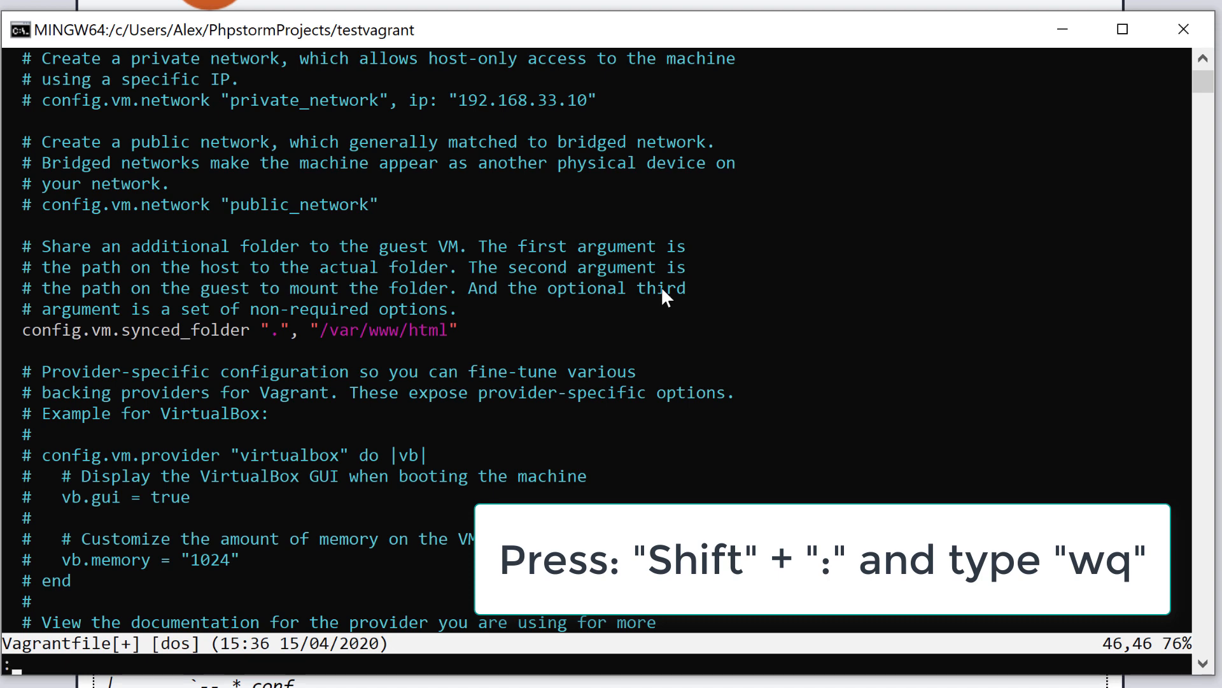
text(wq)
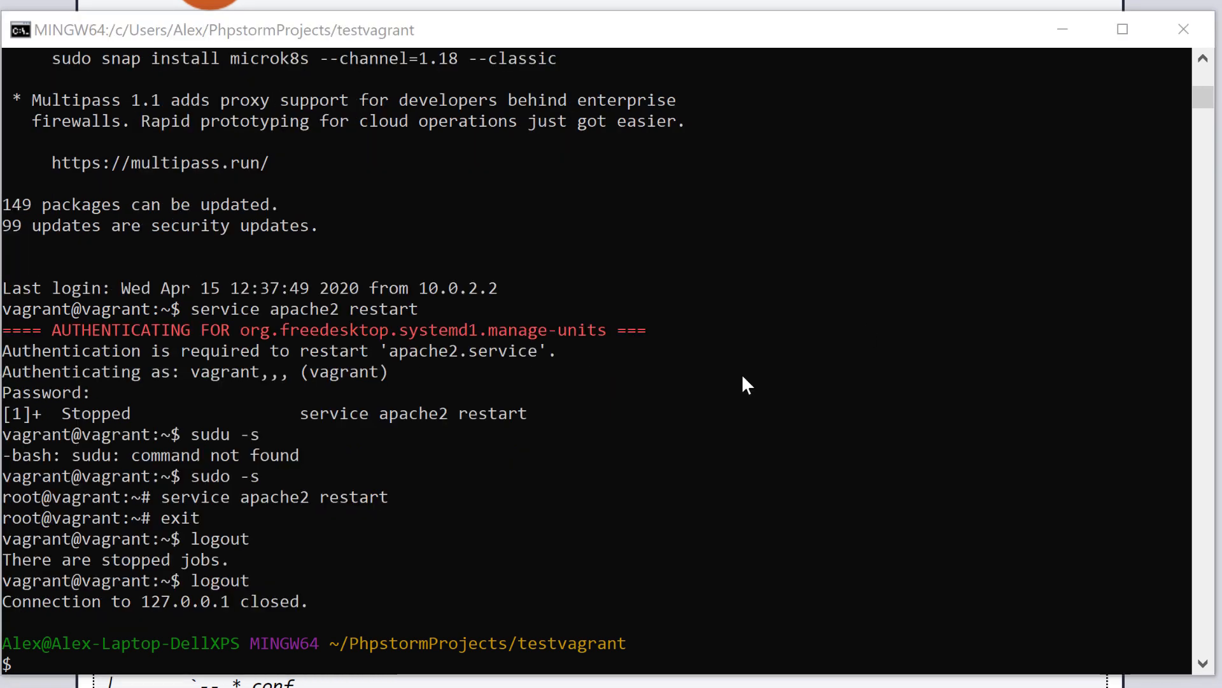
- Run vagrant reload so the VM reboots with /var/www/html mounted
text(ve)
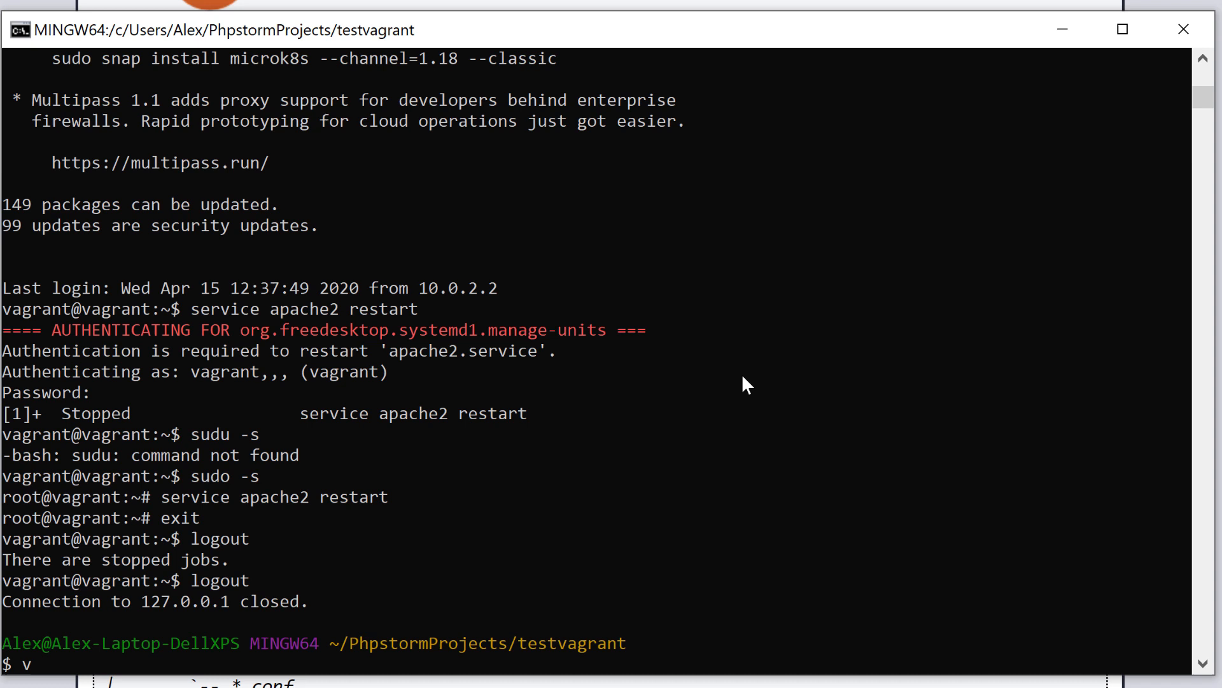
text(agrant r)
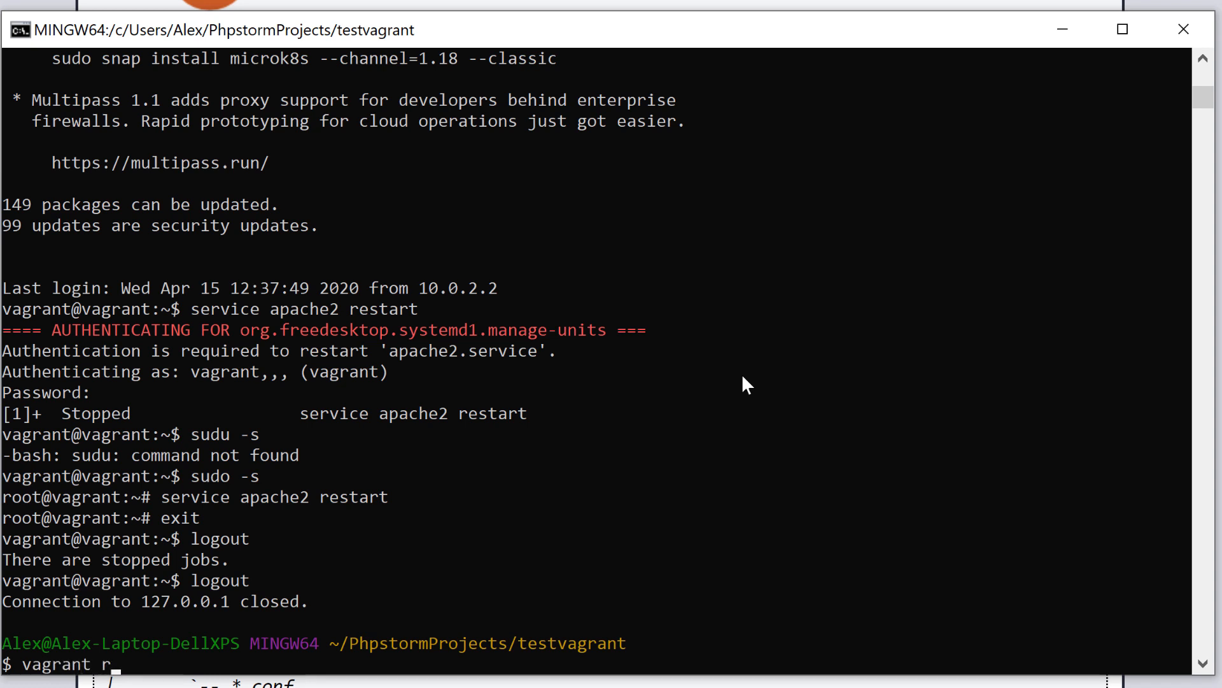
text(eload)
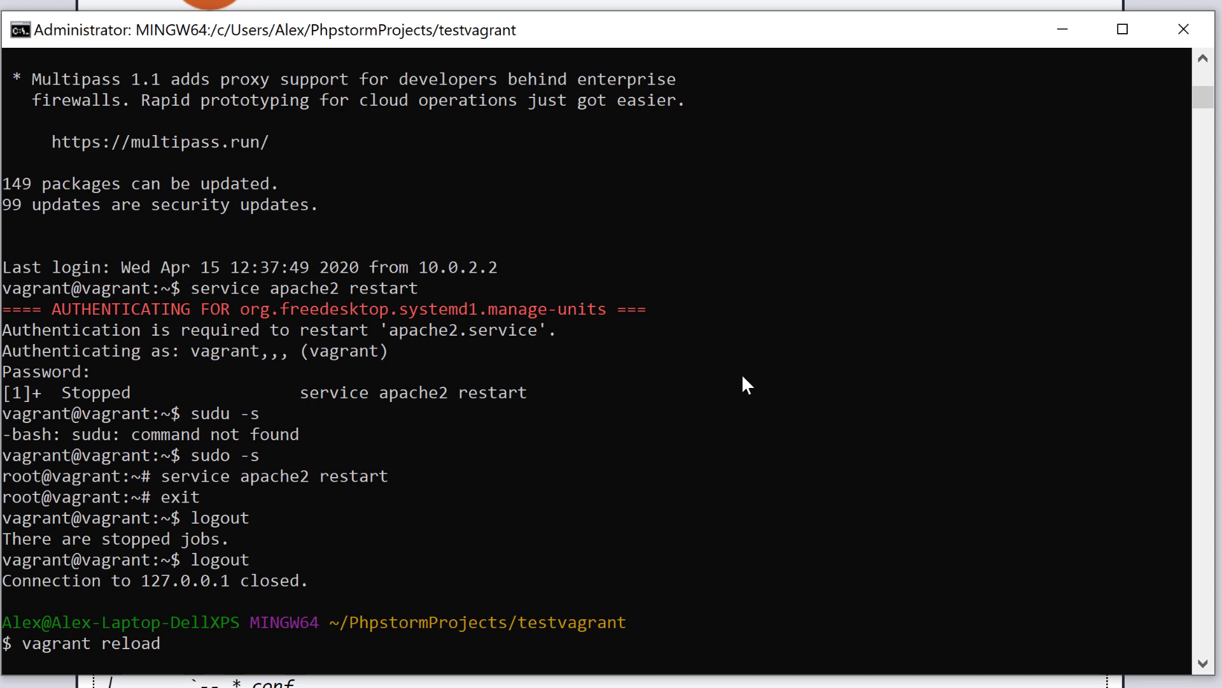
key(enter)
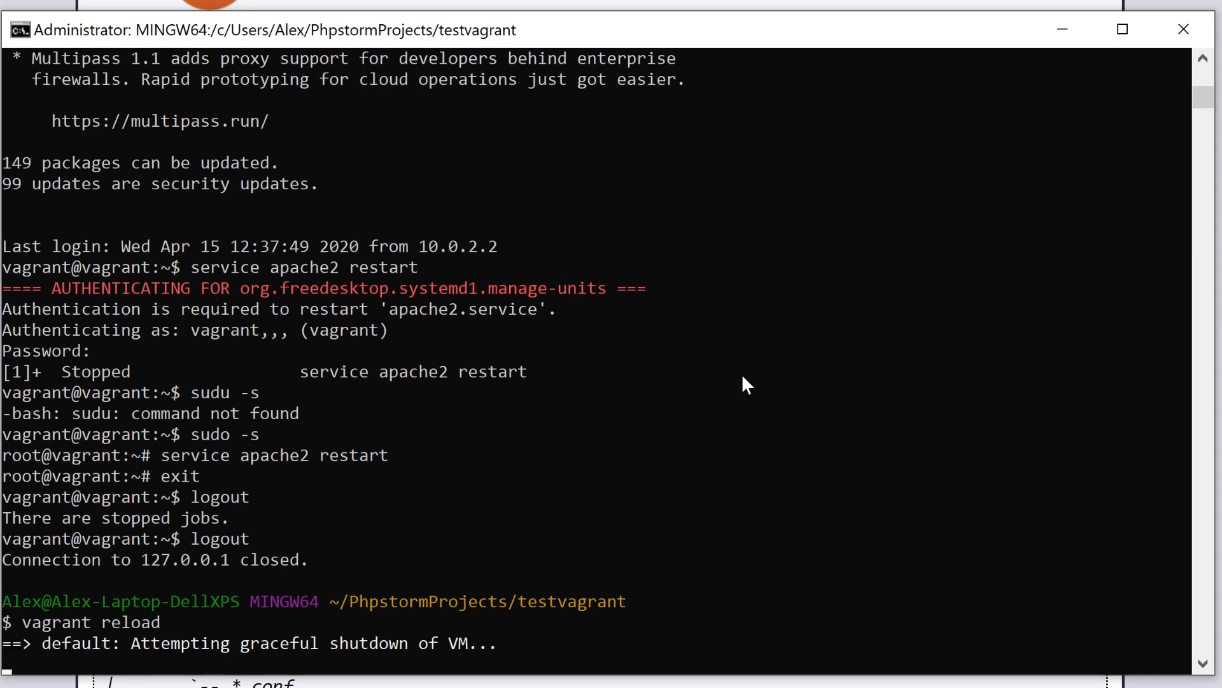
scroll(down, 3)
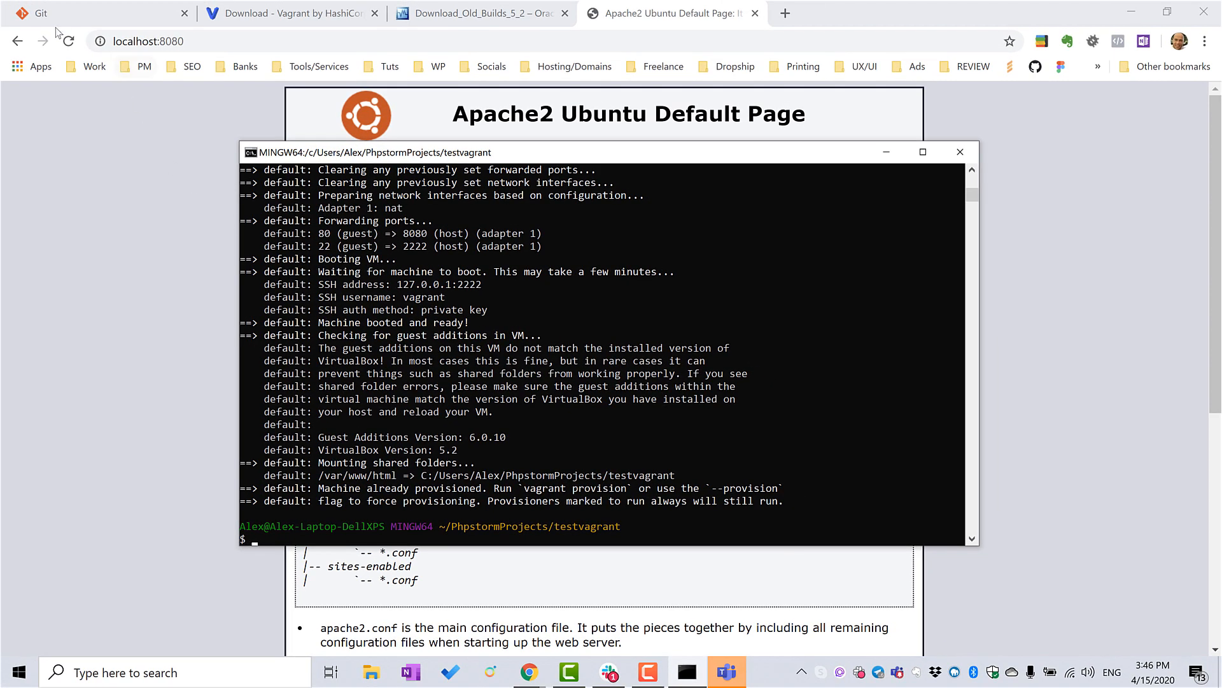
- Reload localhost:8080 to show the Hello heading, then select the Hello text
click(67, 41)
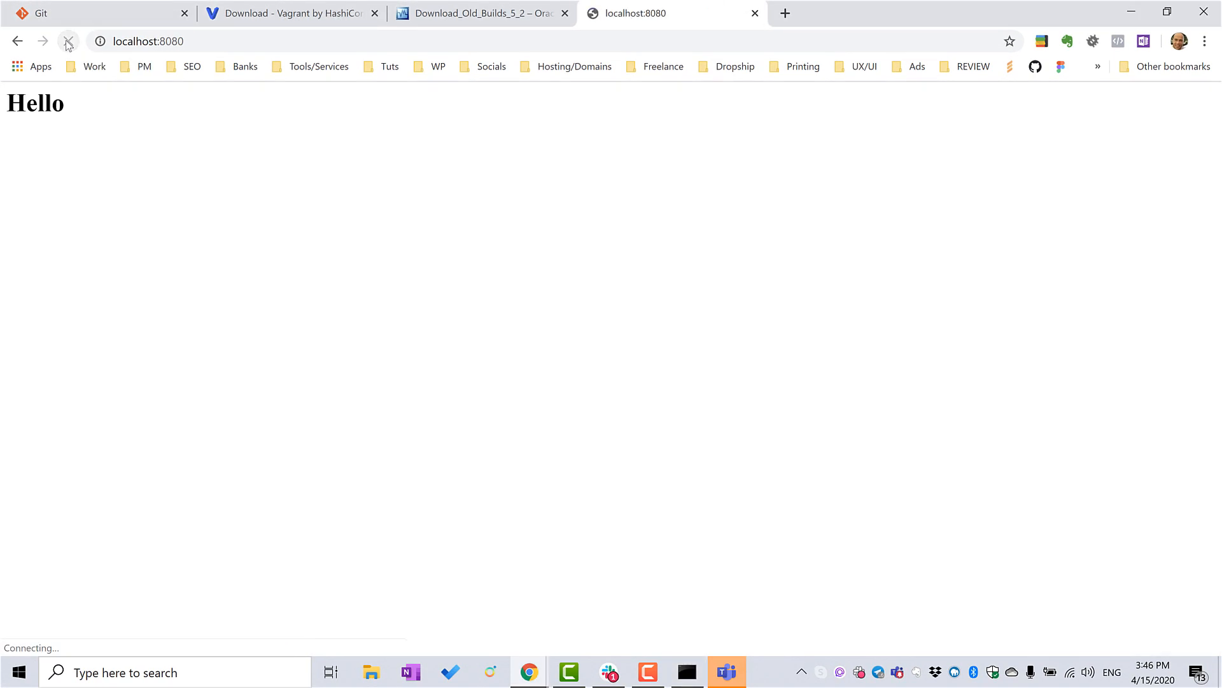
double_click(34, 102)
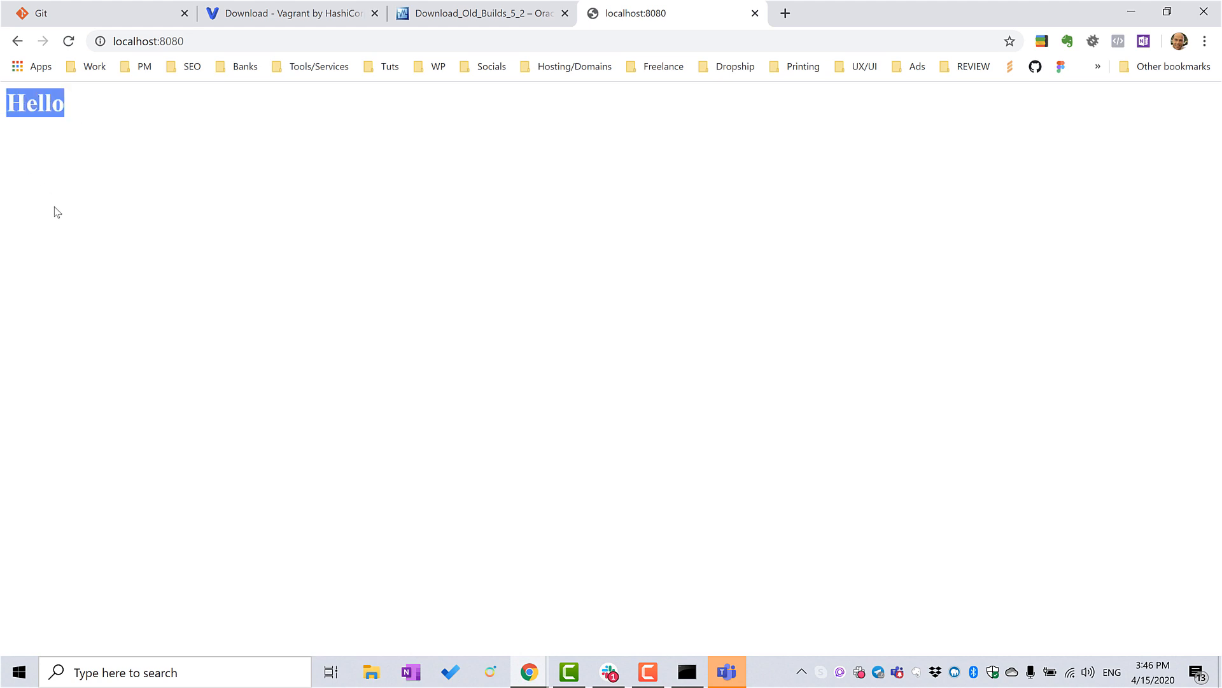